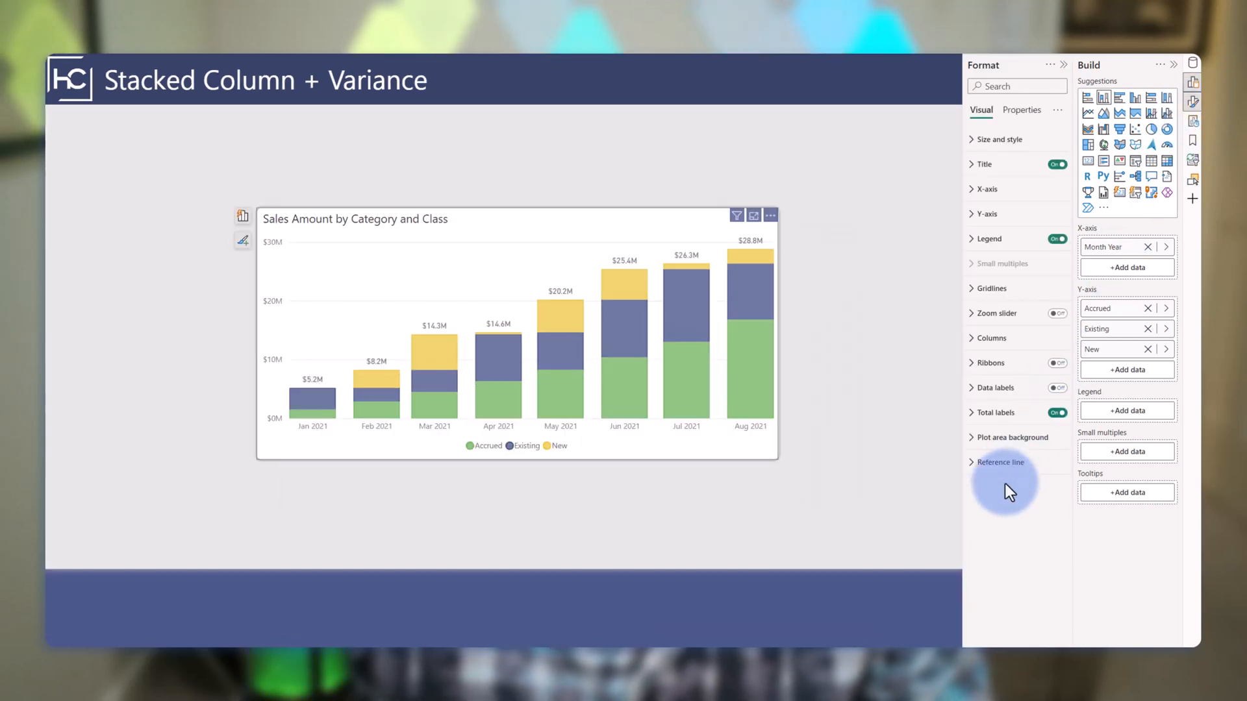
pyautogui.moveTo(601, 608)
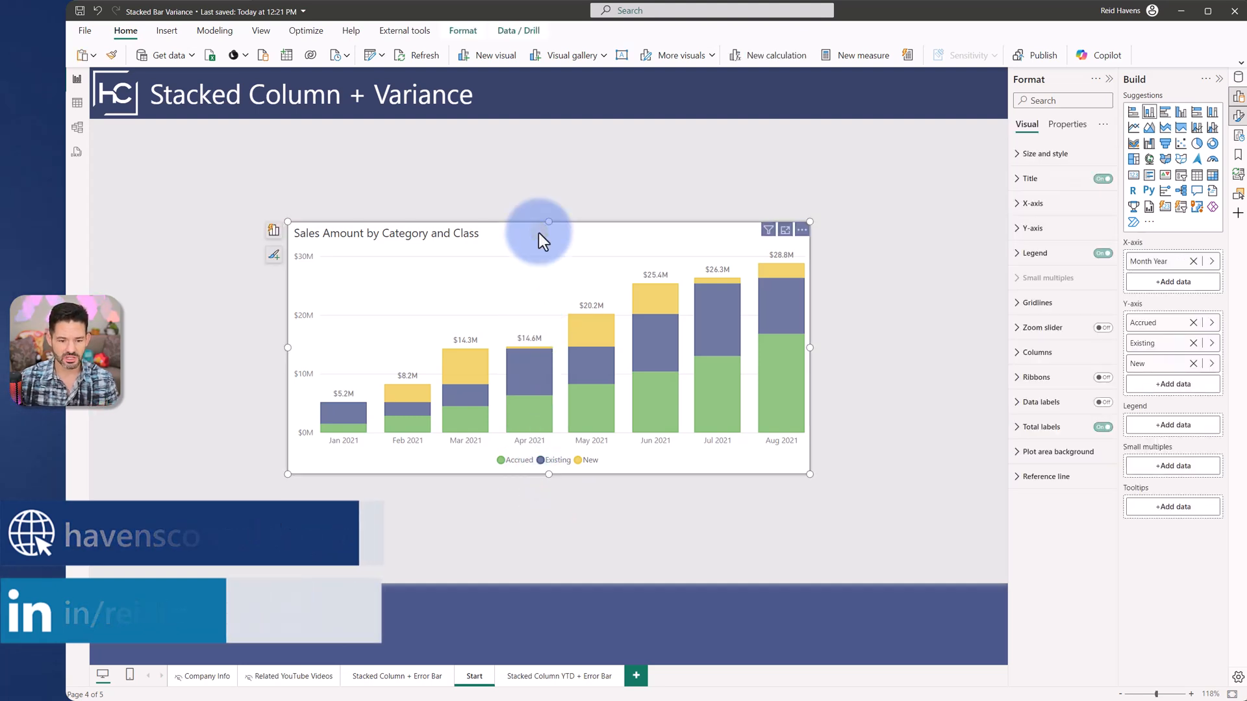
pyautogui.moveTo(725, 268)
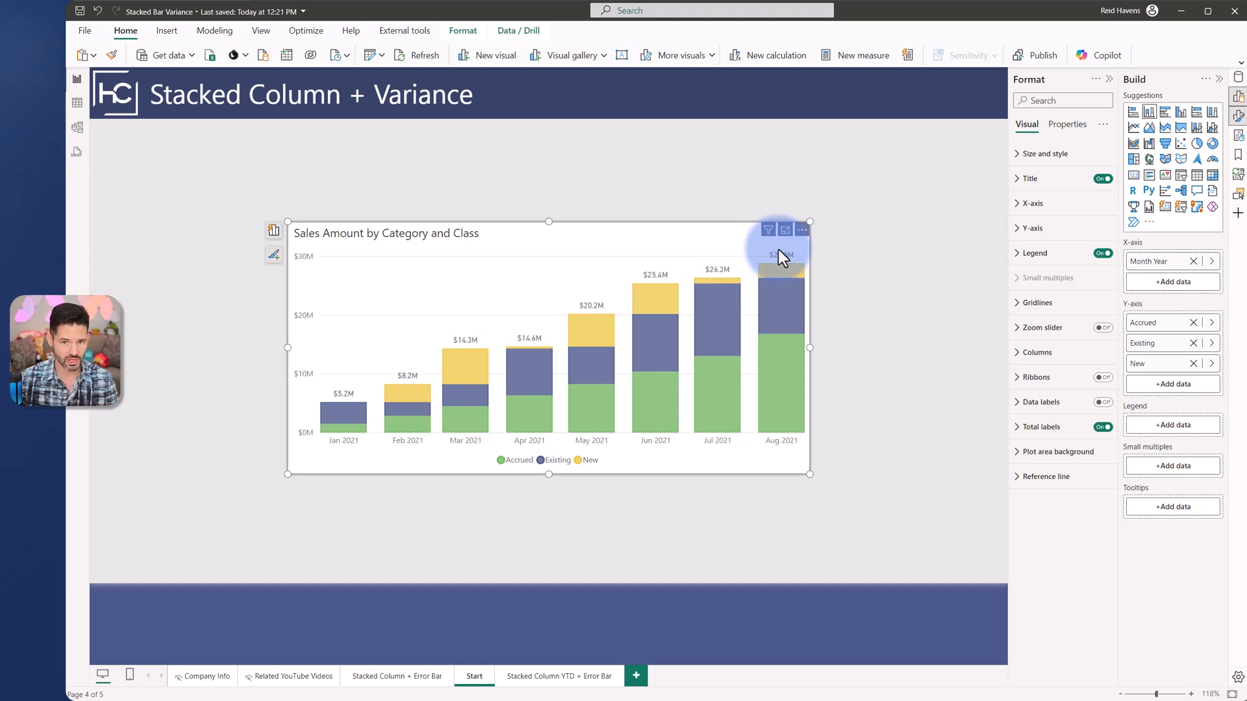
pyautogui.moveTo(1048, 476)
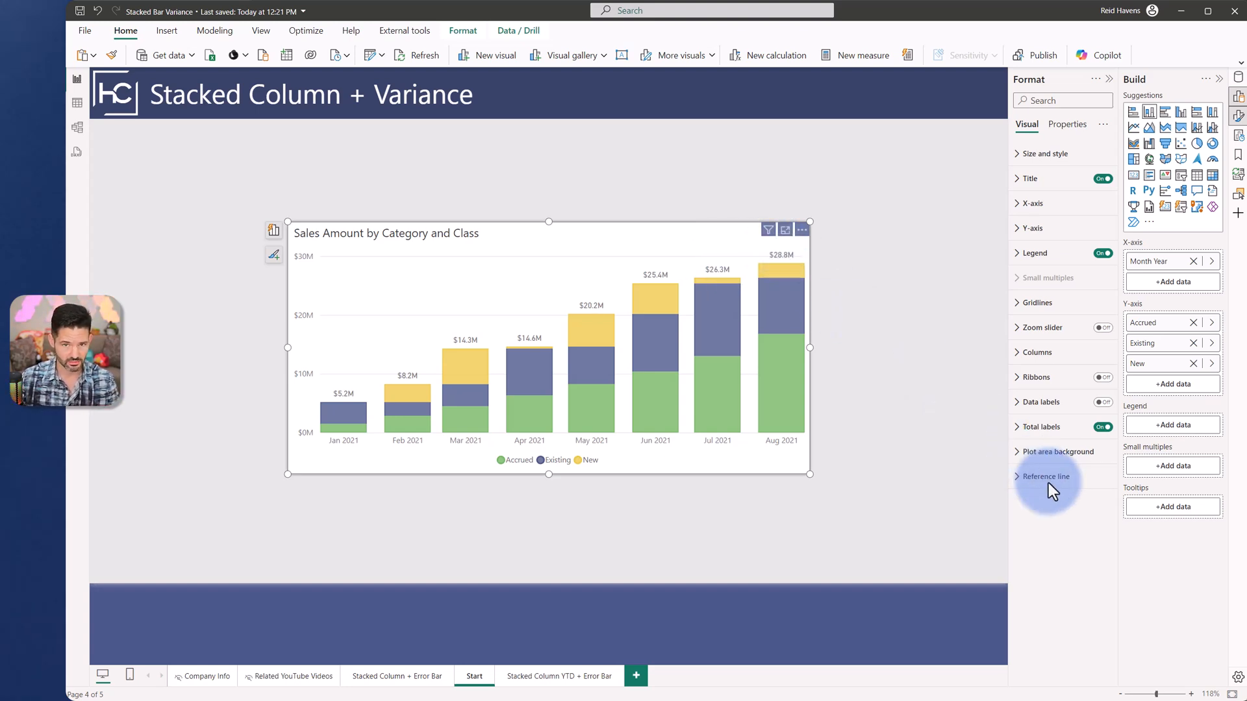
# Step: Glance at the reference line options and try the clustered column layout on the chart
pyautogui.click(1041, 477)
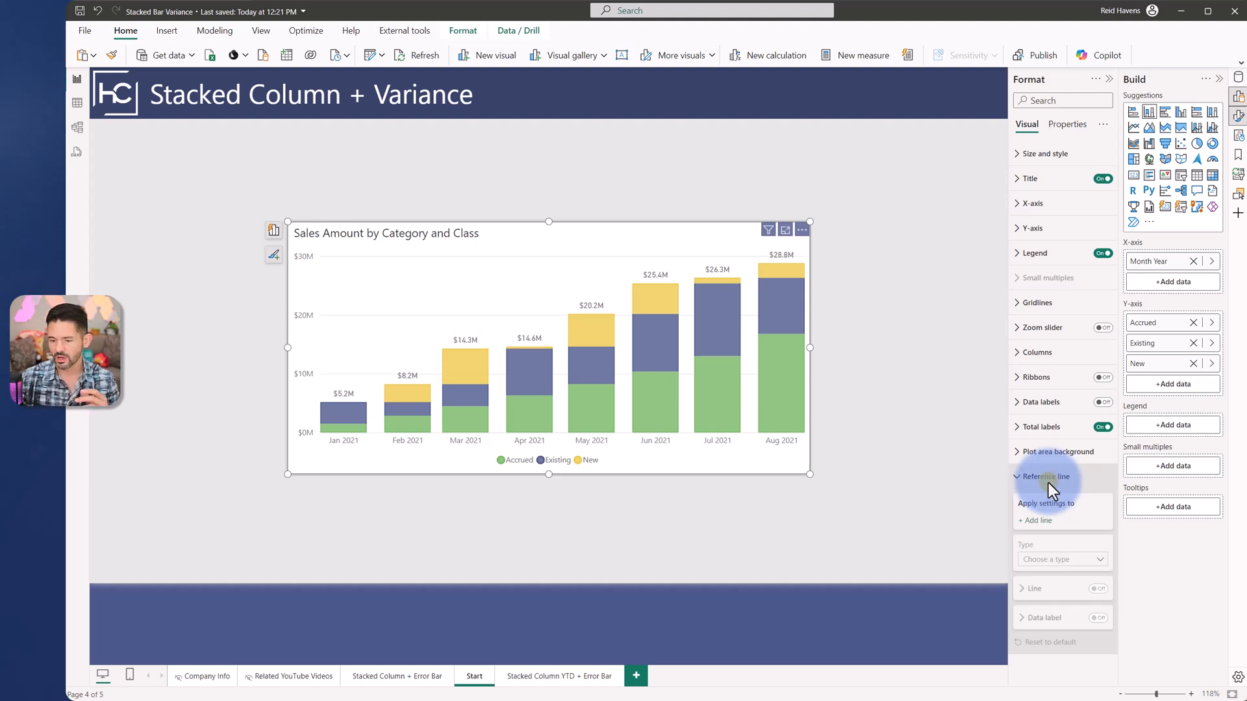
pyautogui.click(1047, 477)
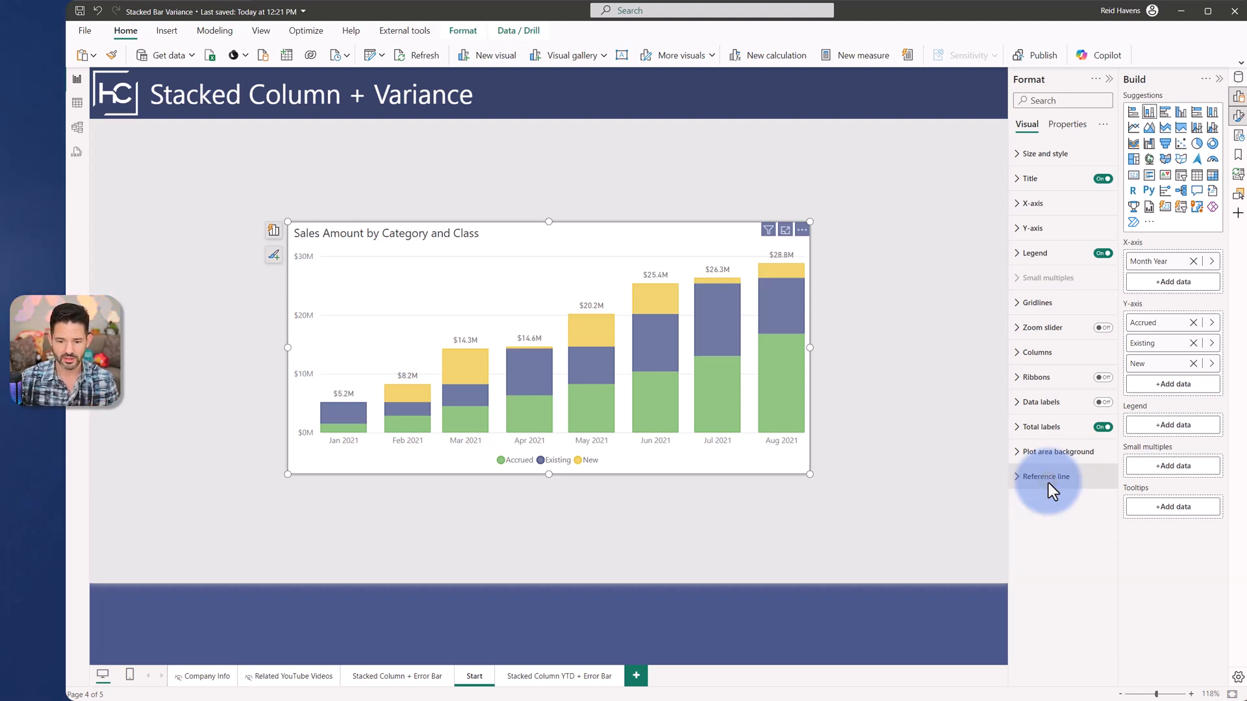
pyautogui.moveTo(1181, 112)
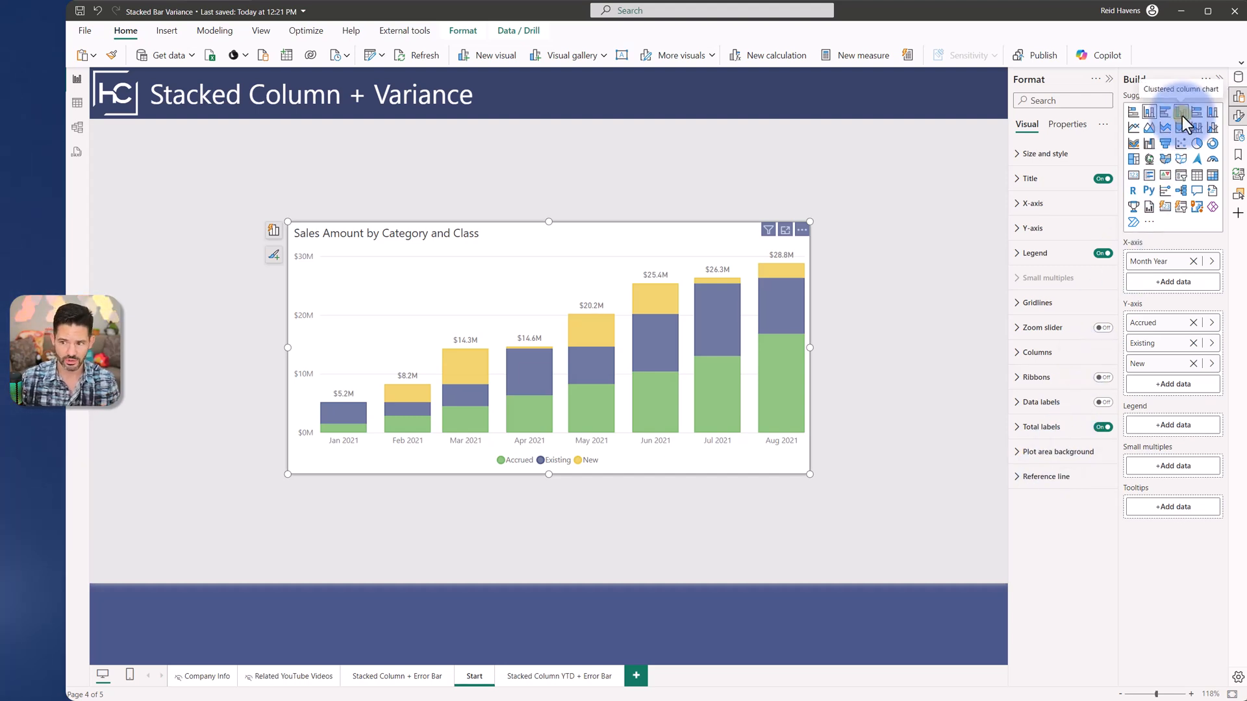
pyautogui.click(1181, 112)
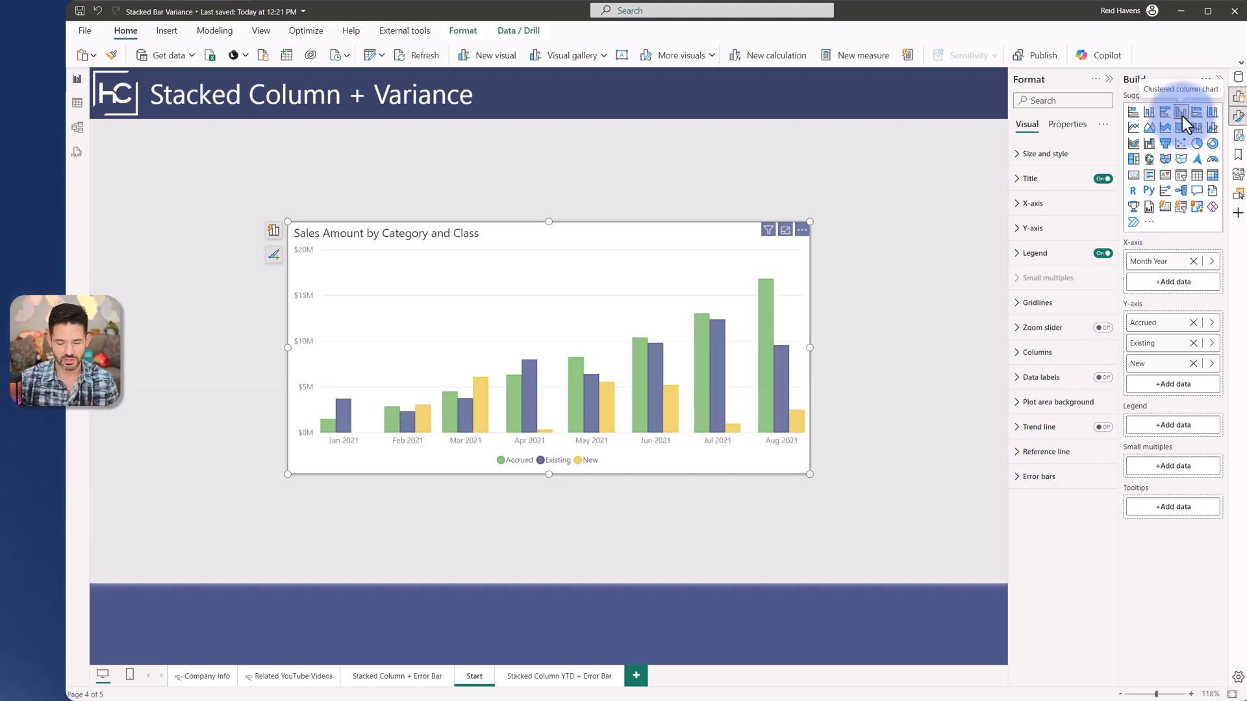
pyautogui.moveTo(779, 289)
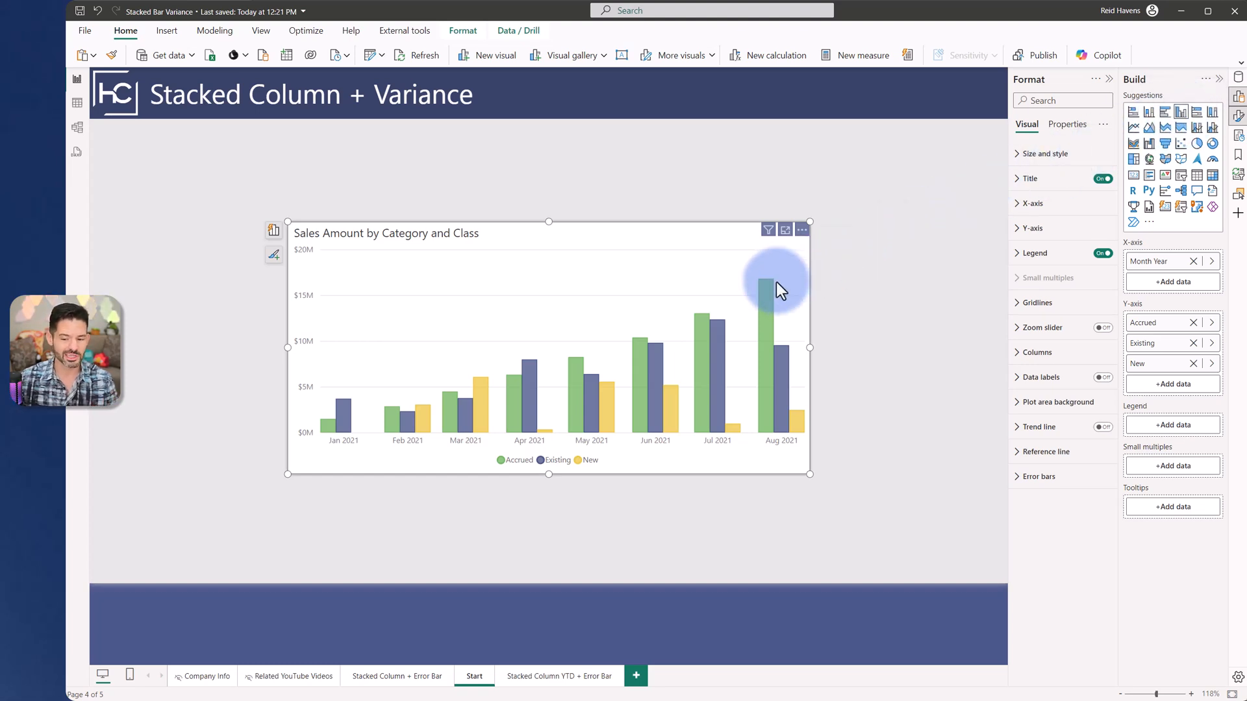
pyautogui.moveTo(799, 341)
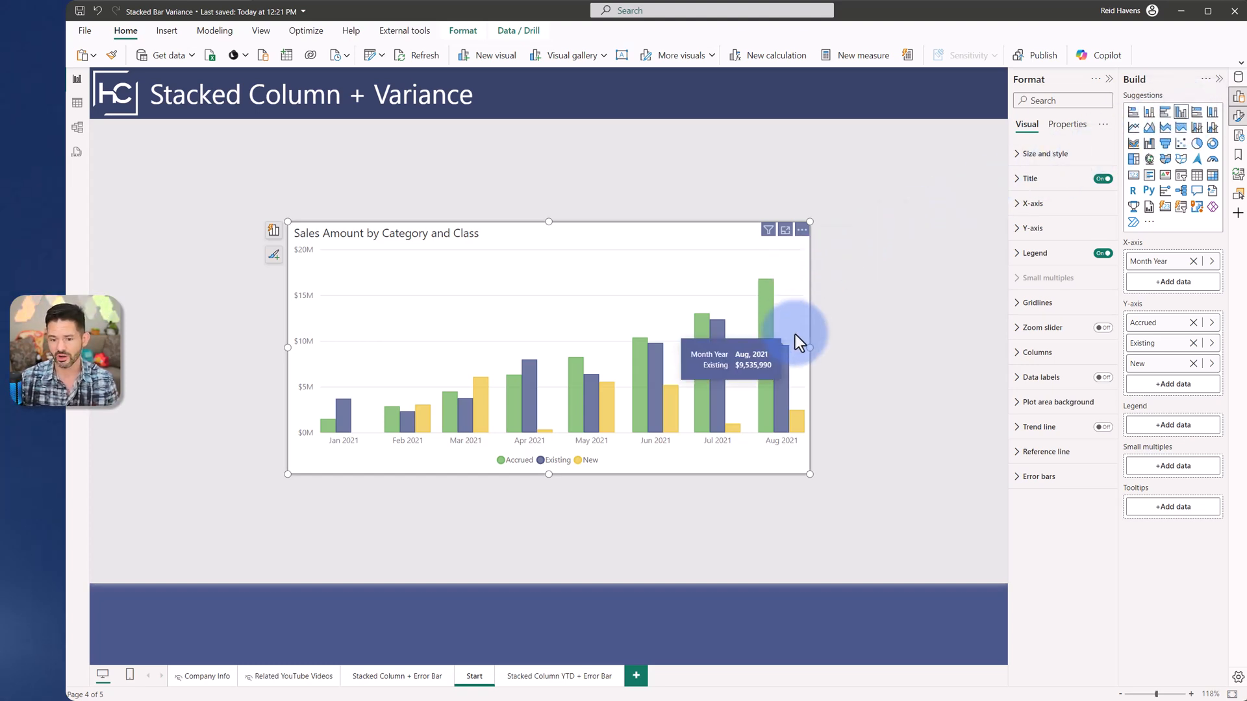
pyautogui.moveTo(825, 326)
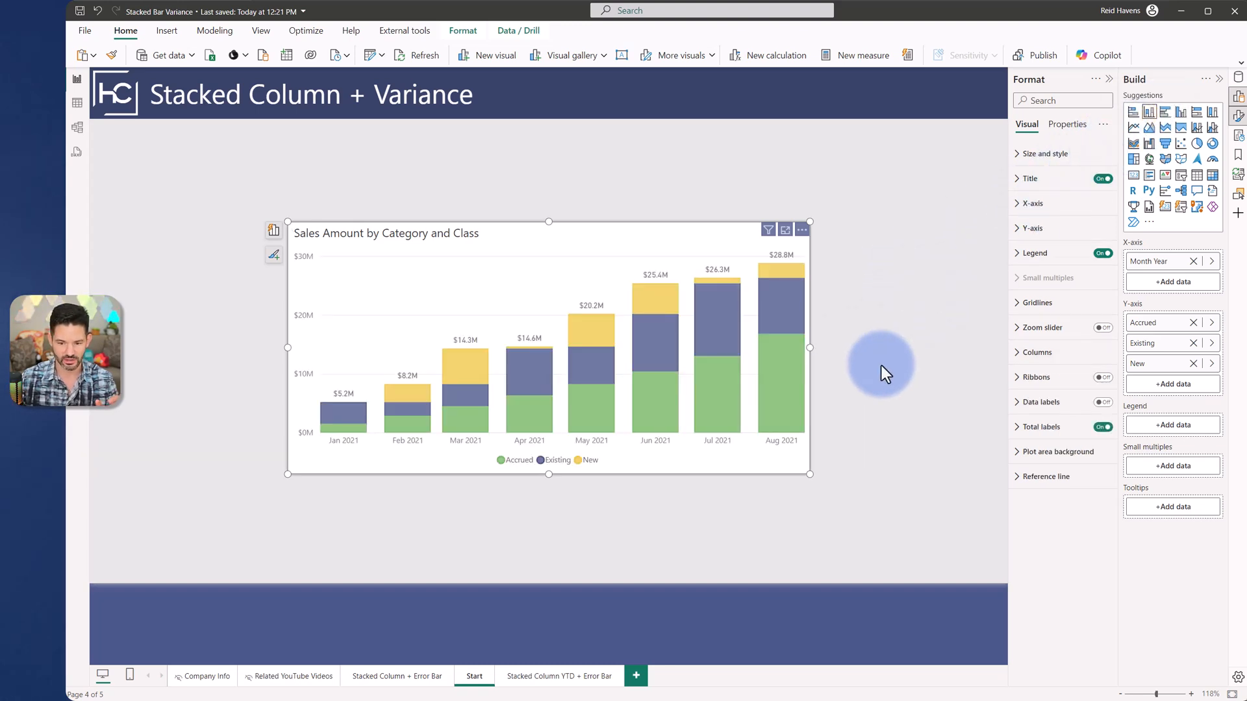
pyautogui.moveTo(718, 278)
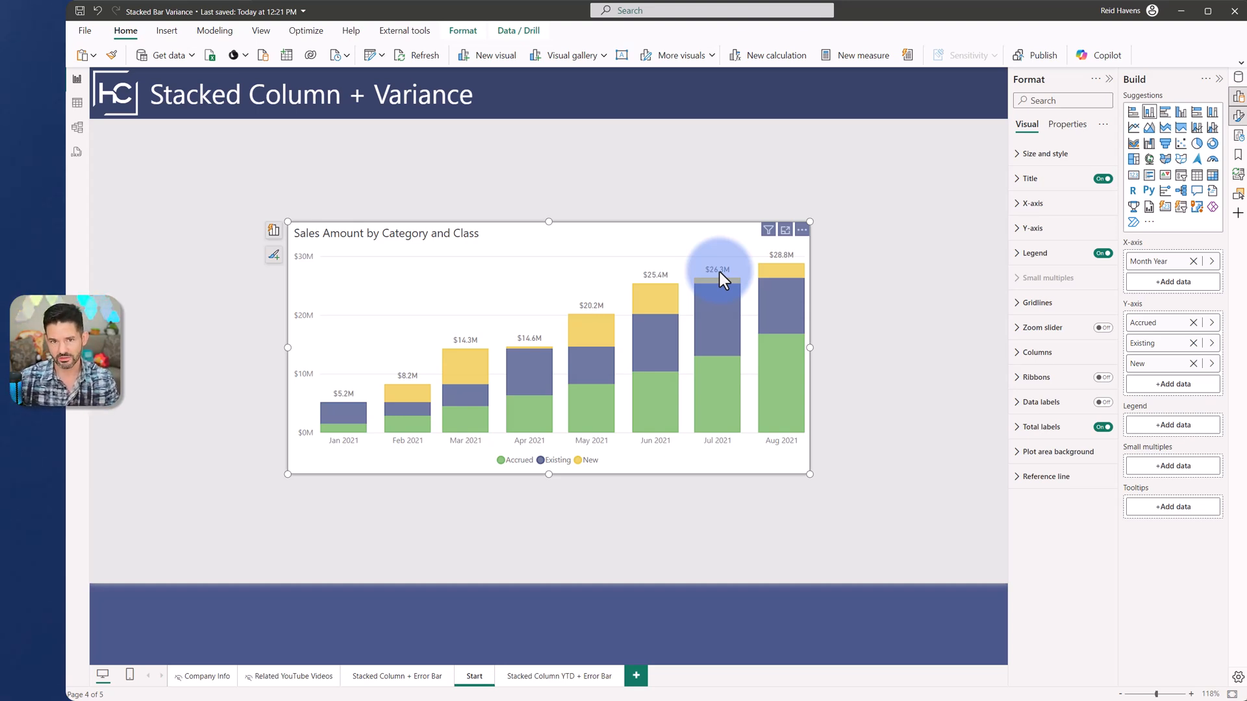
pyautogui.moveTo(1025, 541)
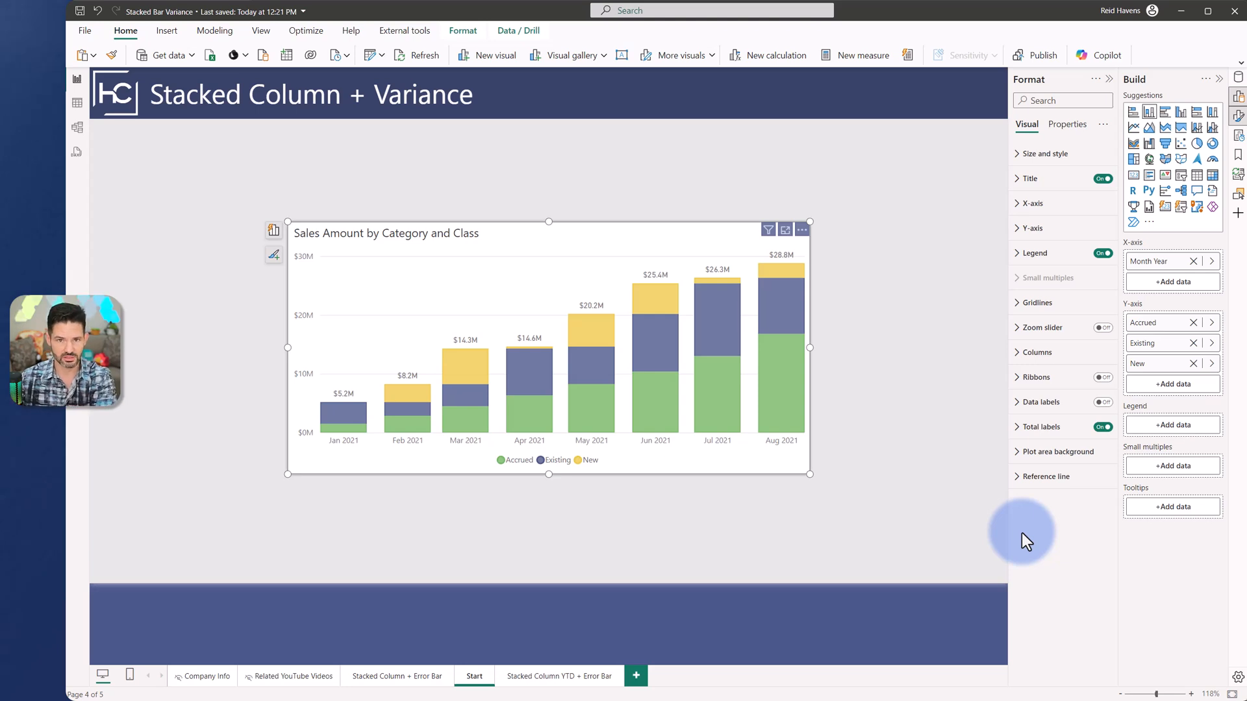
pyautogui.moveTo(573, 509)
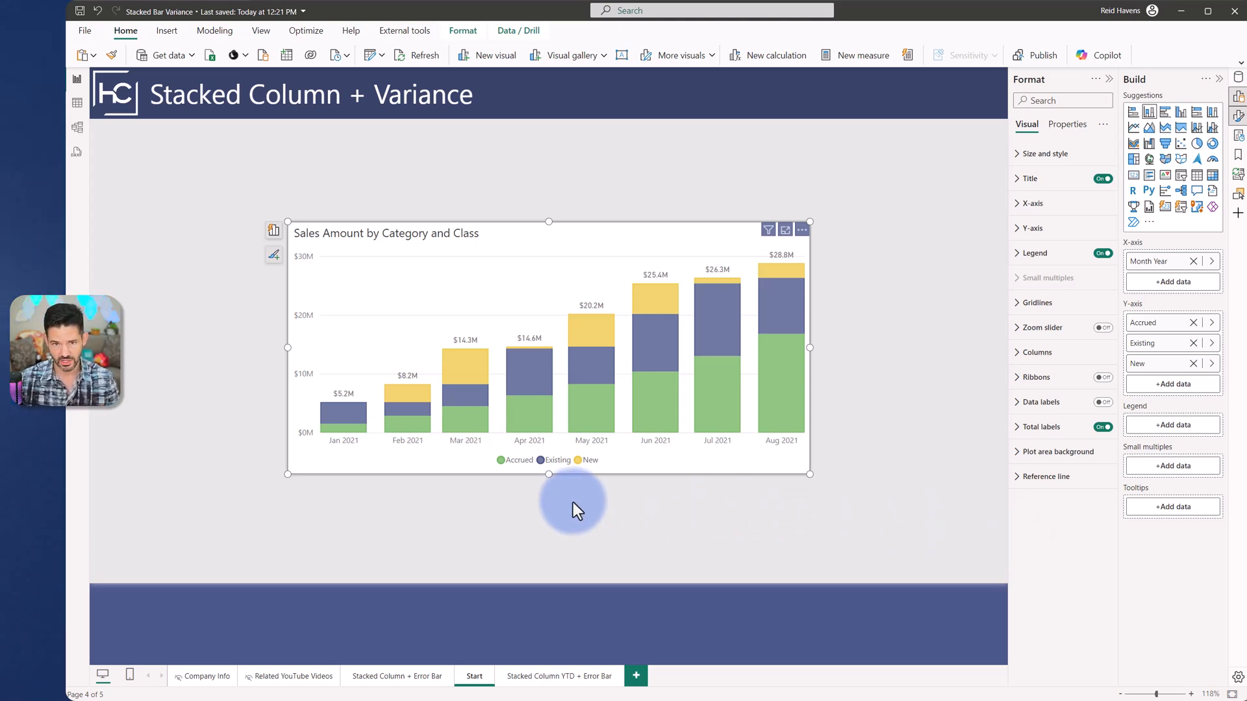
pyautogui.moveTo(426, 675)
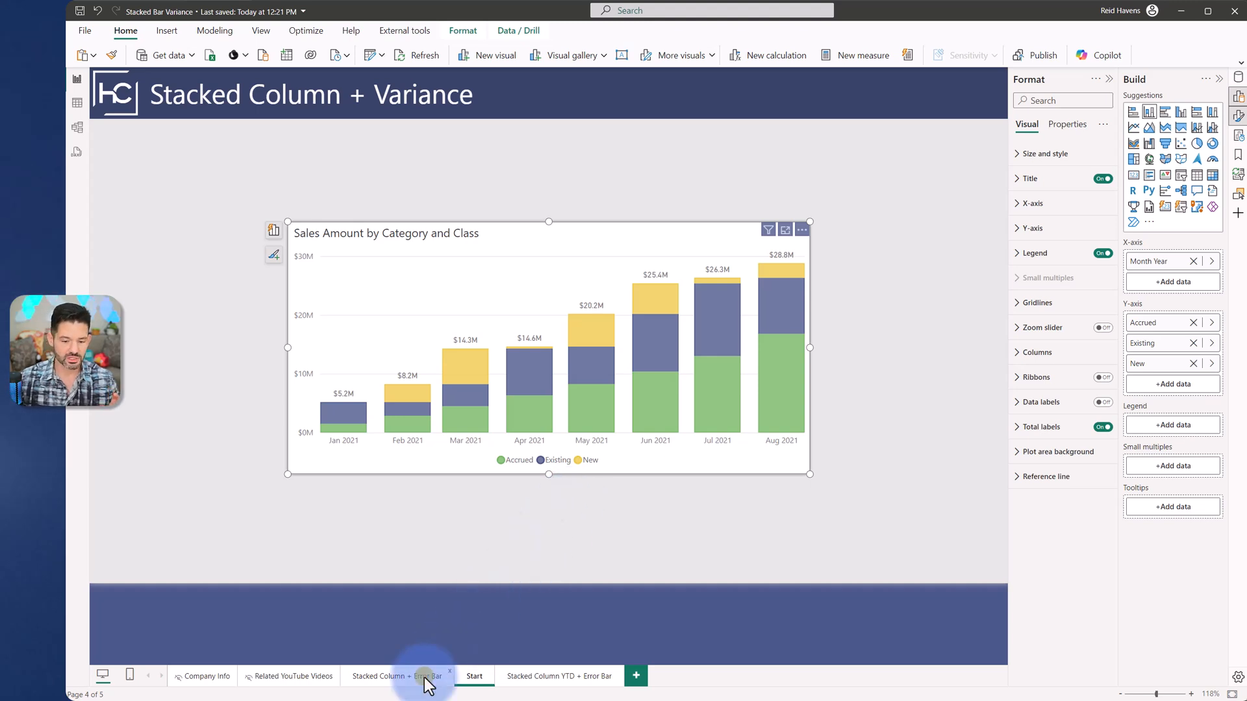
# Step: Go to the Stacked Column + Error Bar page and select its finished chart
pyautogui.click(397, 675)
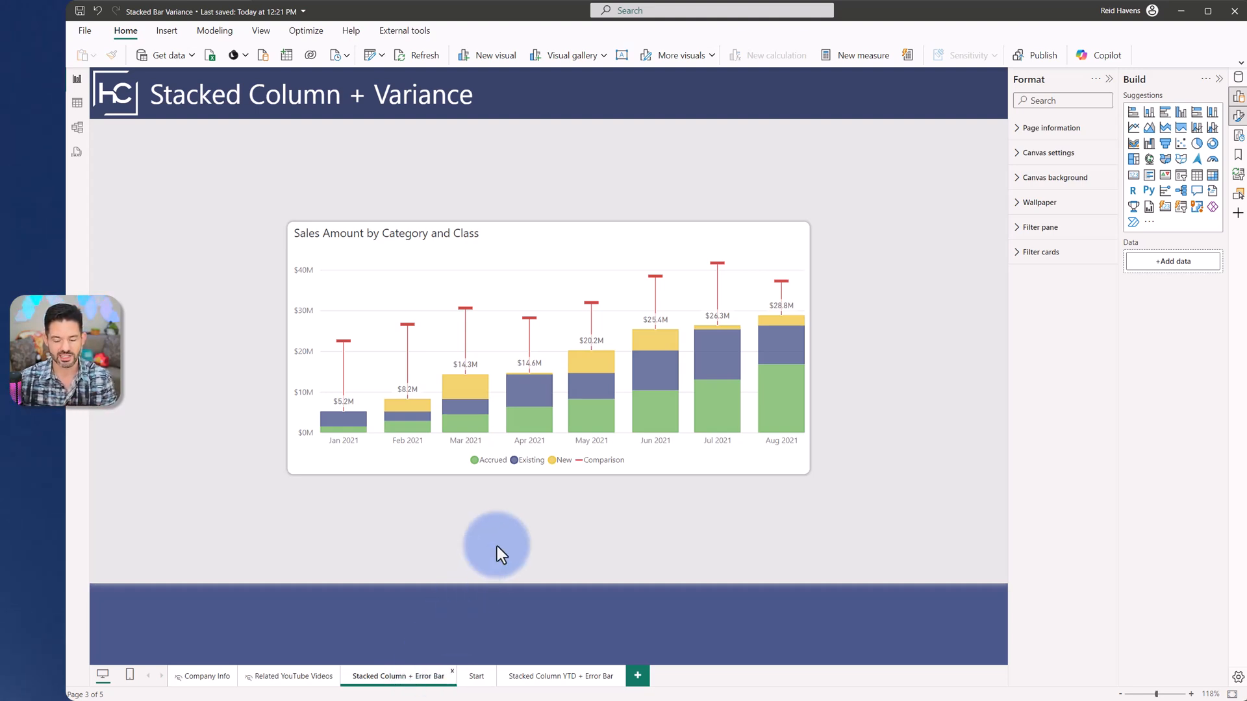
pyautogui.moveTo(802, 330)
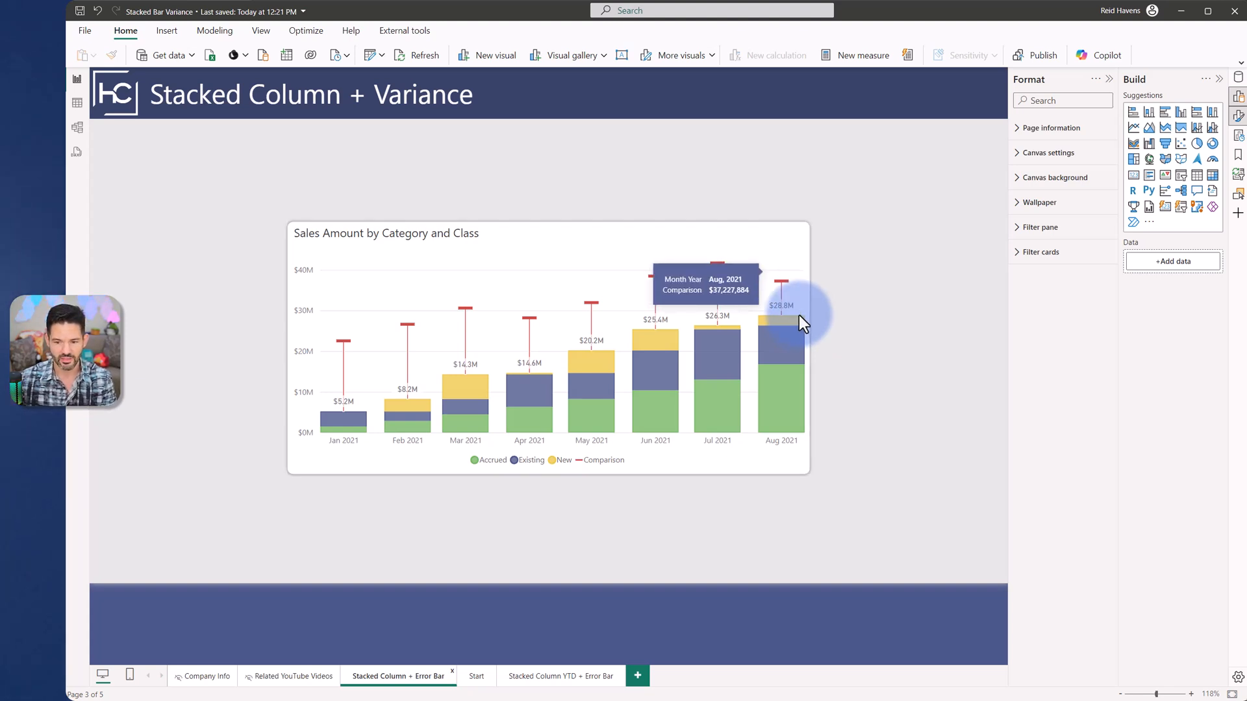
pyautogui.moveTo(793, 284)
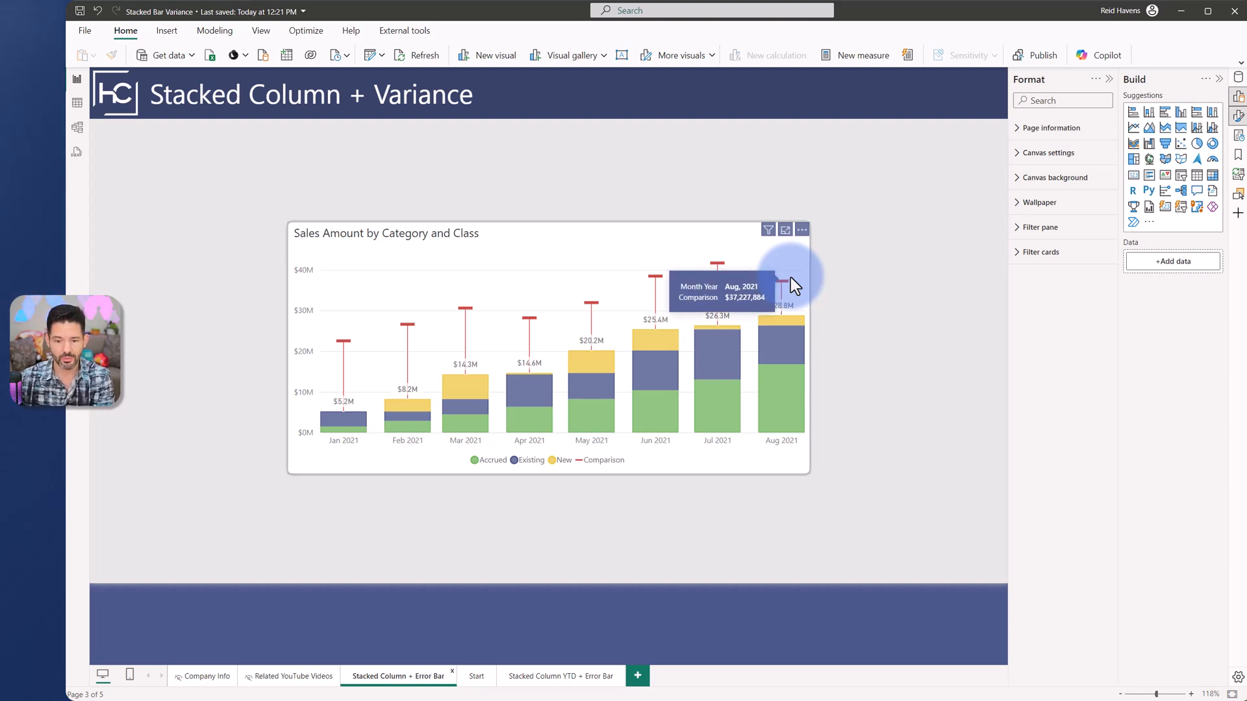
pyautogui.moveTo(738, 239)
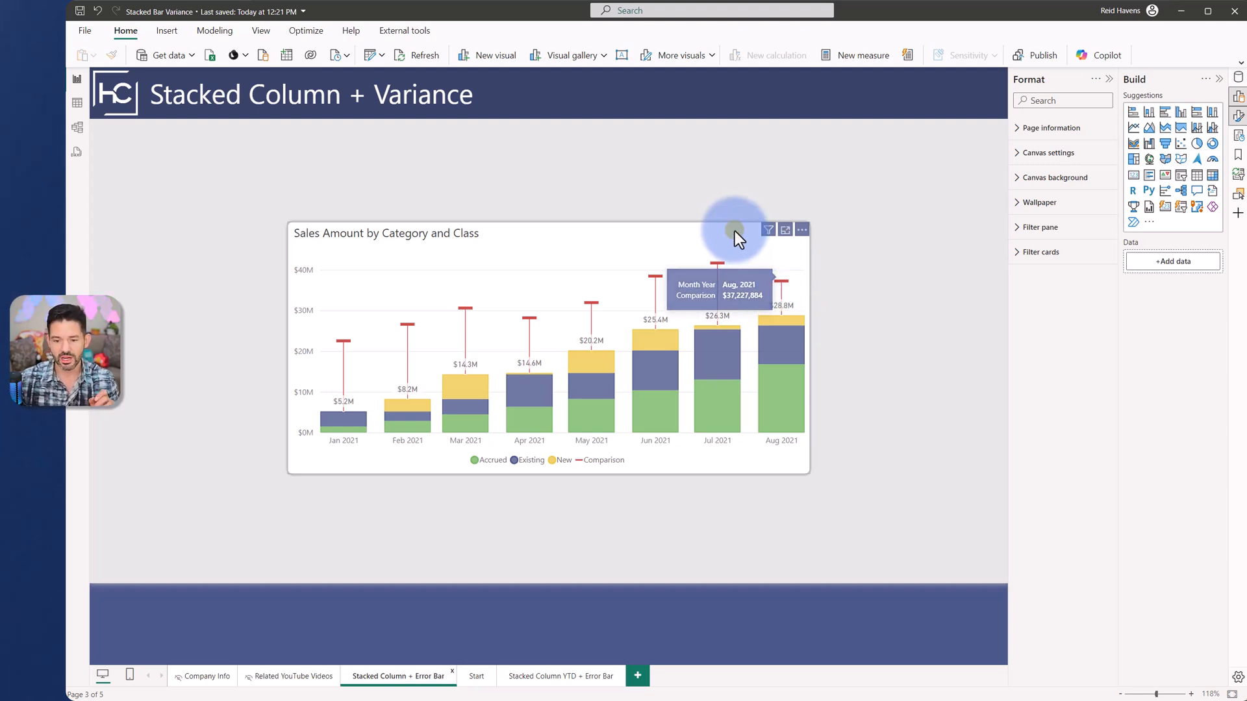
pyautogui.click(557, 349)
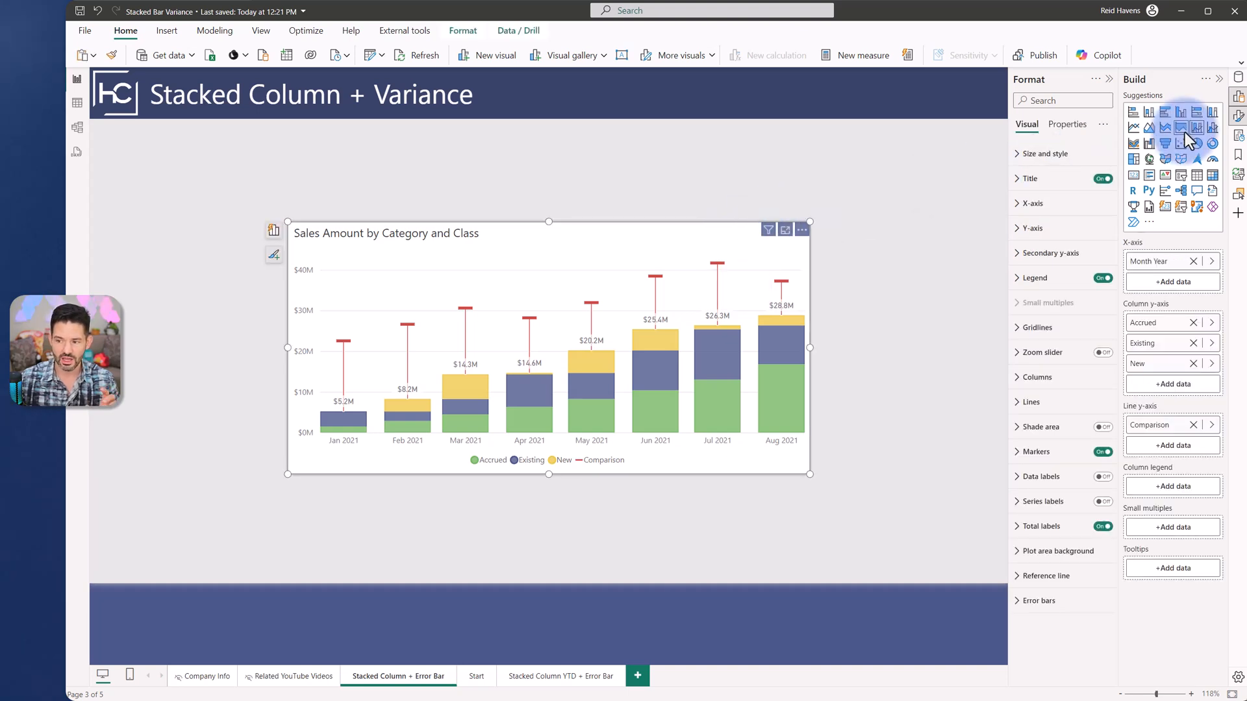
pyautogui.moveTo(1197, 127)
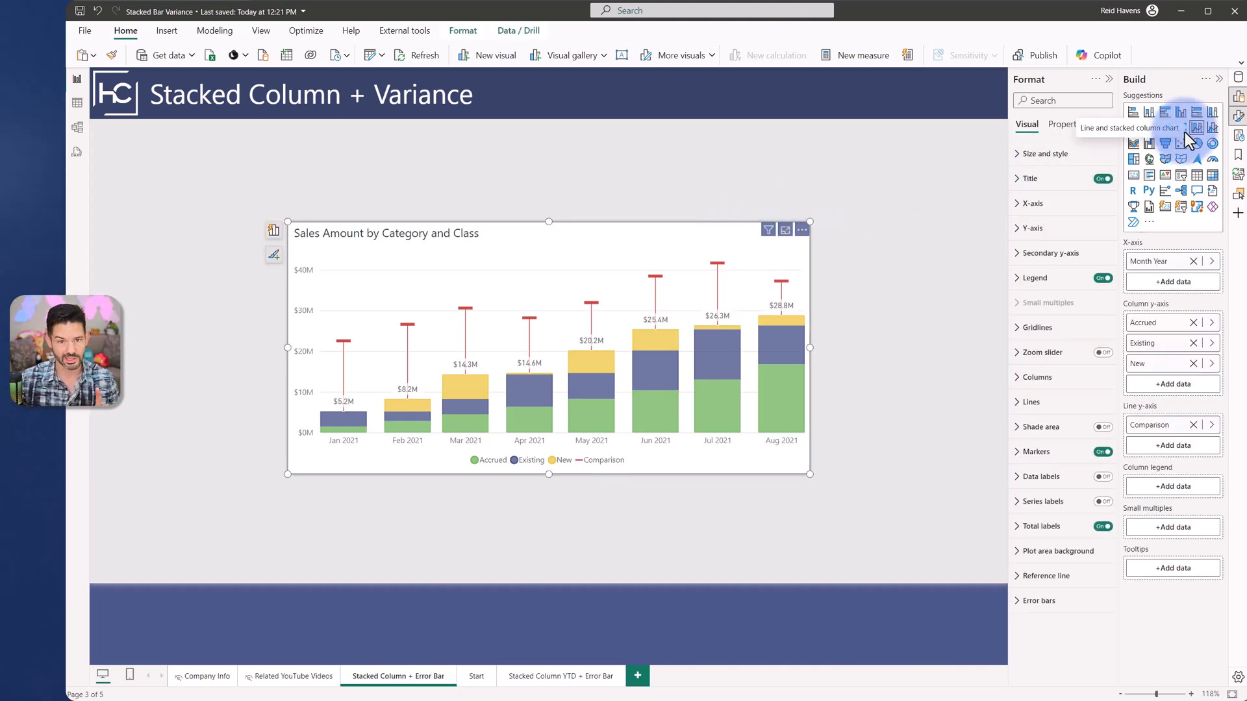
pyautogui.moveTo(783, 154)
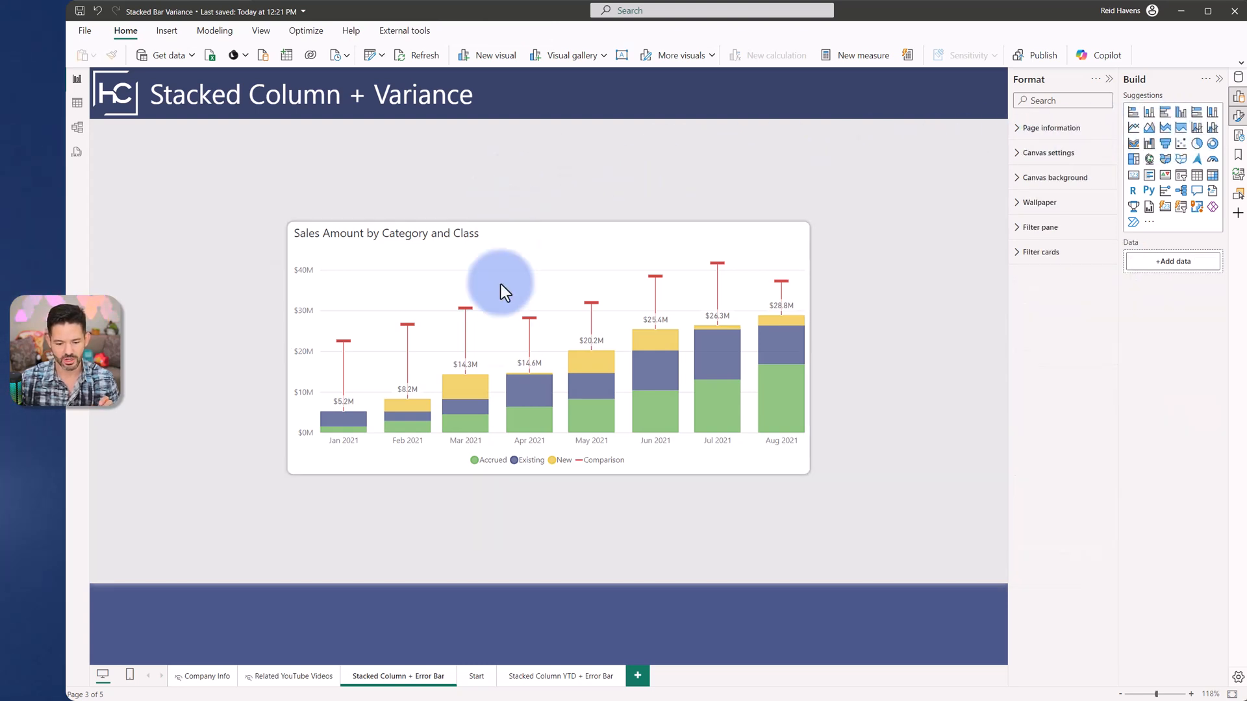
# Step: Return to the Start page and make the sales chart a line and stacked column chart
pyautogui.click(475, 675)
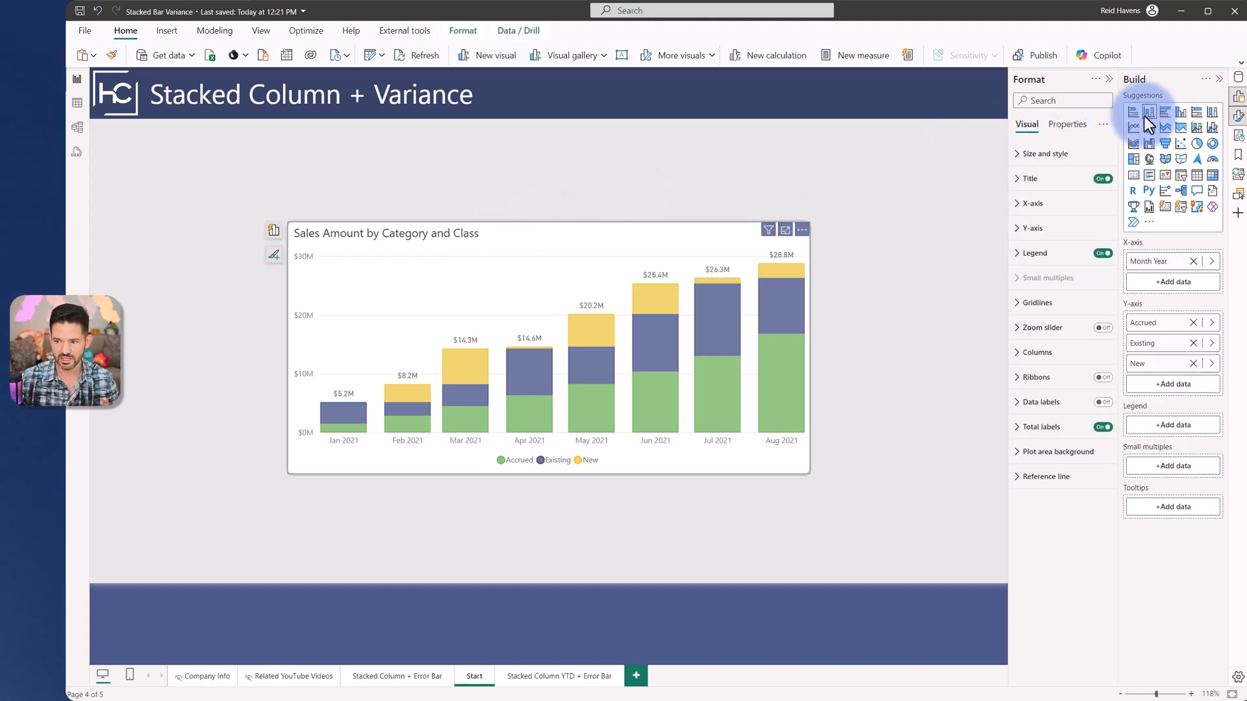
pyautogui.moveTo(1148, 112)
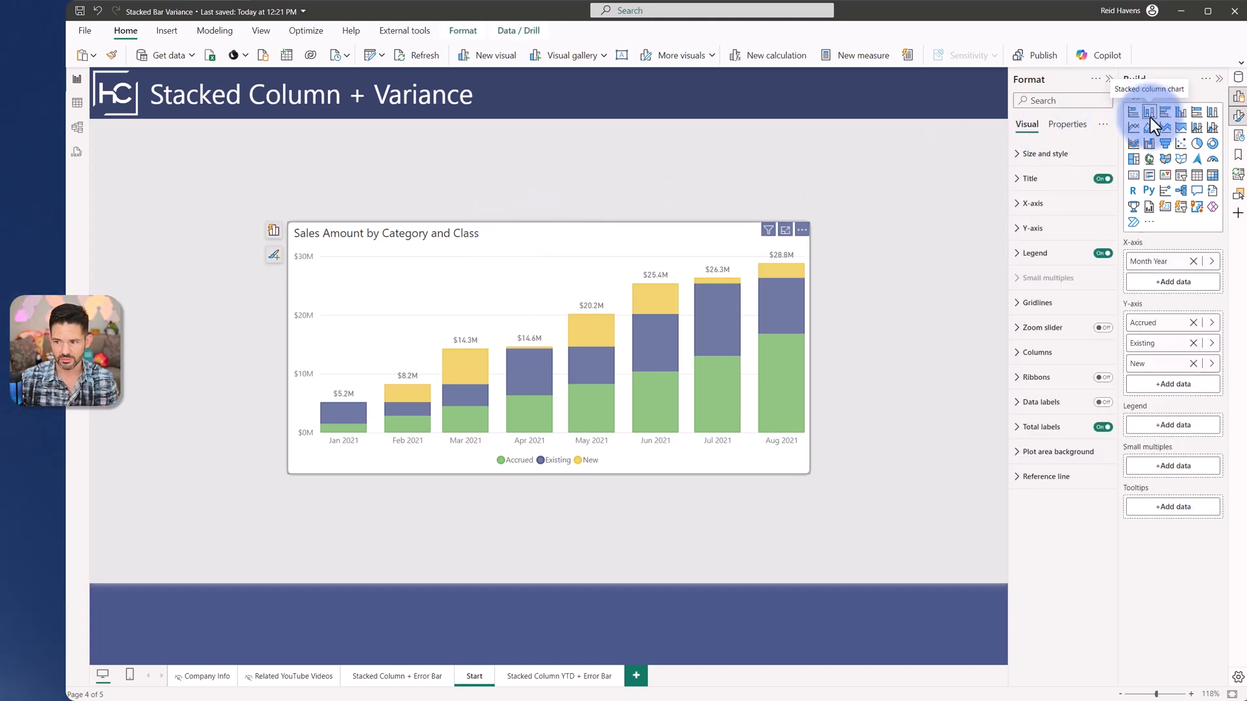
pyautogui.moveTo(1203, 134)
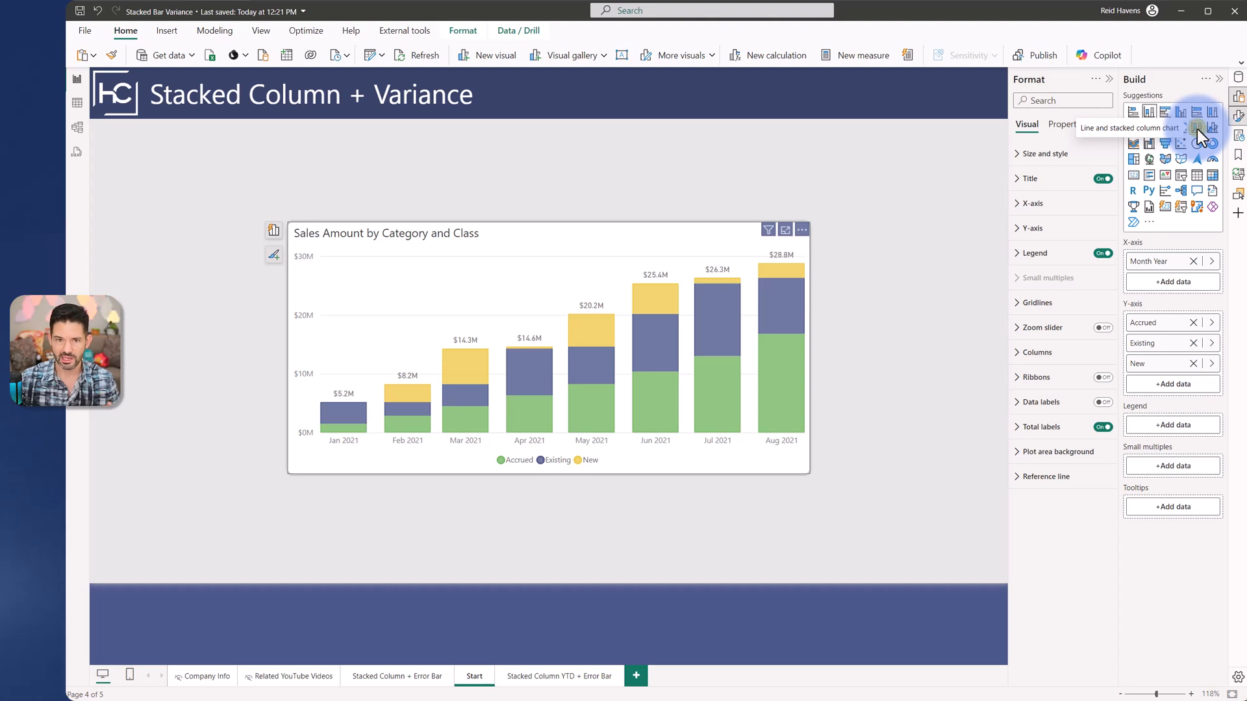
pyautogui.click(1196, 126)
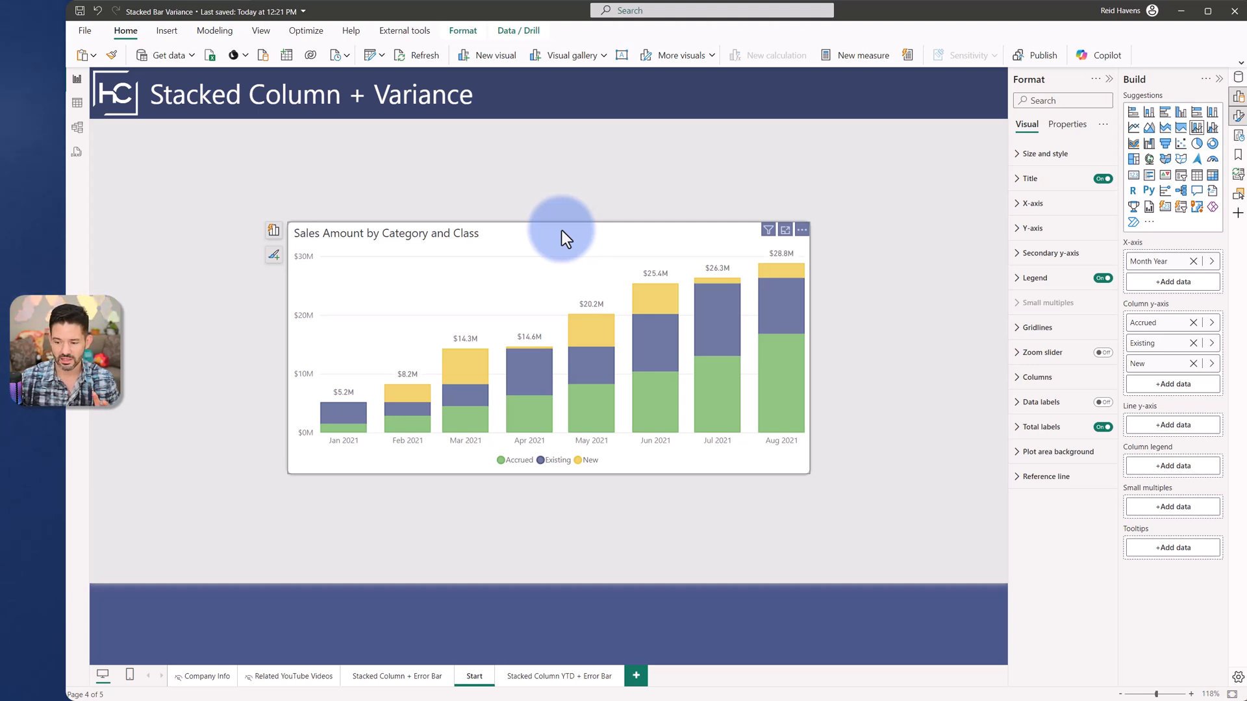
pyautogui.moveTo(1172, 425)
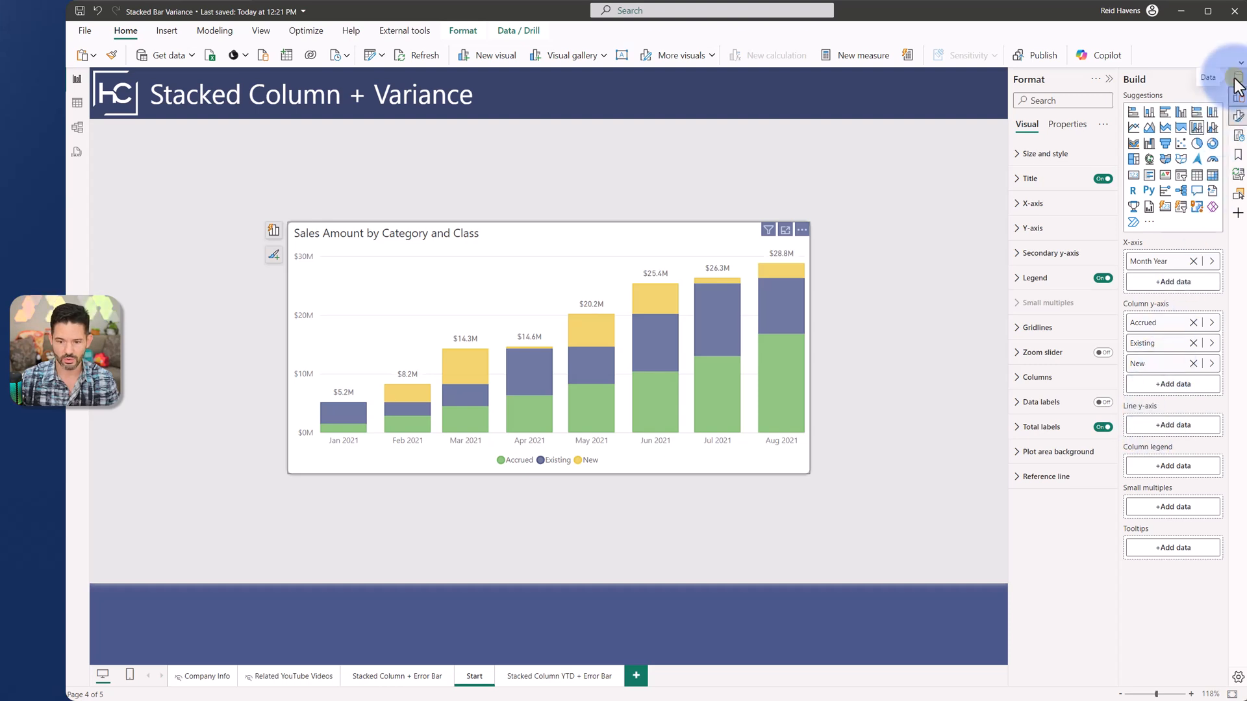
# Step: Under Secondary y-axis > Lines, switch off the line for the Comparison series
pyautogui.click(1236, 78)
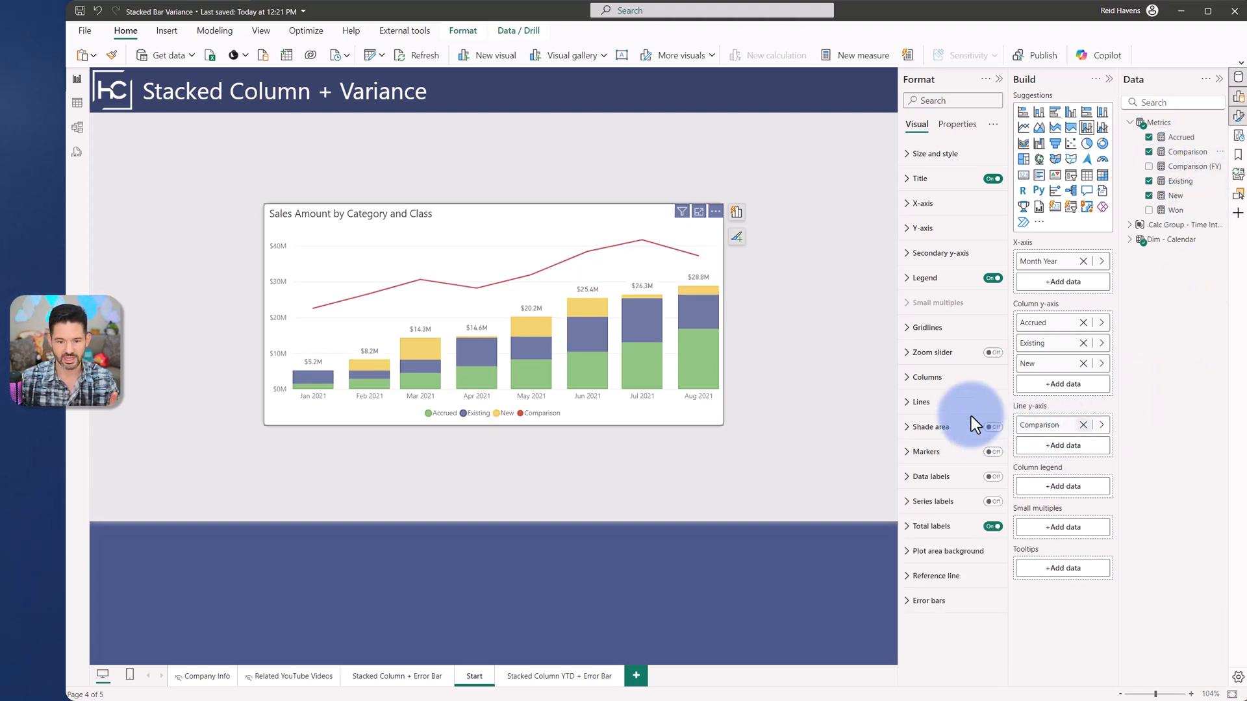
pyautogui.moveTo(880, 409)
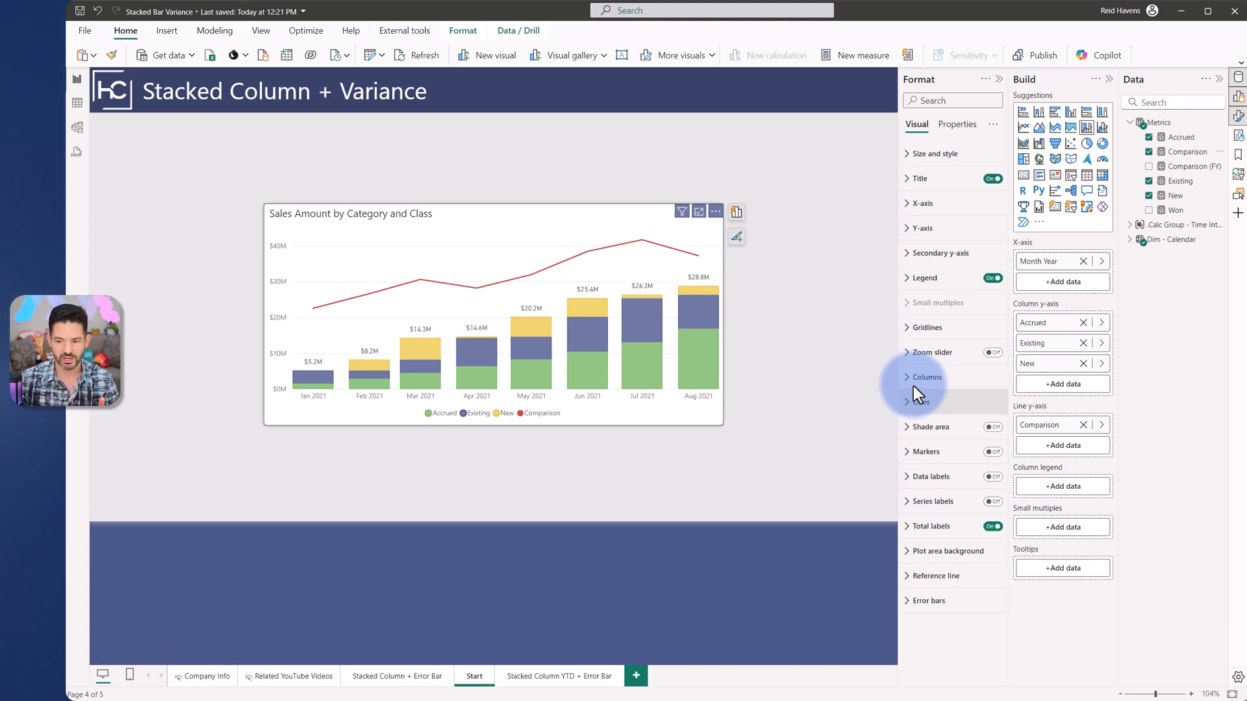
pyautogui.click(942, 253)
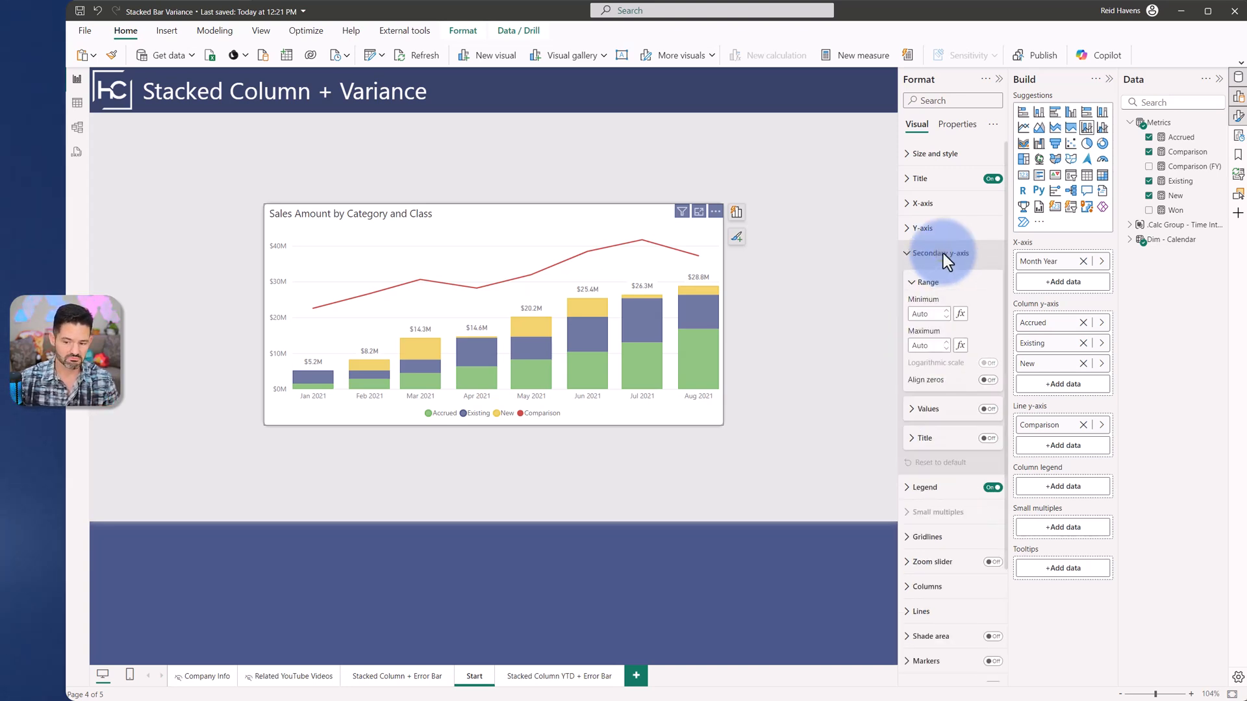
pyautogui.click(990, 409)
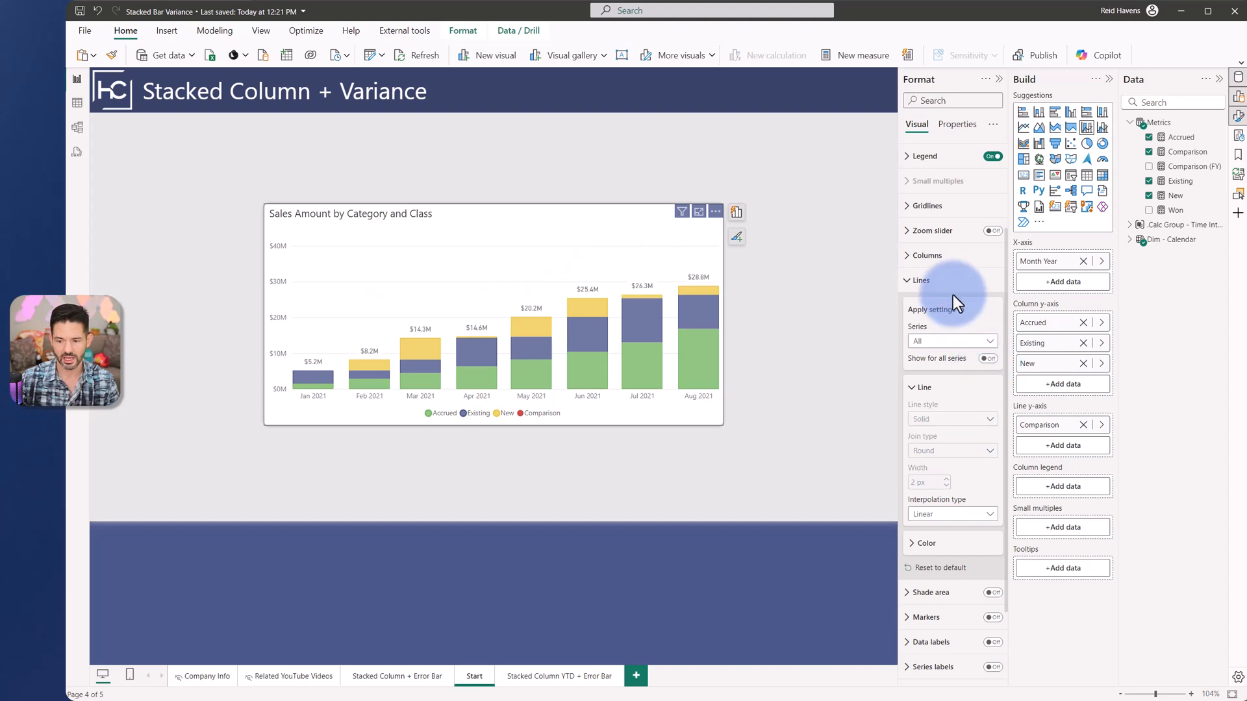
# Step: Turn on Comparison markers and set their shape to a dash
pyautogui.click(919, 281)
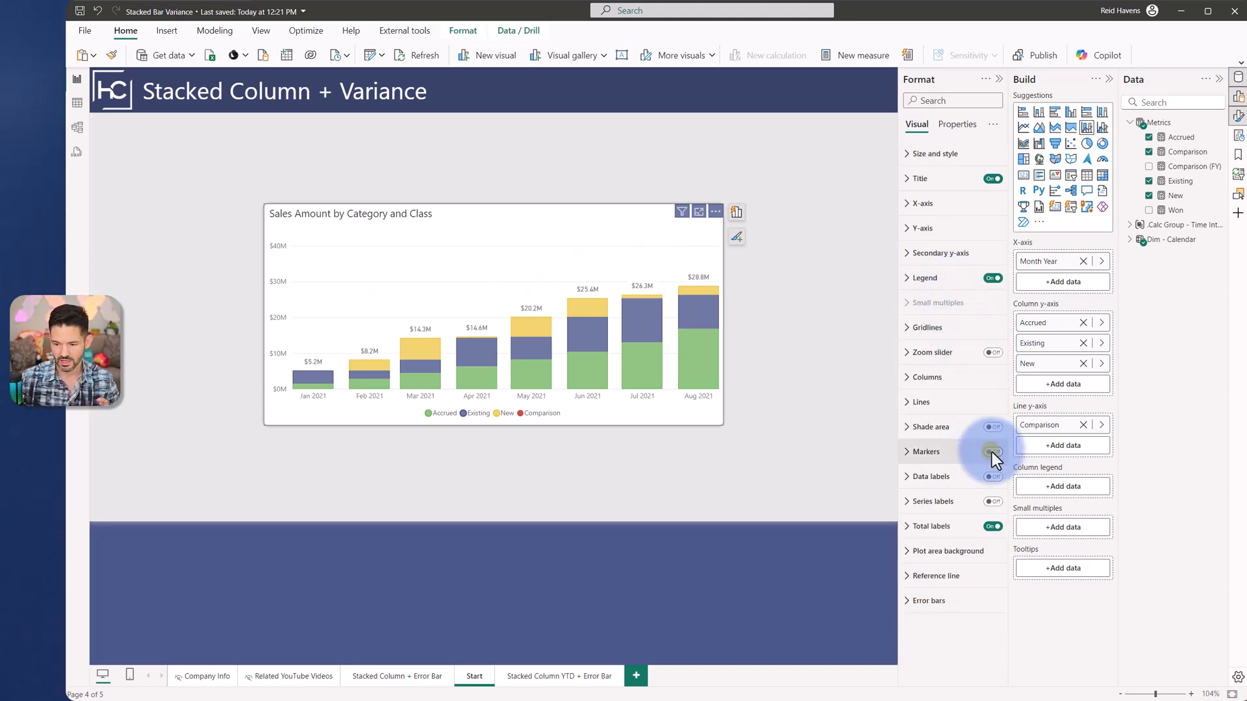
pyautogui.click(993, 452)
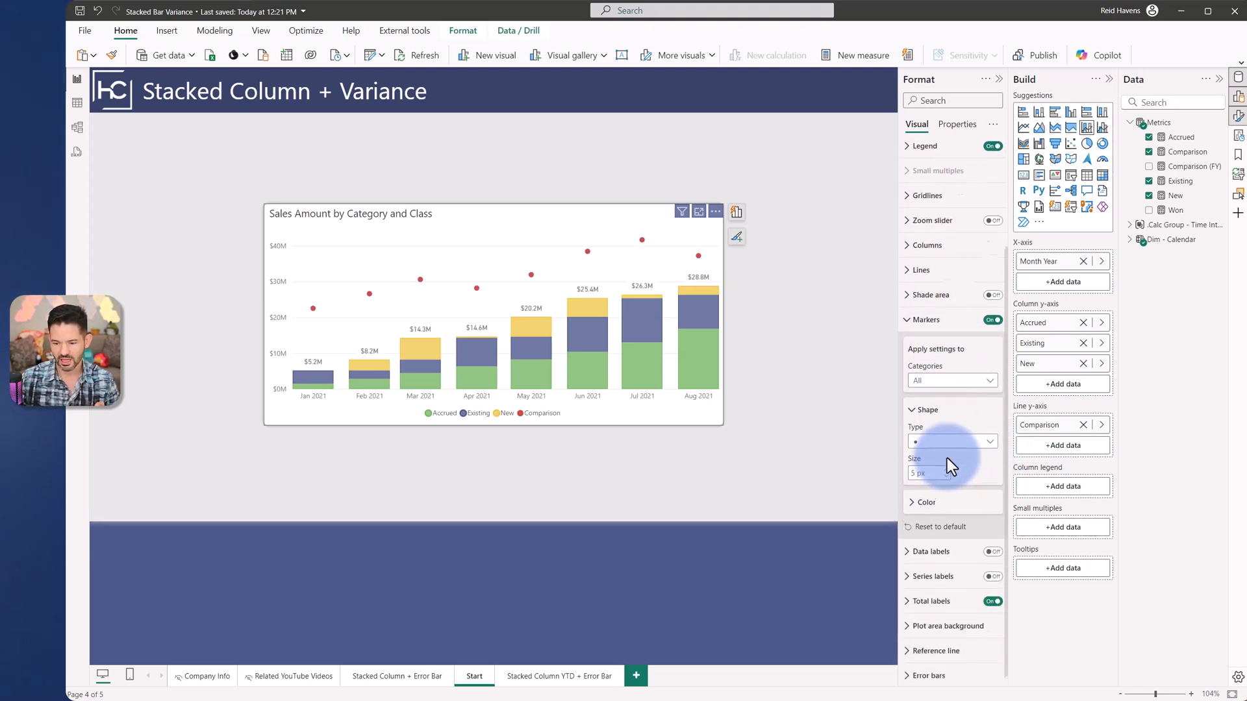
pyautogui.click(951, 440)
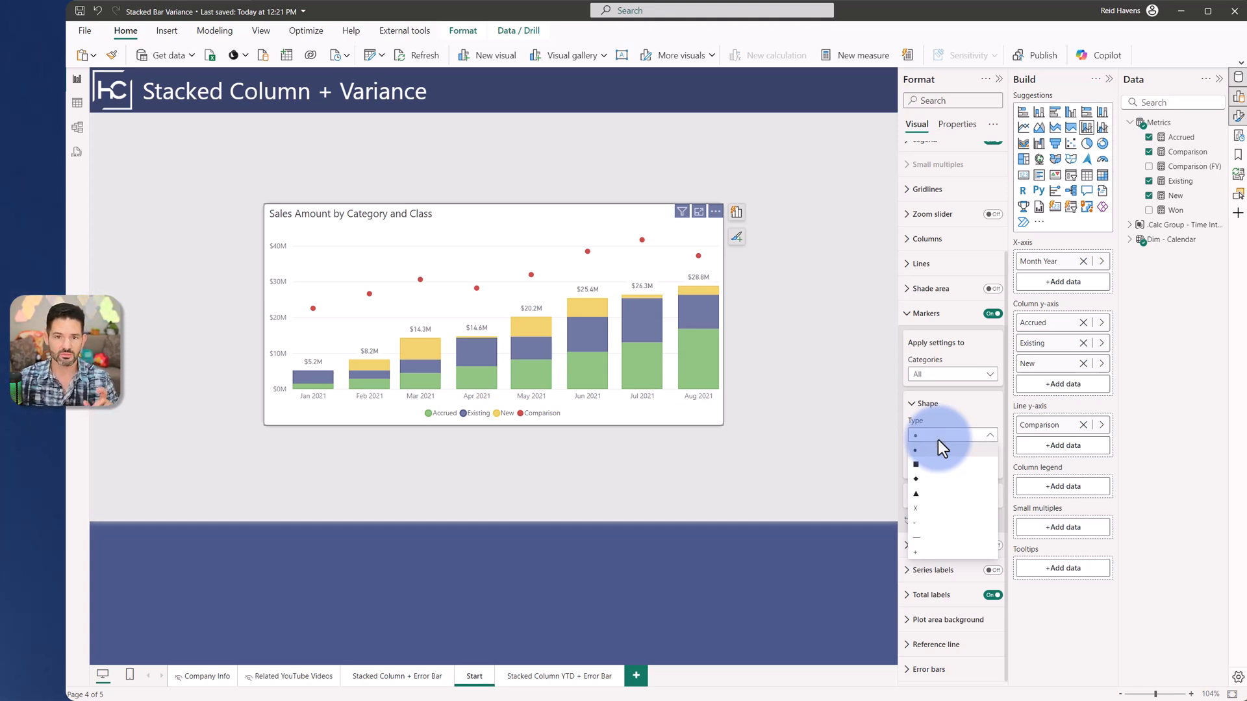
pyautogui.moveTo(940, 471)
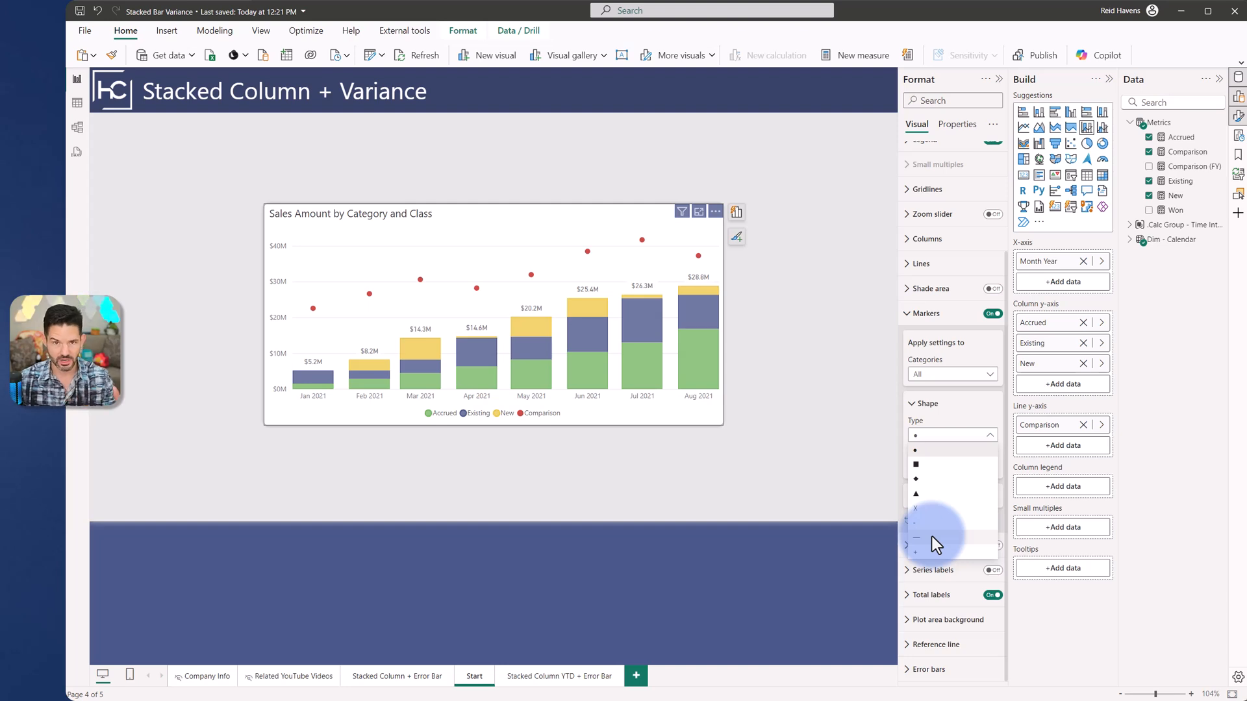
pyautogui.click(916, 539)
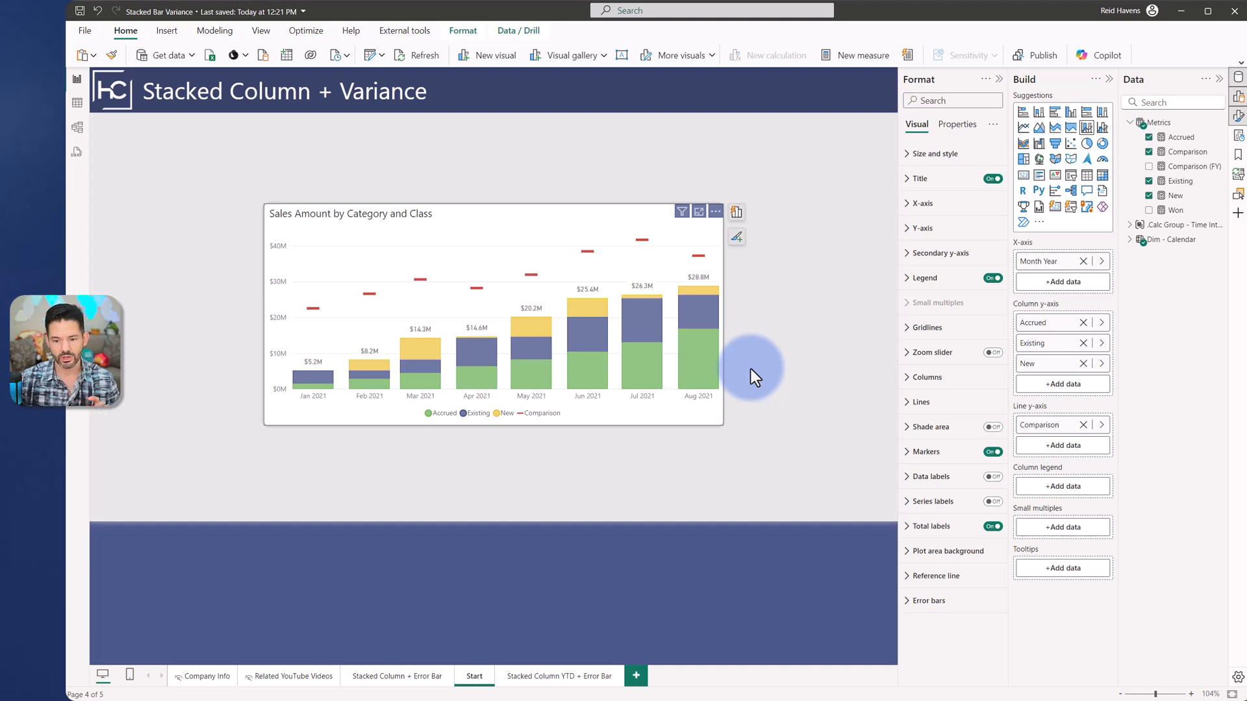
pyautogui.moveTo(712, 367)
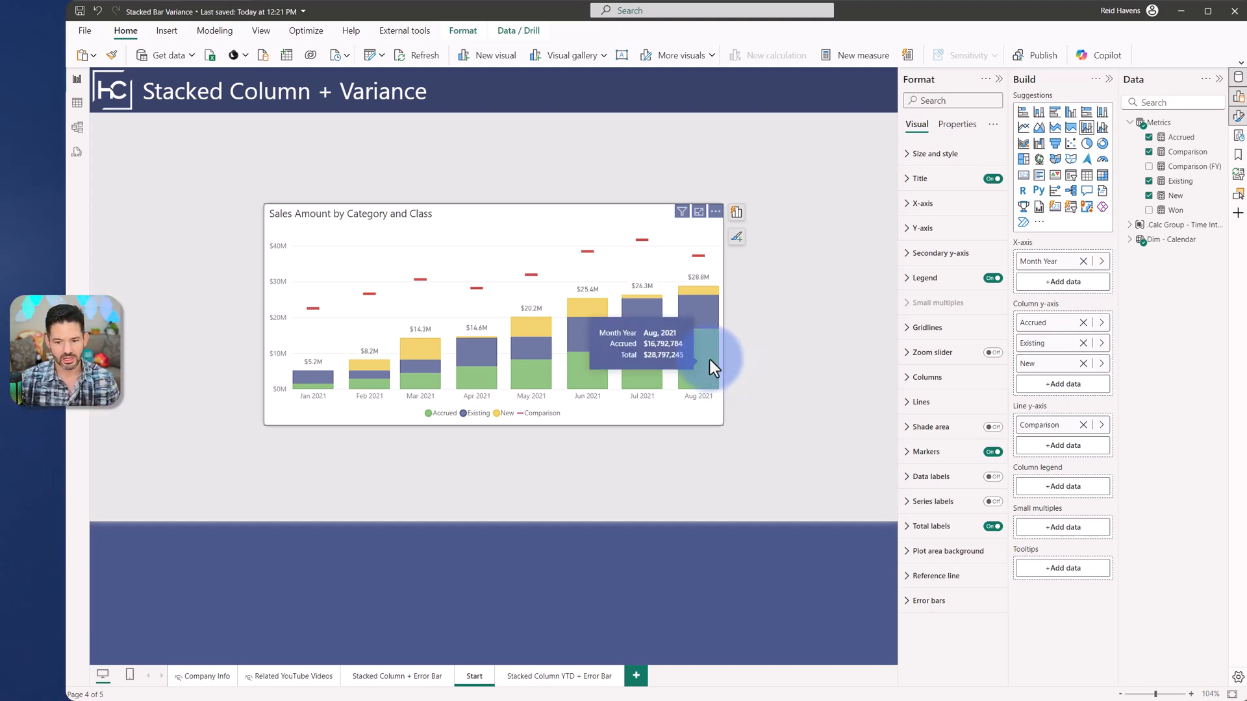
pyautogui.moveTo(708, 265)
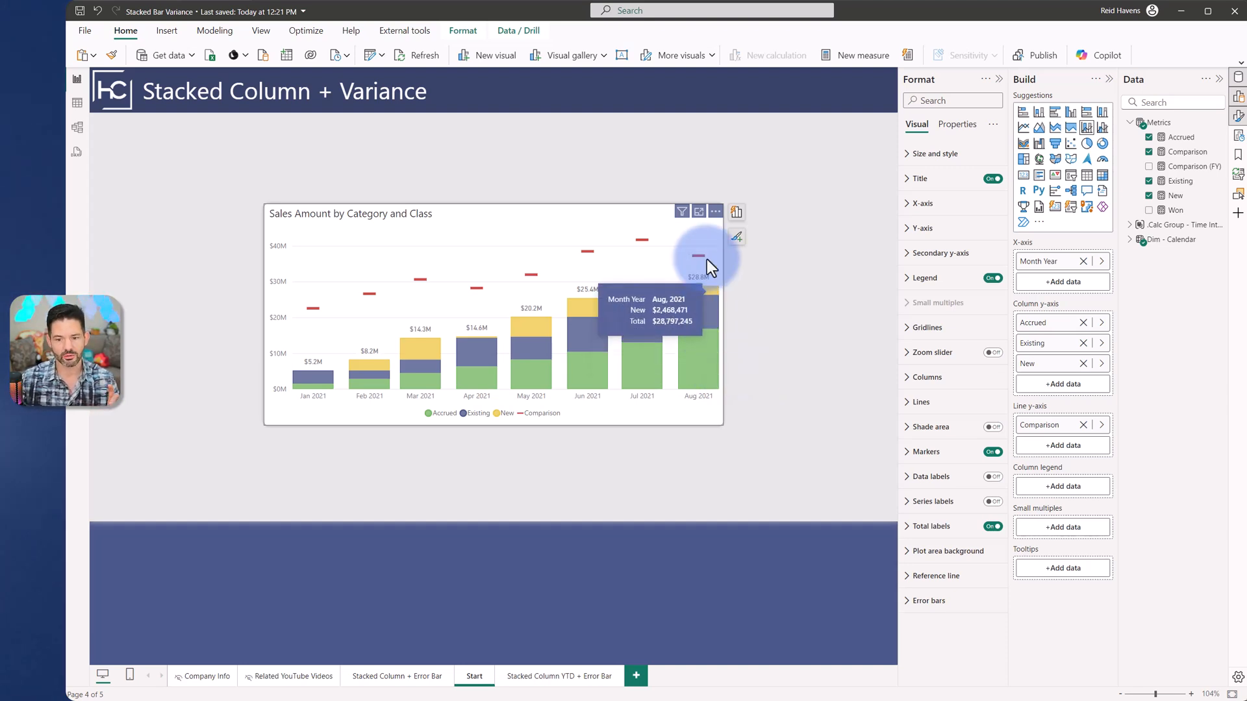
pyautogui.moveTo(699, 255)
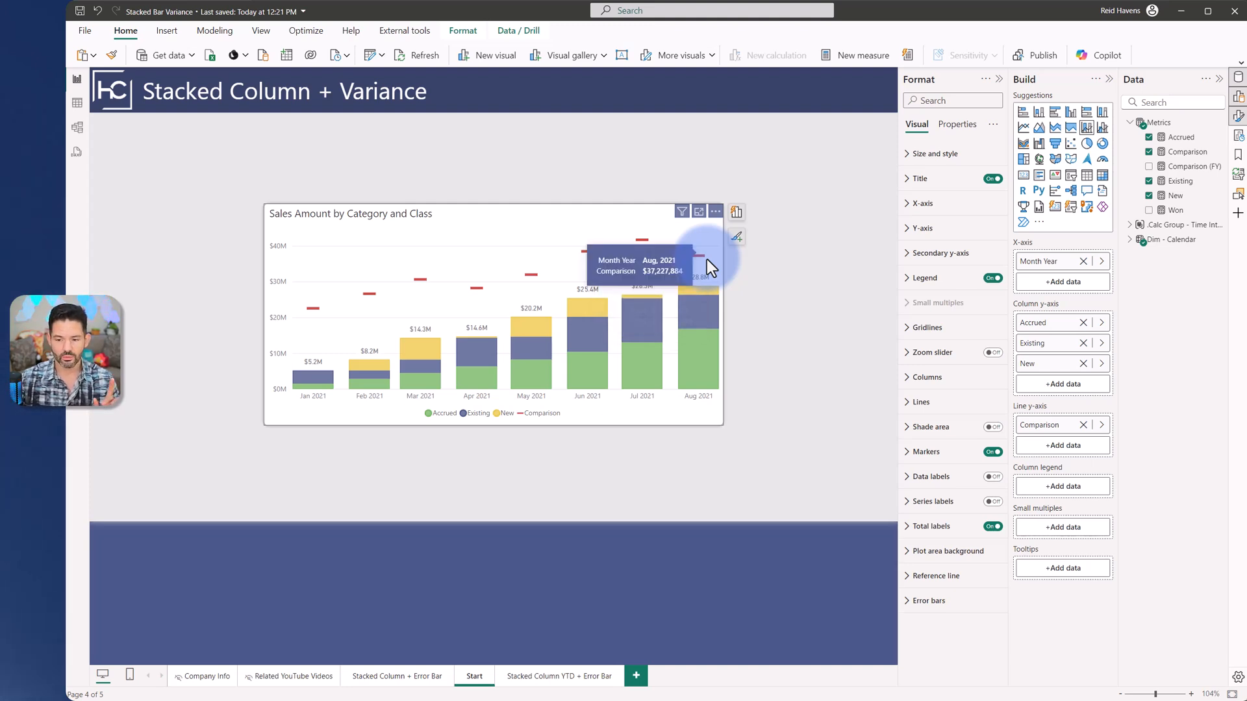
pyautogui.moveTo(746, 267)
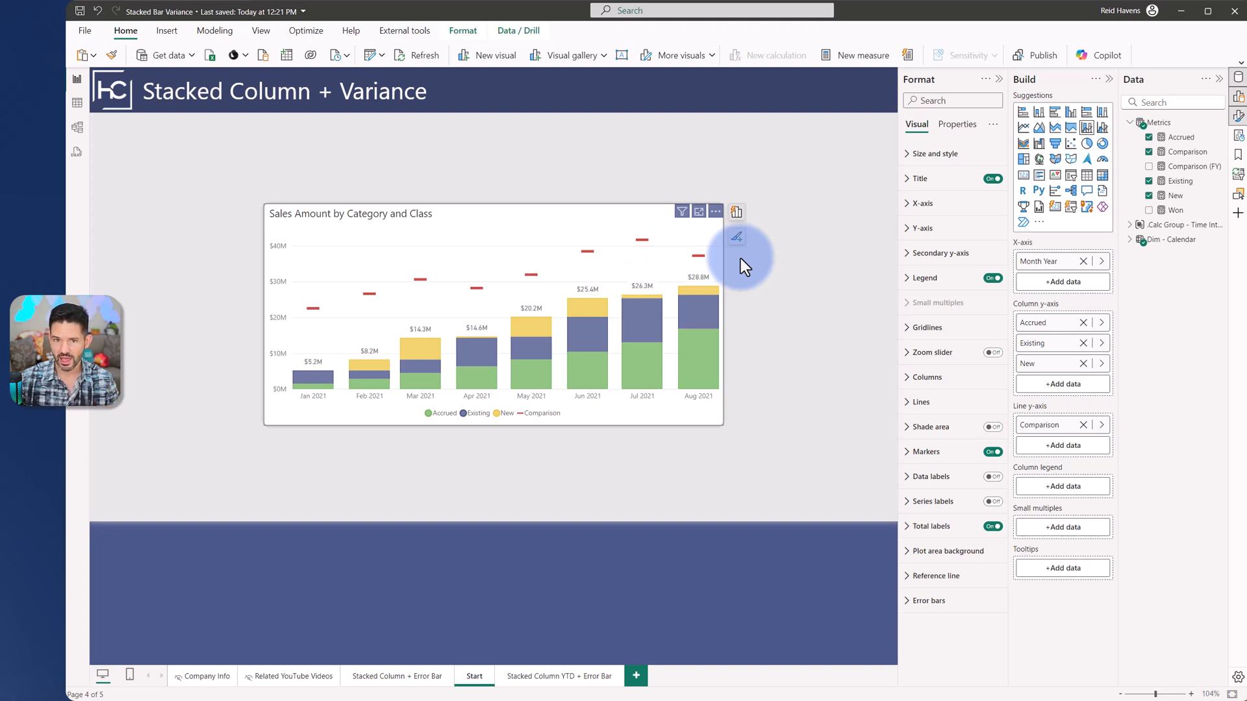
pyautogui.moveTo(1034, 324)
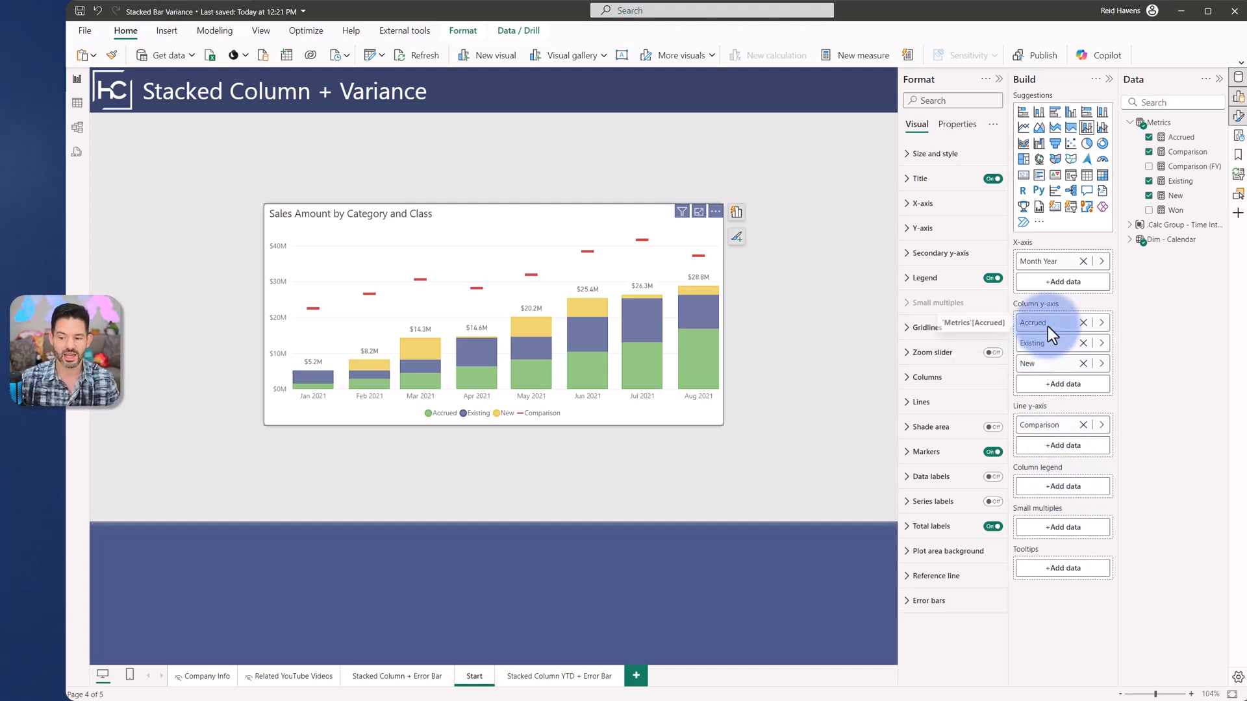
pyautogui.moveTo(1042, 351)
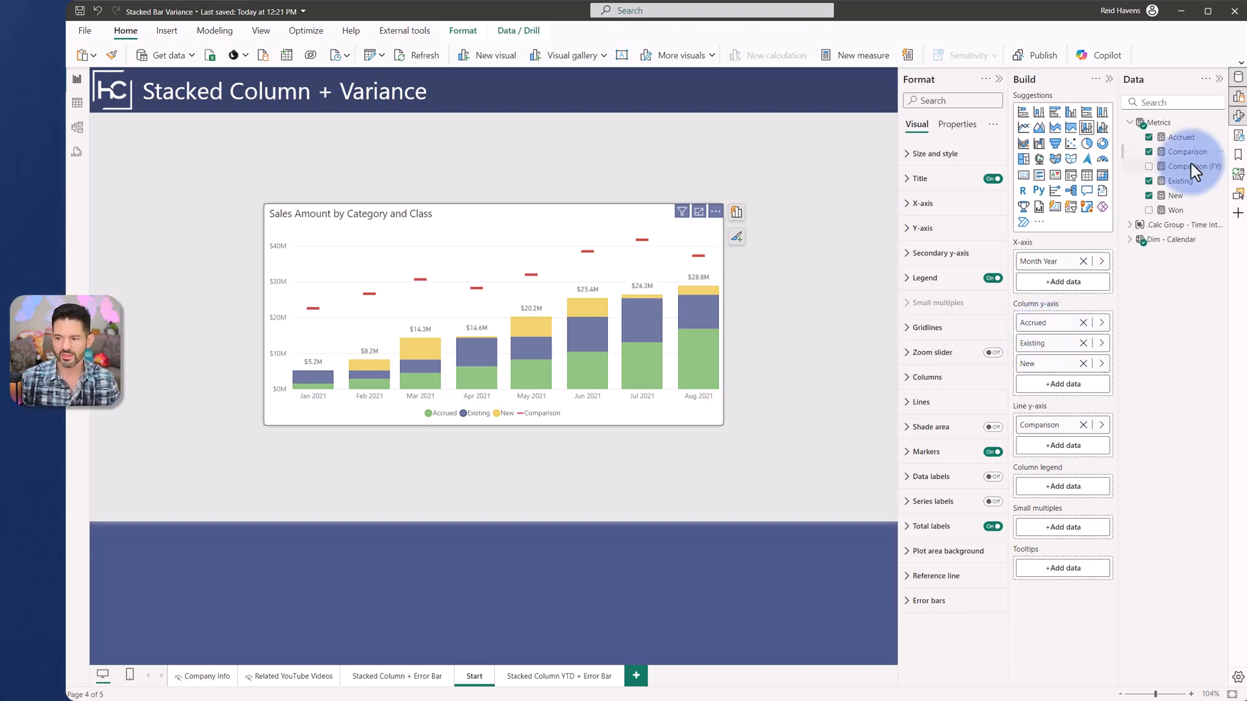
pyautogui.moveTo(1184, 197)
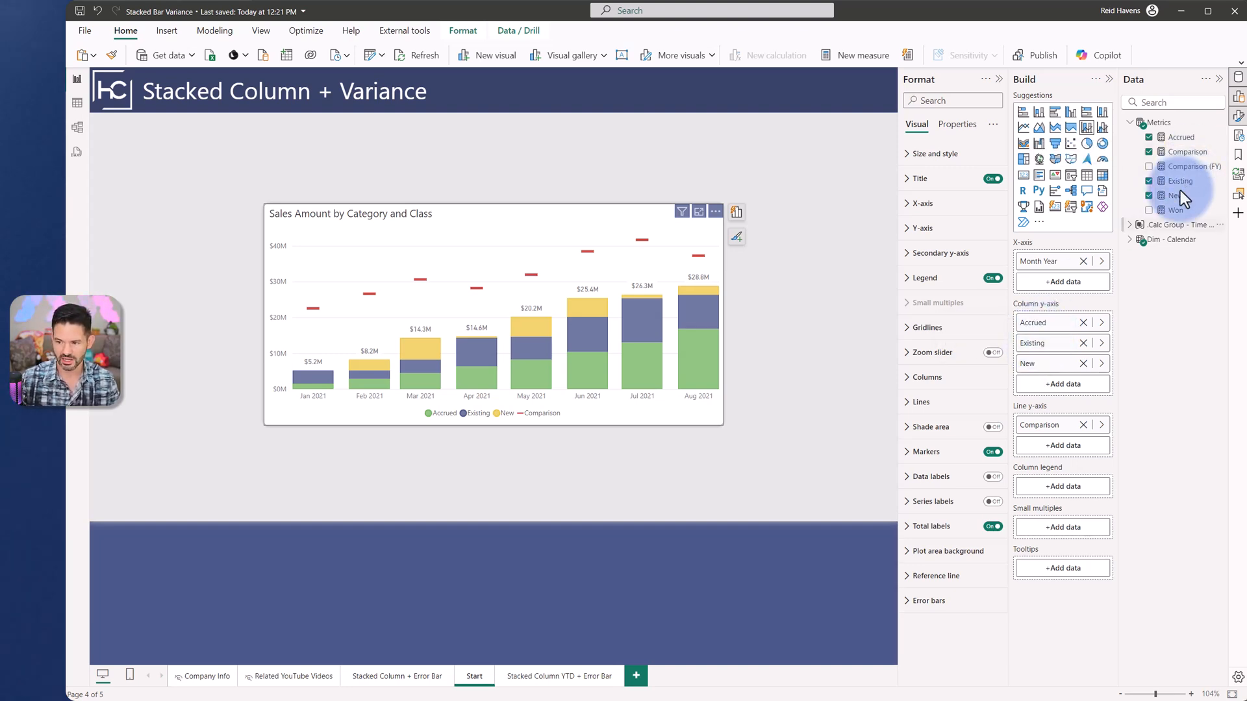
pyautogui.click(1175, 210)
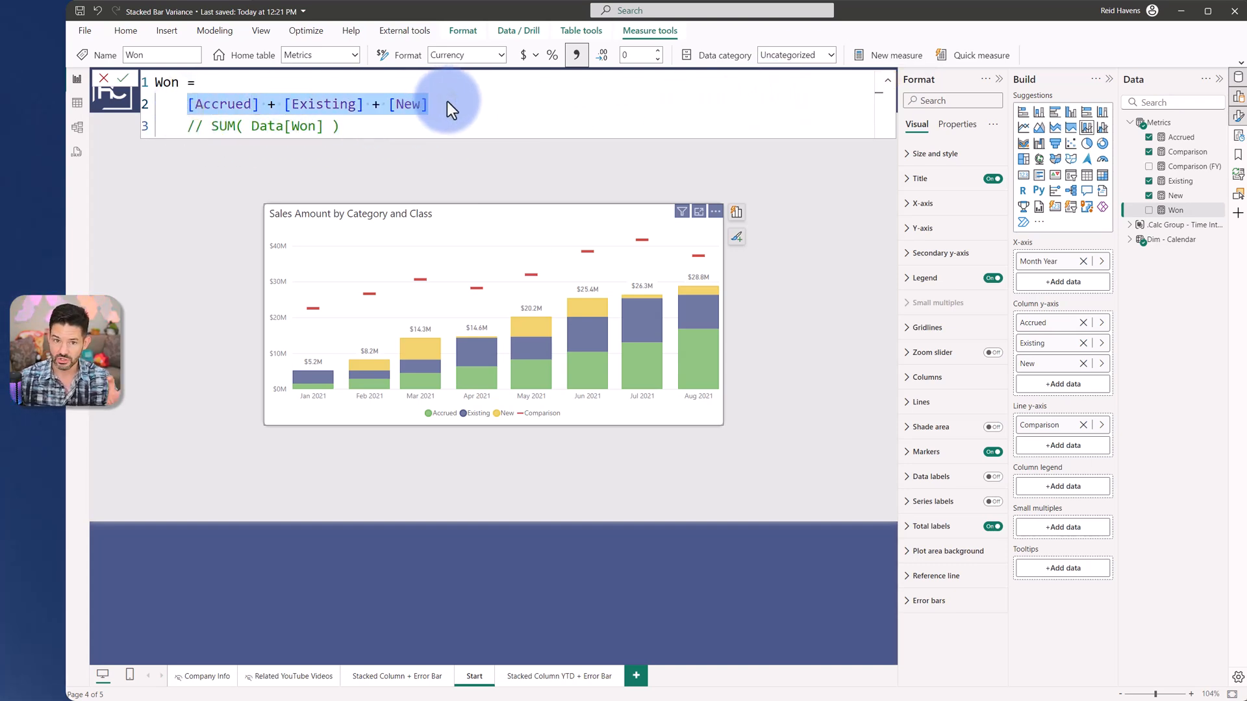
pyautogui.moveTo(625, 102)
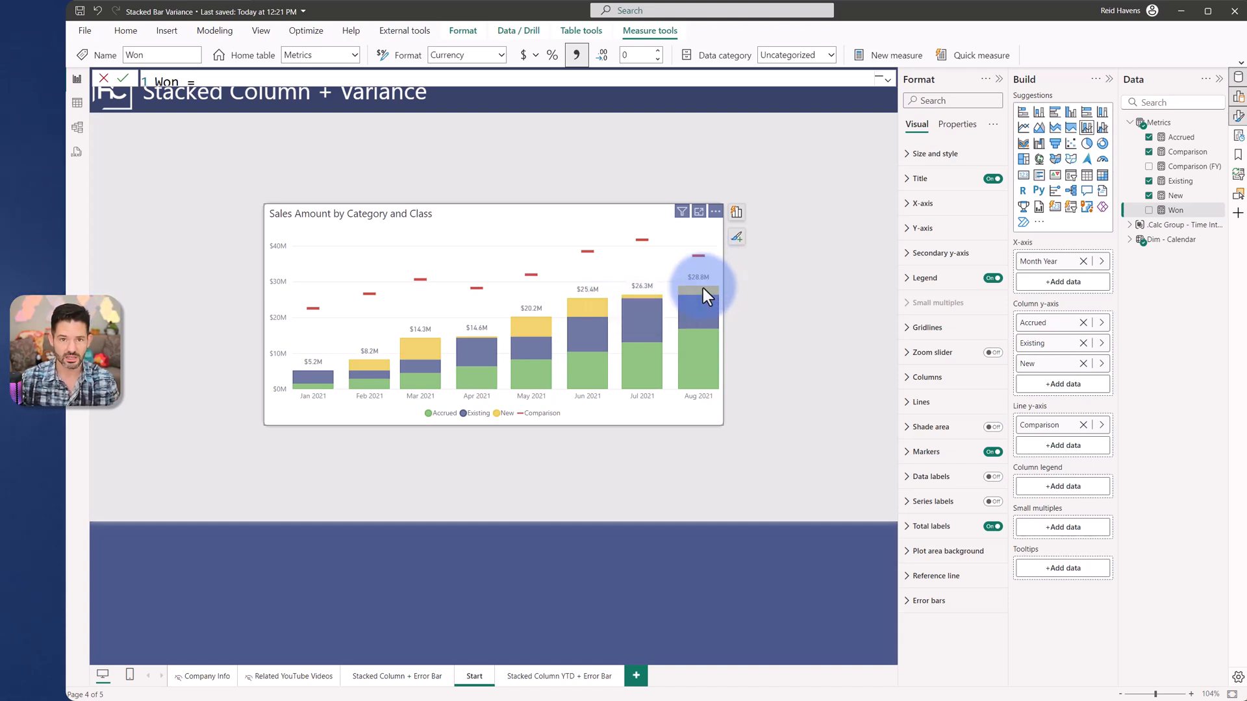
pyautogui.moveTo(654, 295)
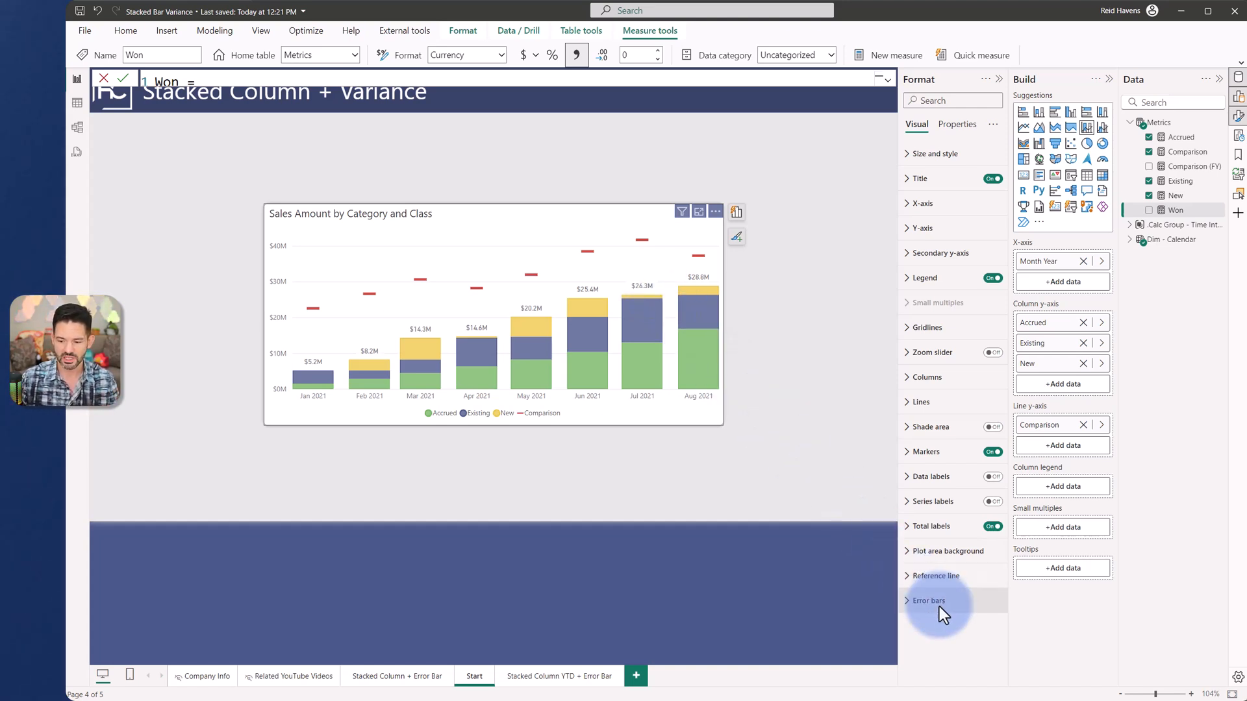
# Step: Enable Comparison error bars bounded by Won, with end markers off, and view the Bar settings
pyautogui.click(929, 600)
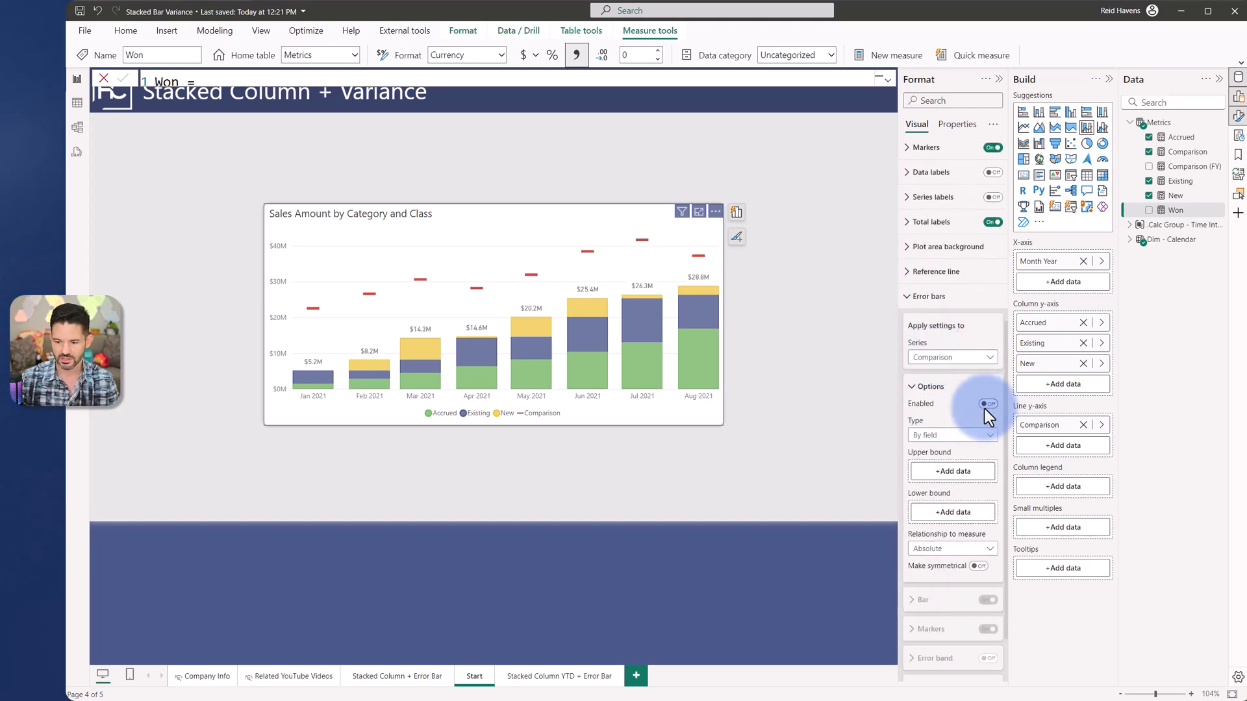
pyautogui.click(988, 404)
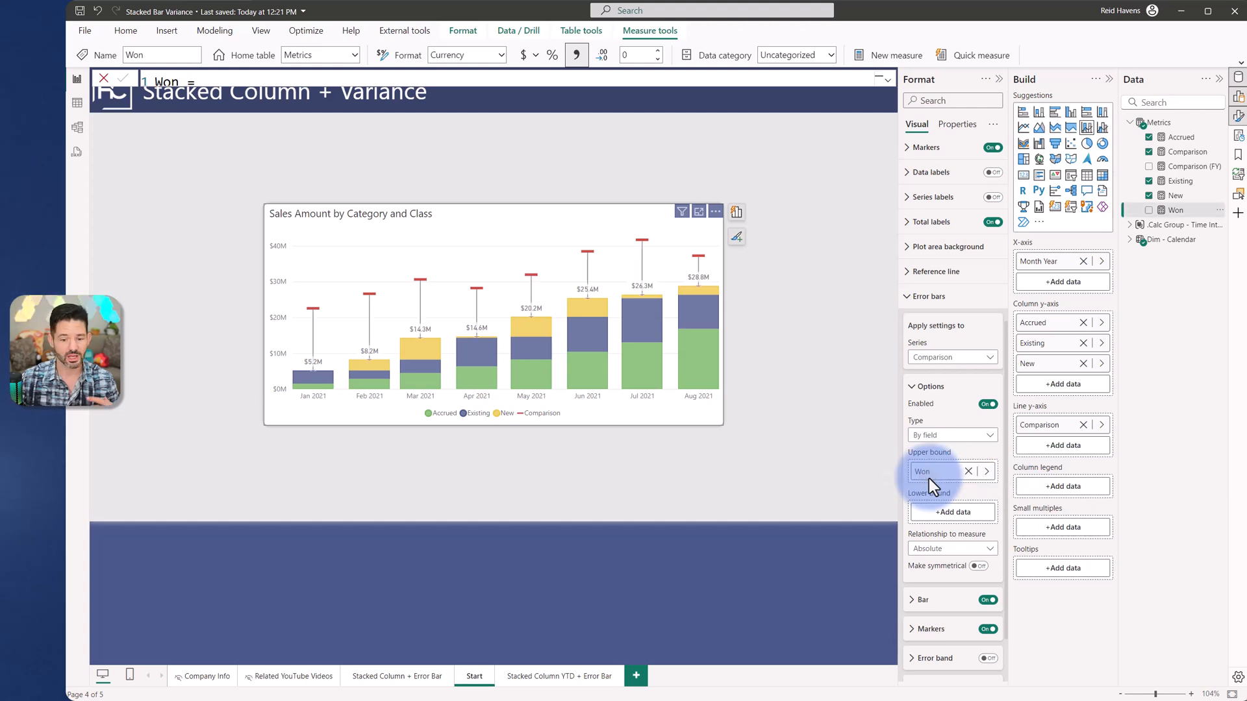
pyautogui.moveTo(700, 289)
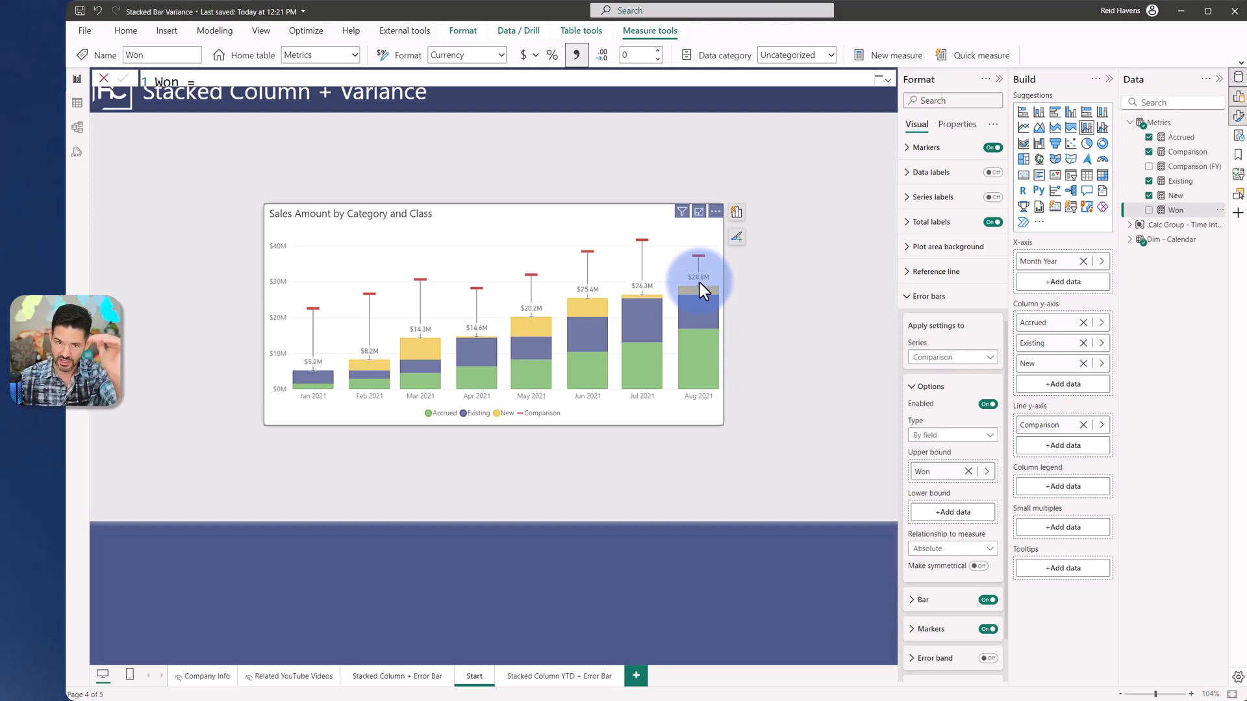
pyautogui.moveTo(652, 295)
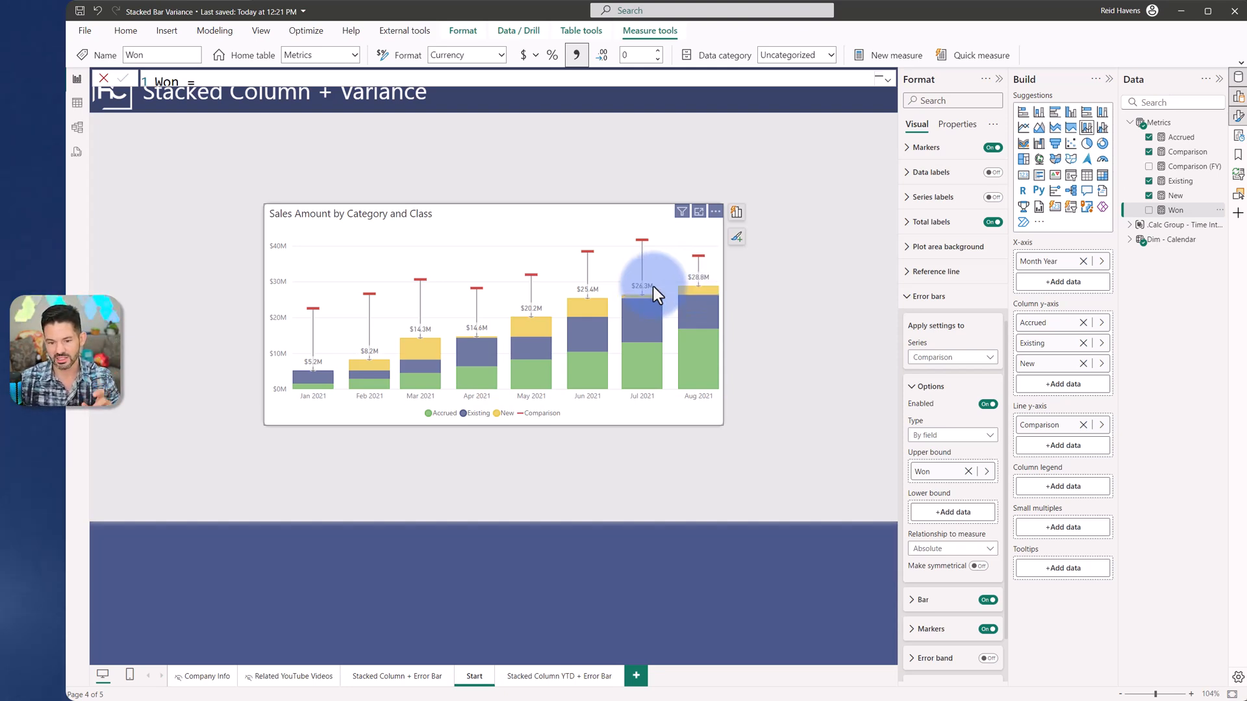
pyautogui.moveTo(723, 318)
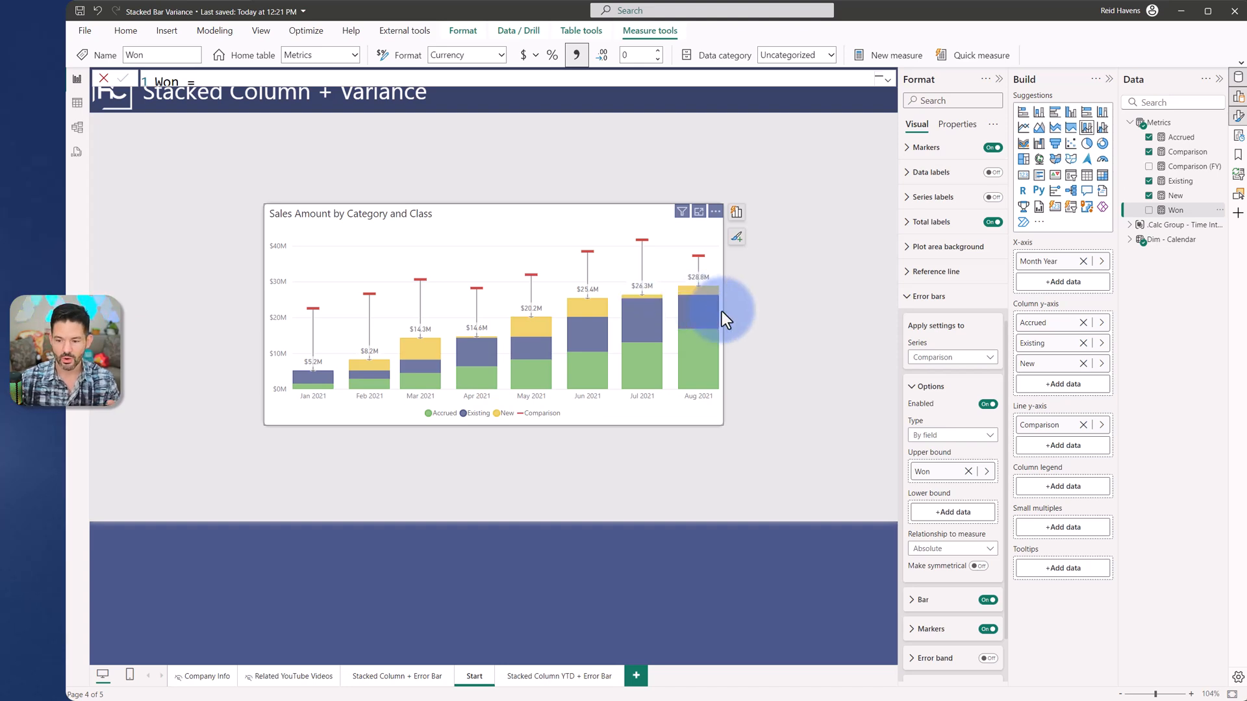
pyautogui.scroll(-3)
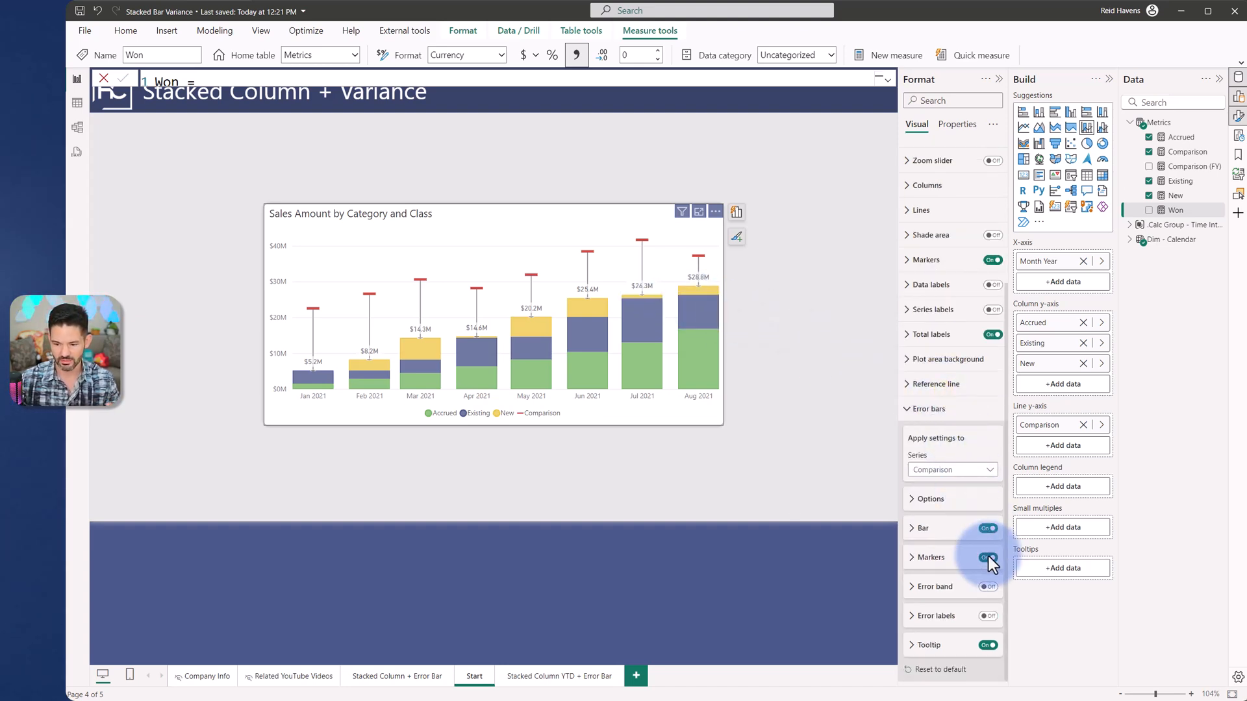
pyautogui.click(990, 557)
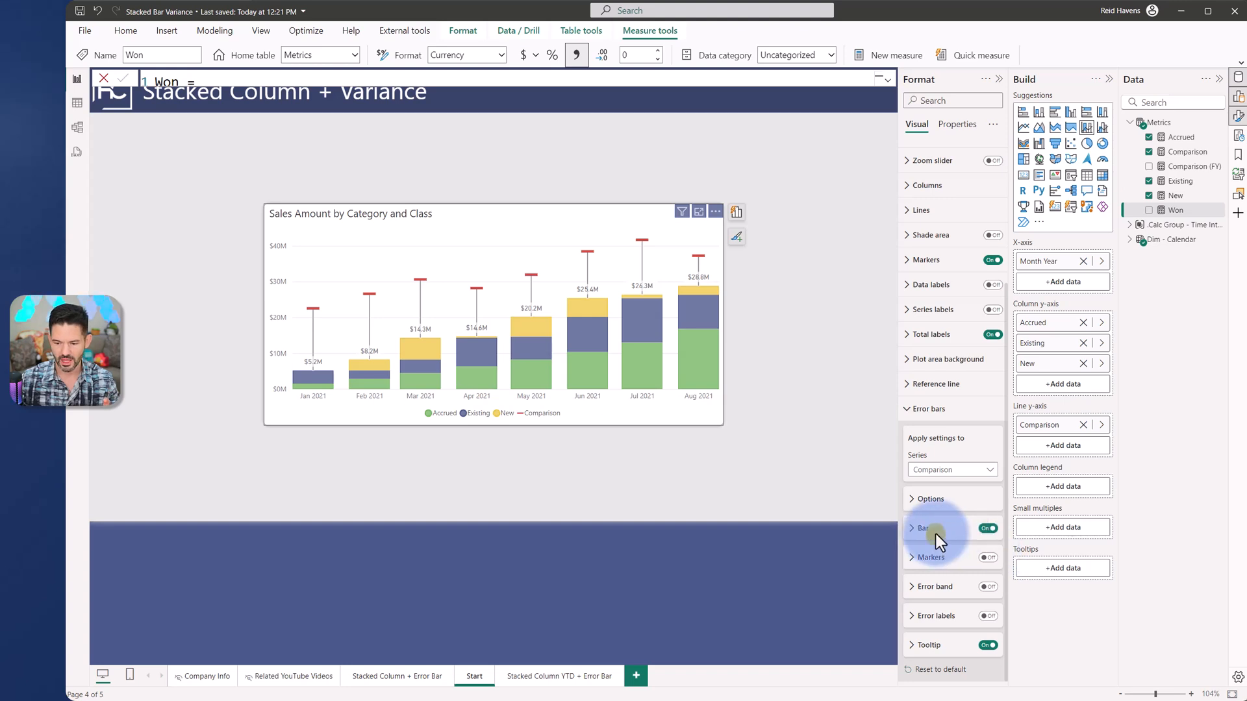
pyautogui.click(922, 529)
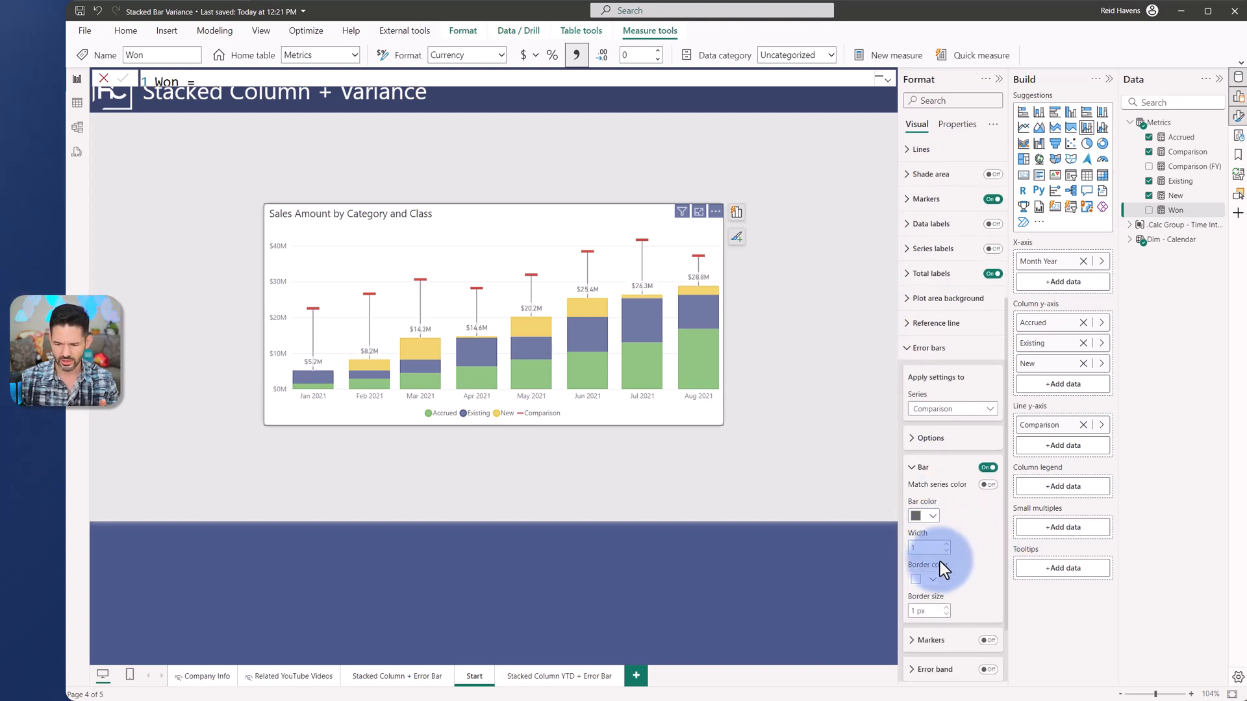
pyautogui.click(931, 515)
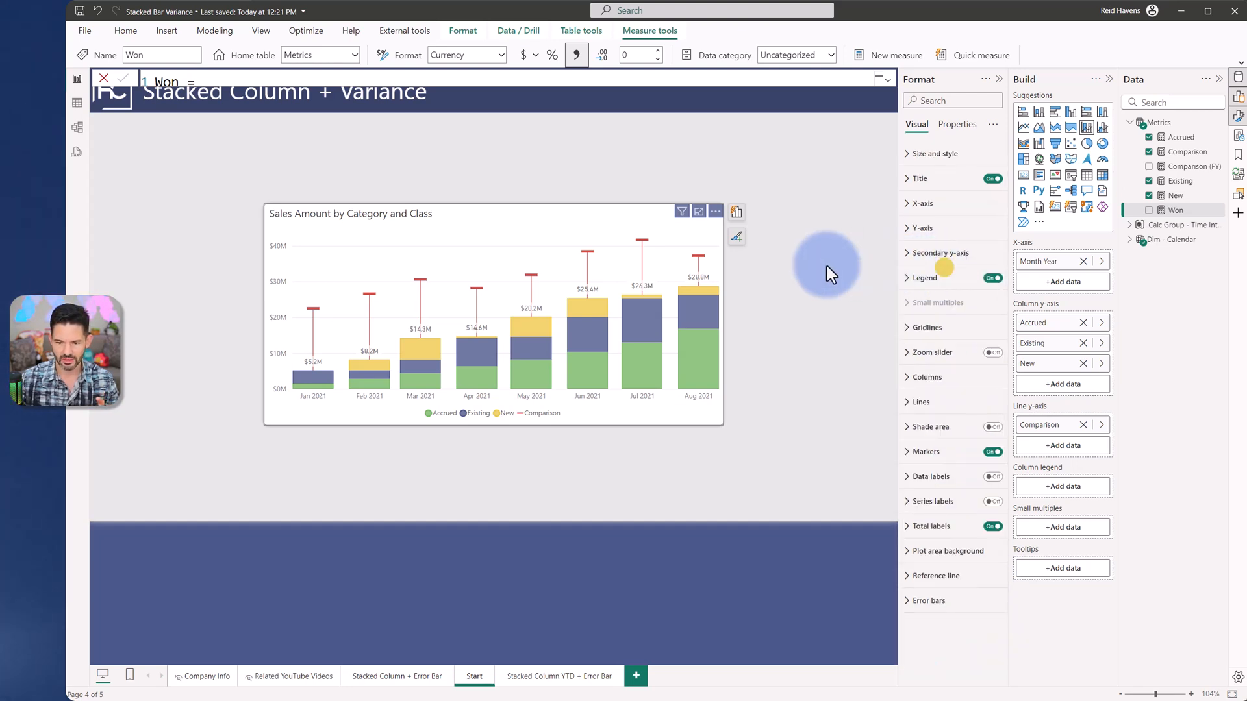
pyautogui.moveTo(700, 263)
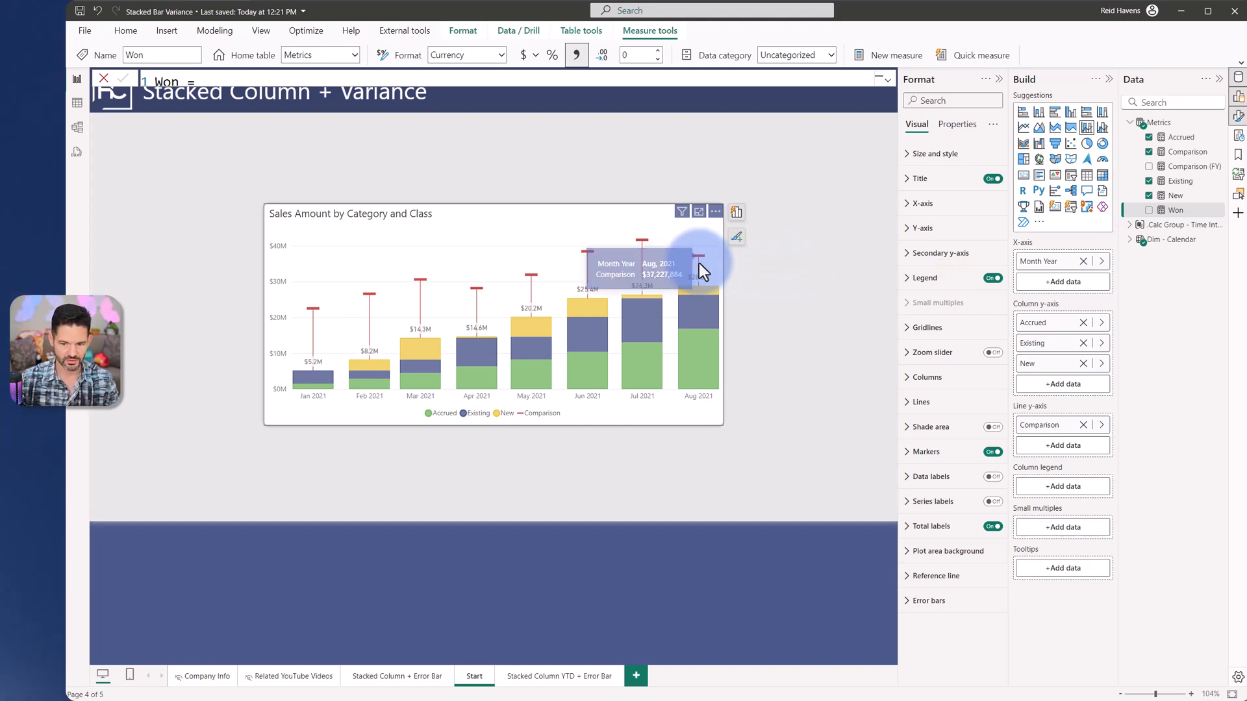
pyautogui.moveTo(703, 269)
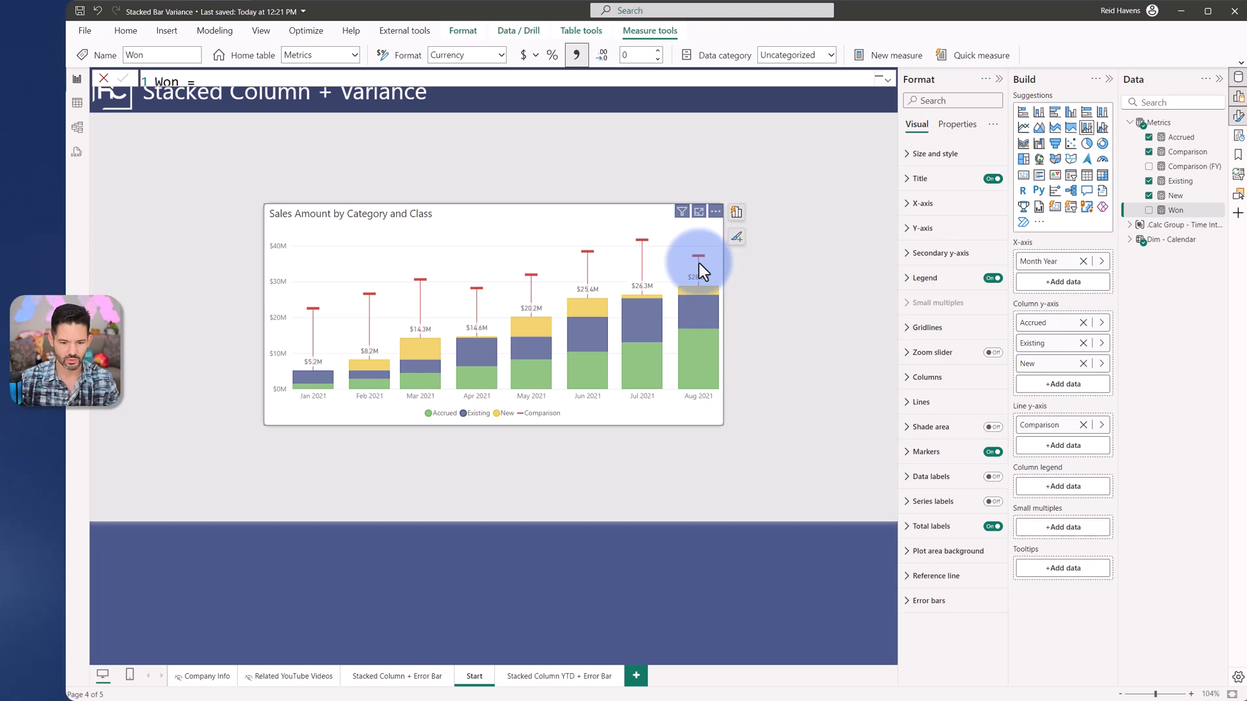
pyautogui.moveTo(529, 417)
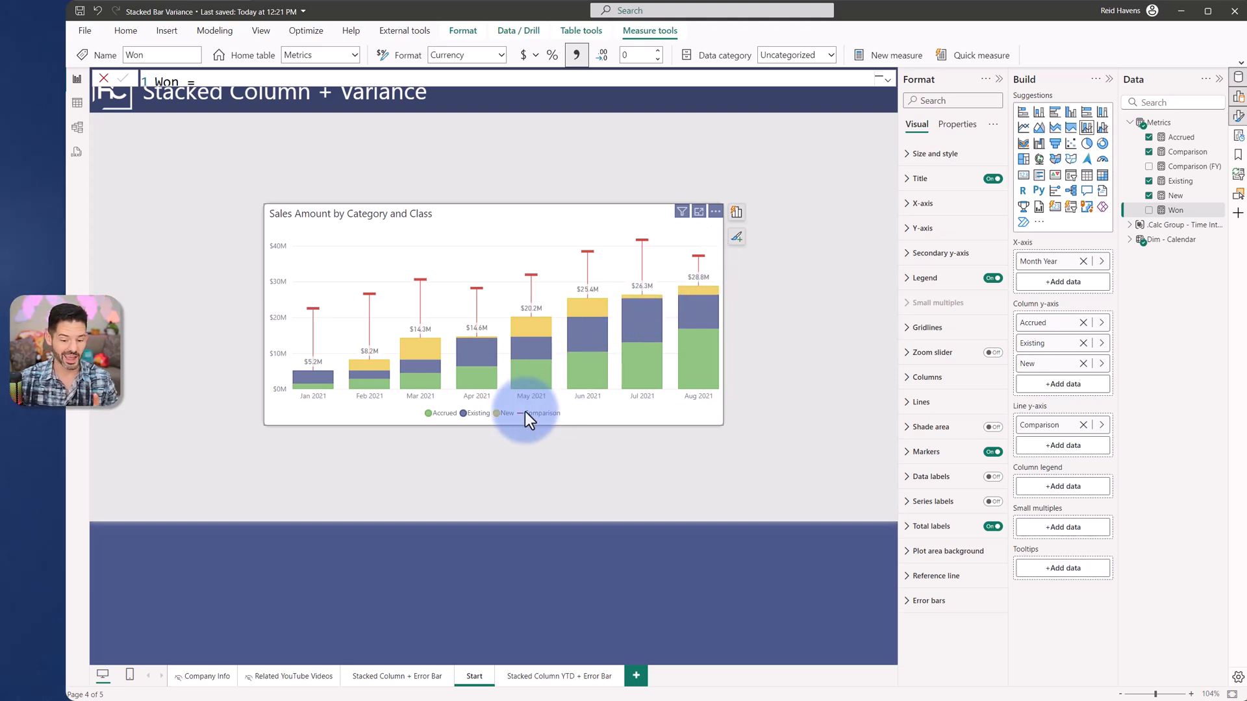
pyautogui.moveTo(546, 413)
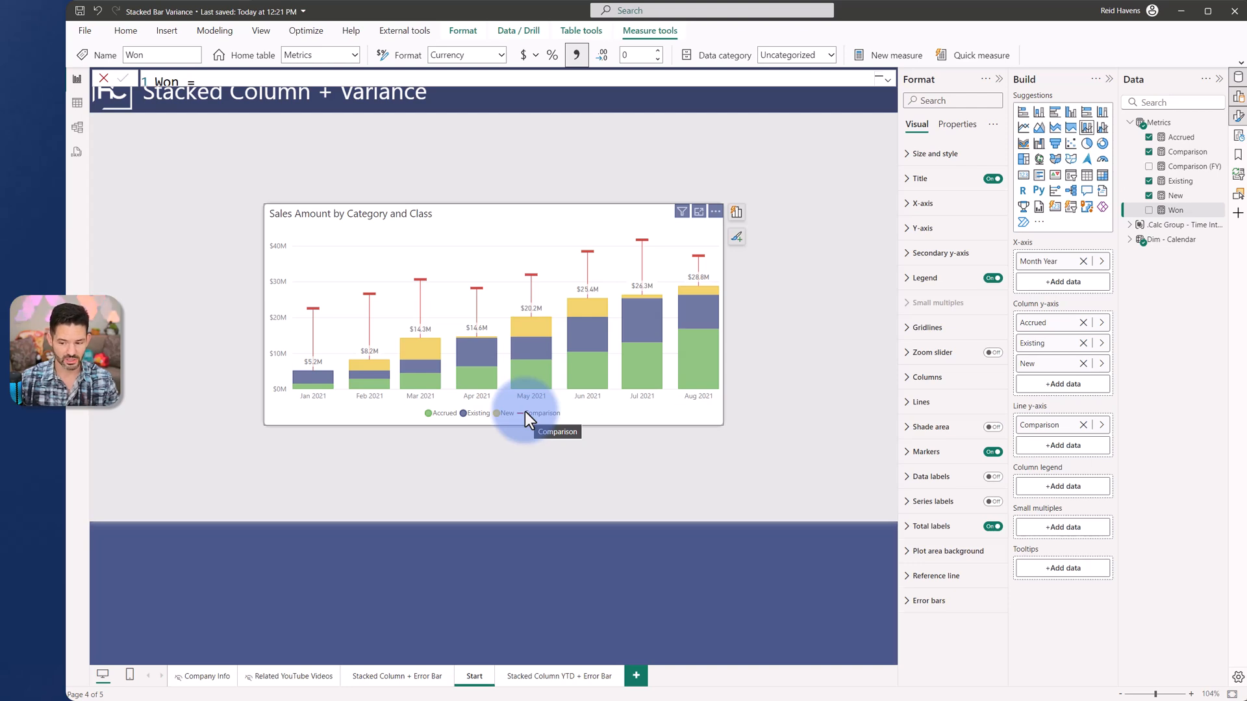
pyautogui.moveTo(1087, 112)
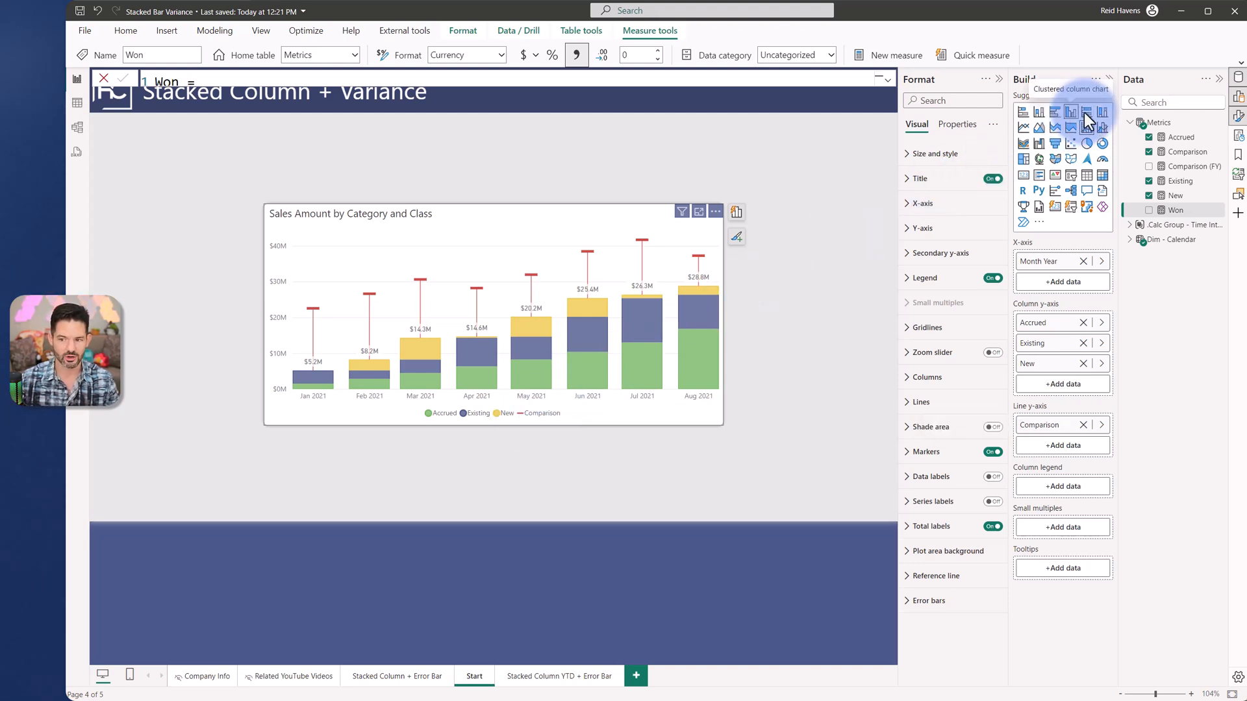
pyautogui.moveTo(569, 419)
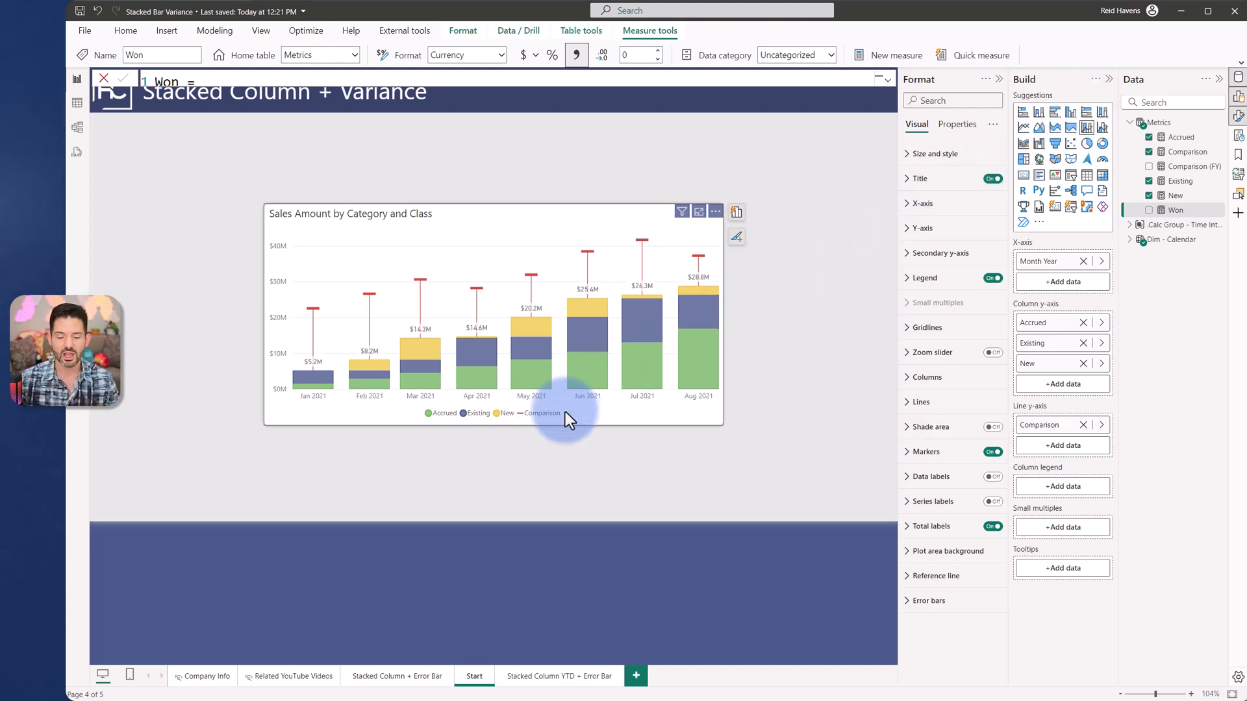
pyautogui.moveTo(539, 414)
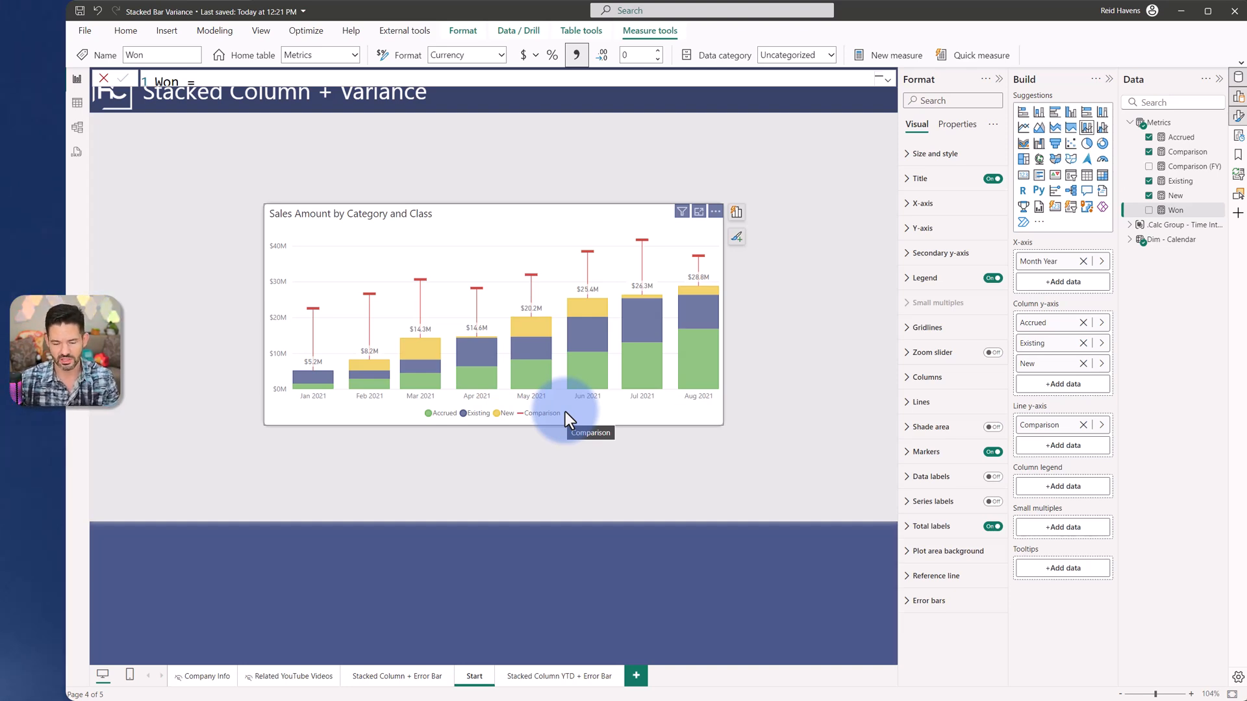
pyautogui.moveTo(450, 462)
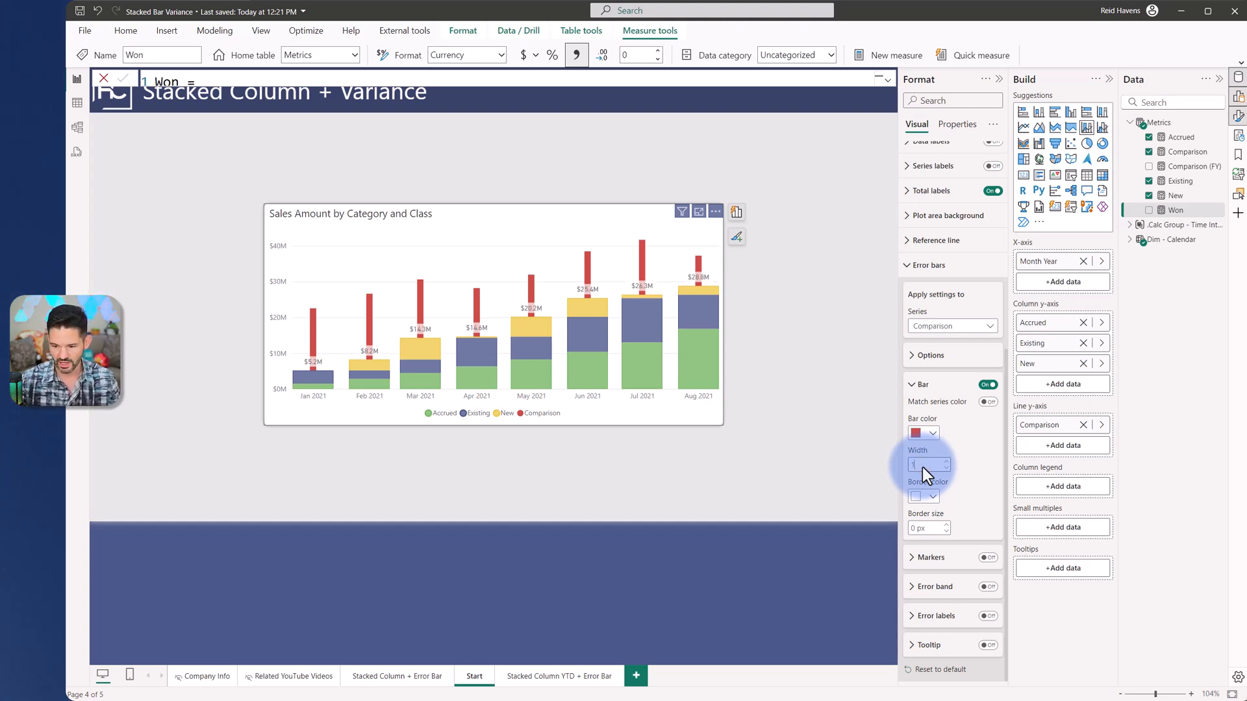
# Step: Keep the error bar width at 1 and turn the Comparison dash markers back on
pyautogui.scroll(3)
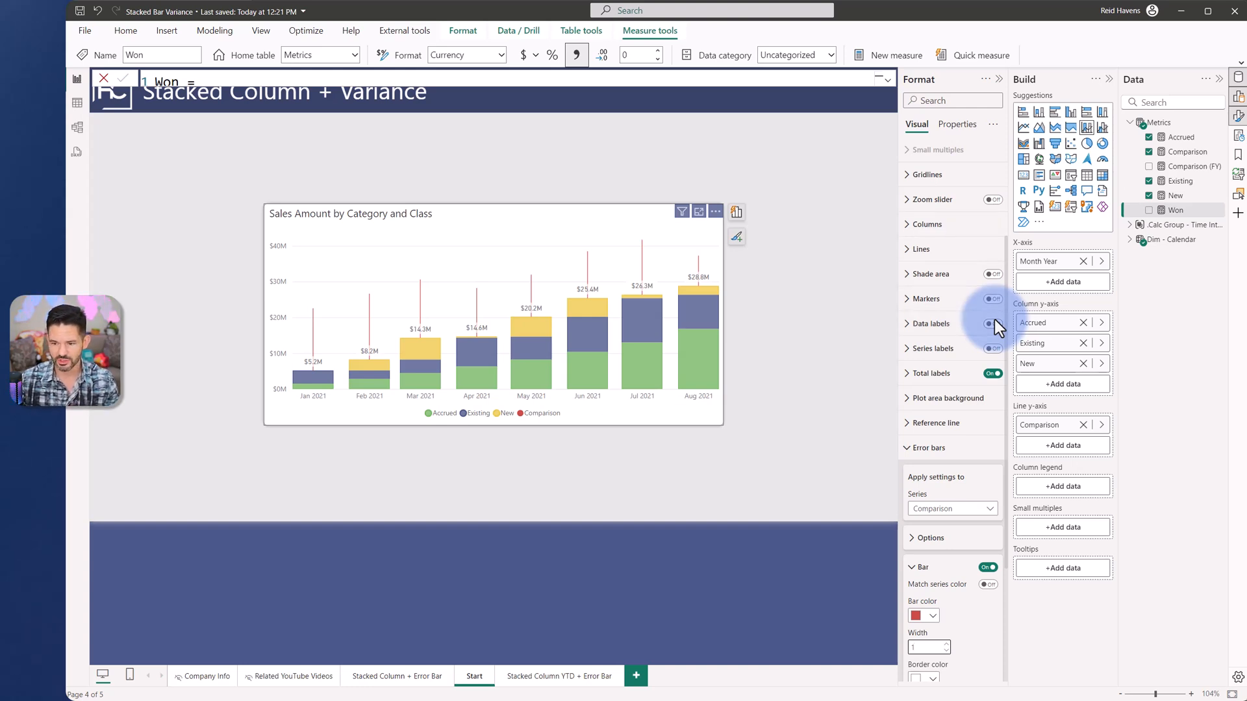
pyautogui.click(991, 299)
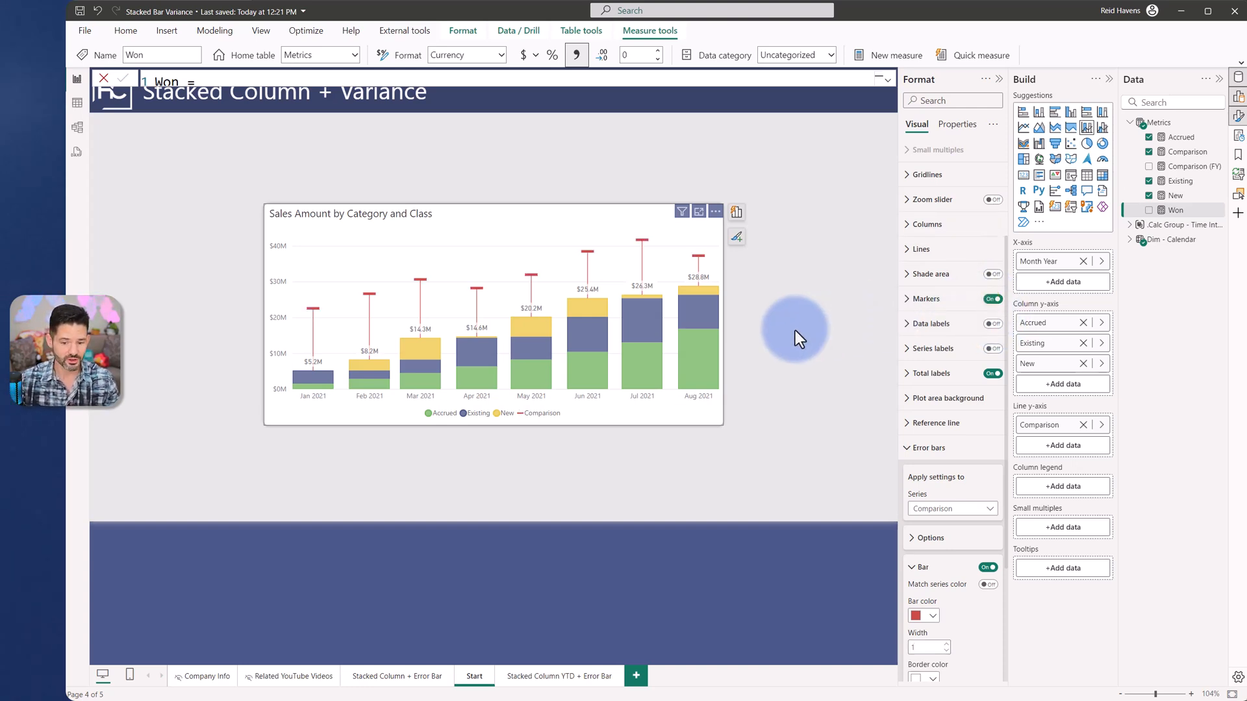
pyautogui.moveTo(616, 648)
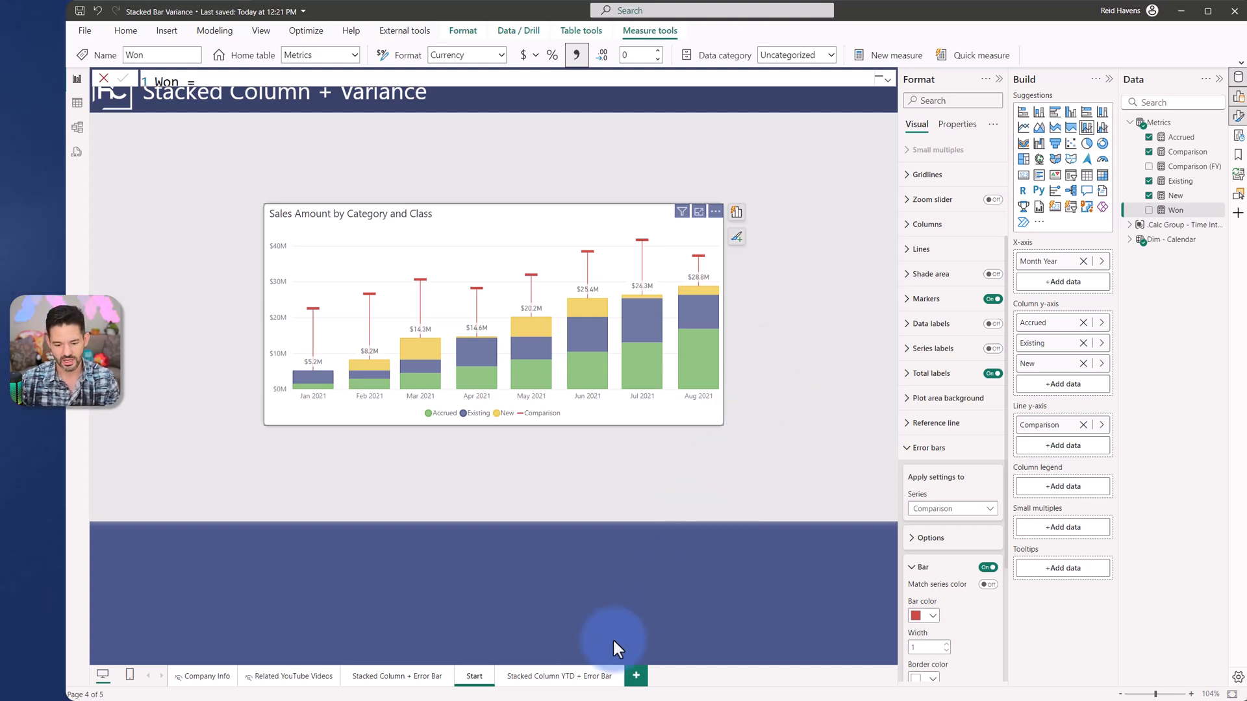
# Step: On the Stacked Column YTD + Error Bar page, try QTD in the Calc Items slicer and settle on YTD
pyautogui.click(558, 675)
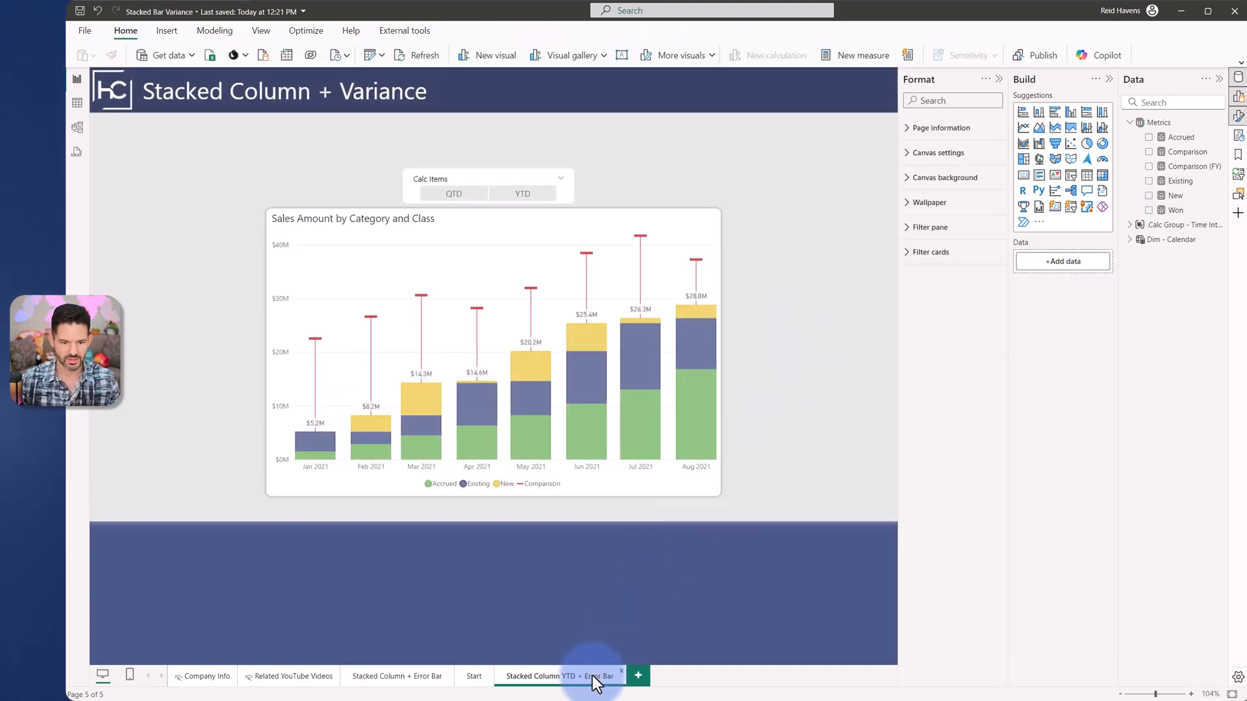
pyautogui.moveTo(830, 302)
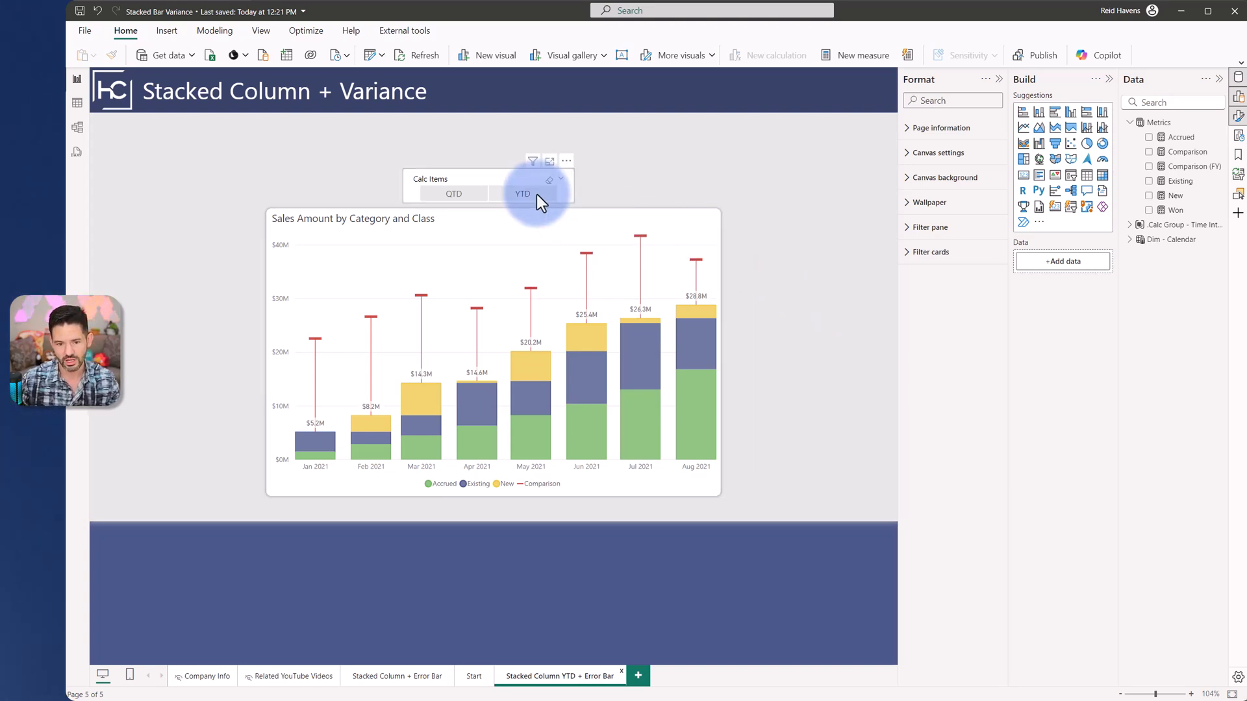
pyautogui.click(522, 194)
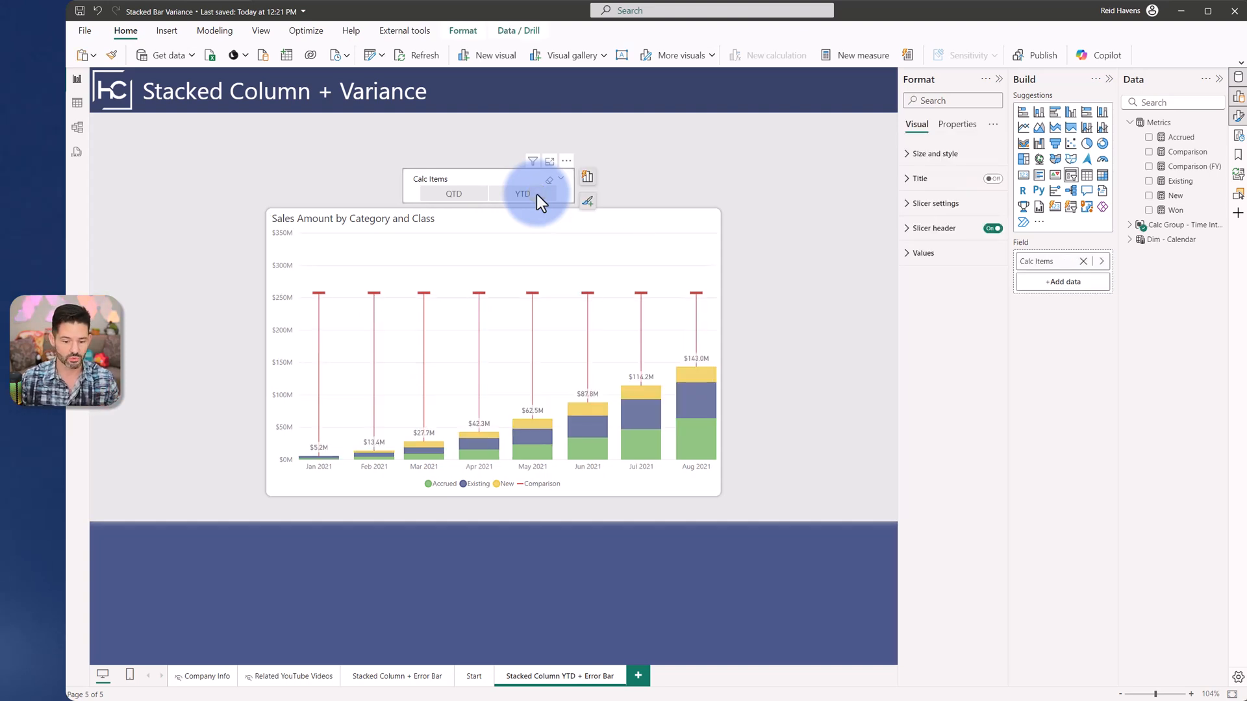
pyautogui.click(522, 194)
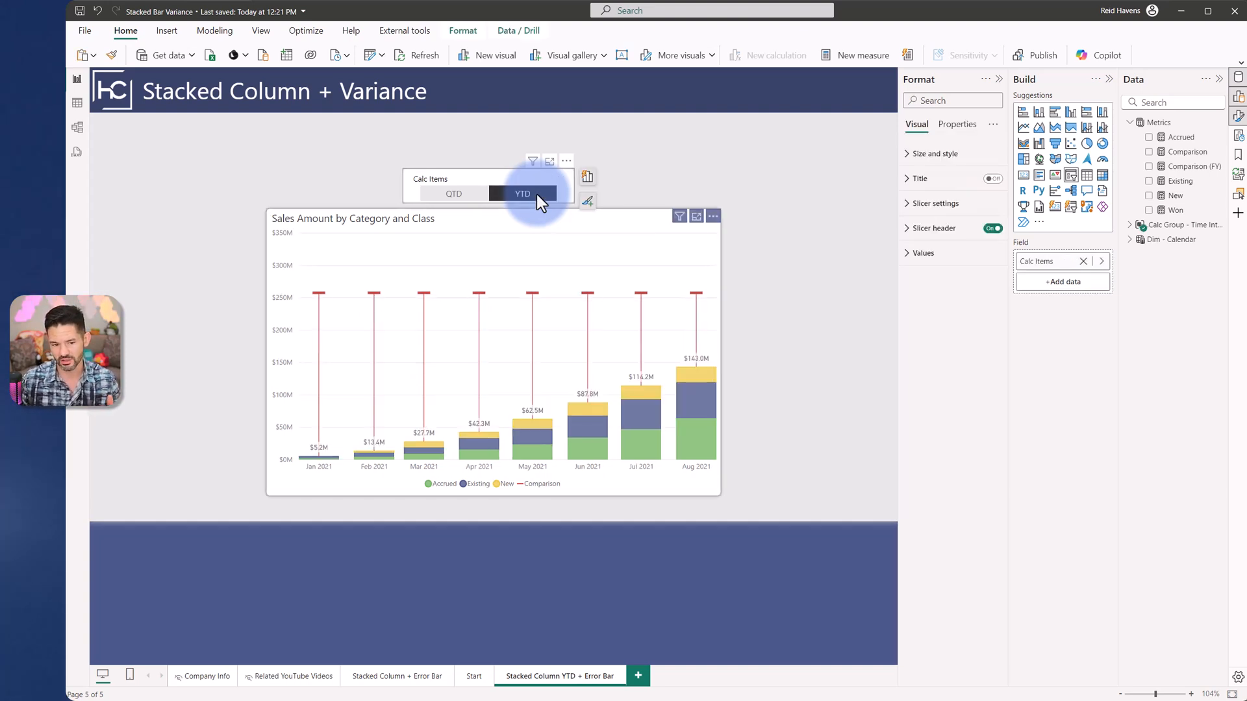
pyautogui.moveTo(687, 300)
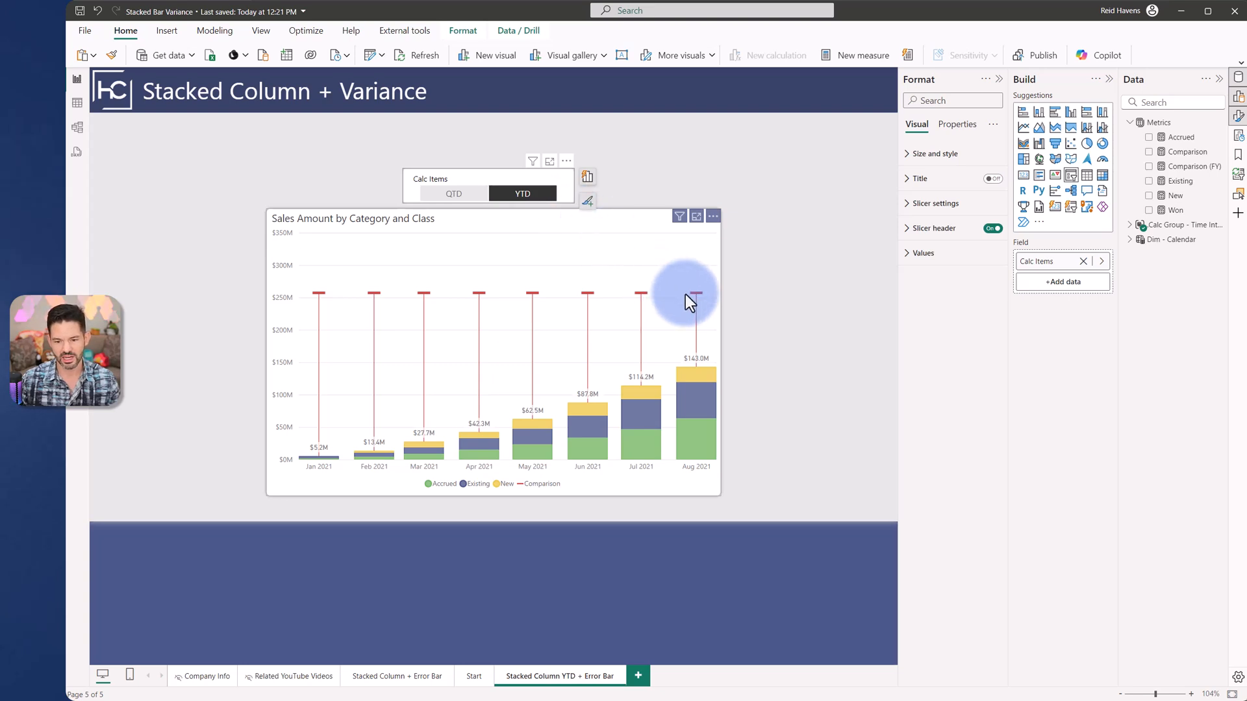
pyautogui.moveTo(549, 326)
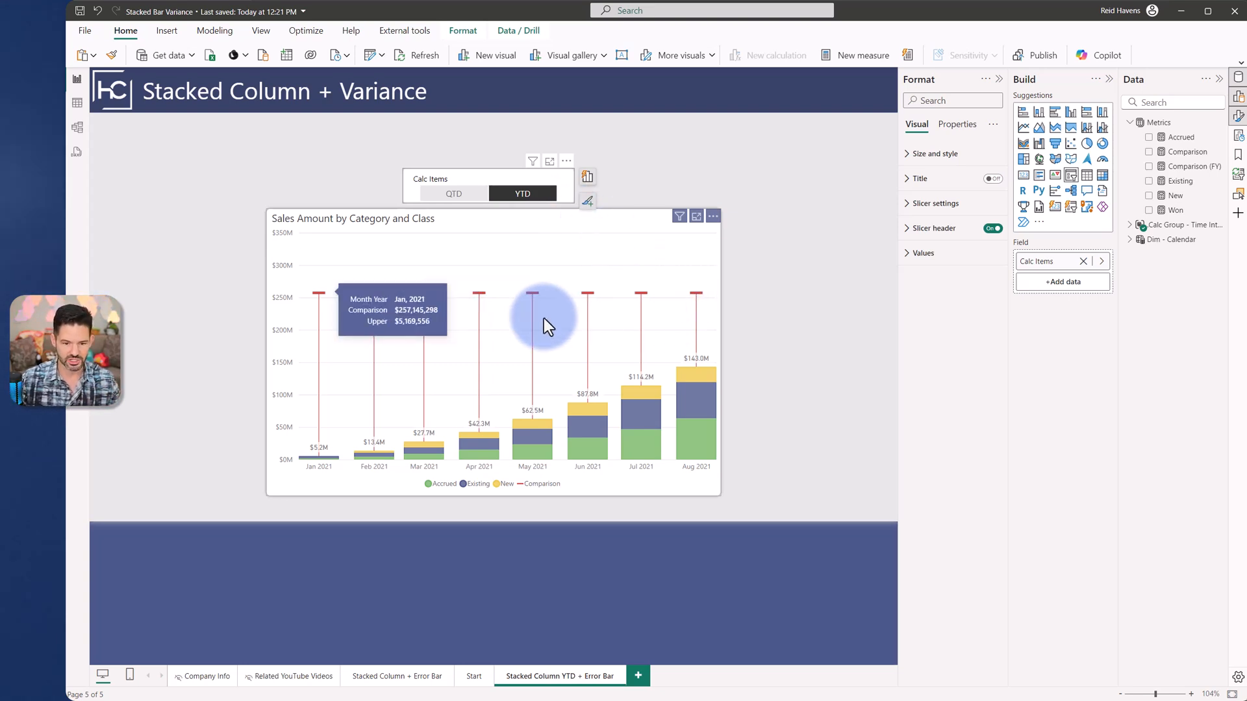
pyautogui.moveTo(337, 309)
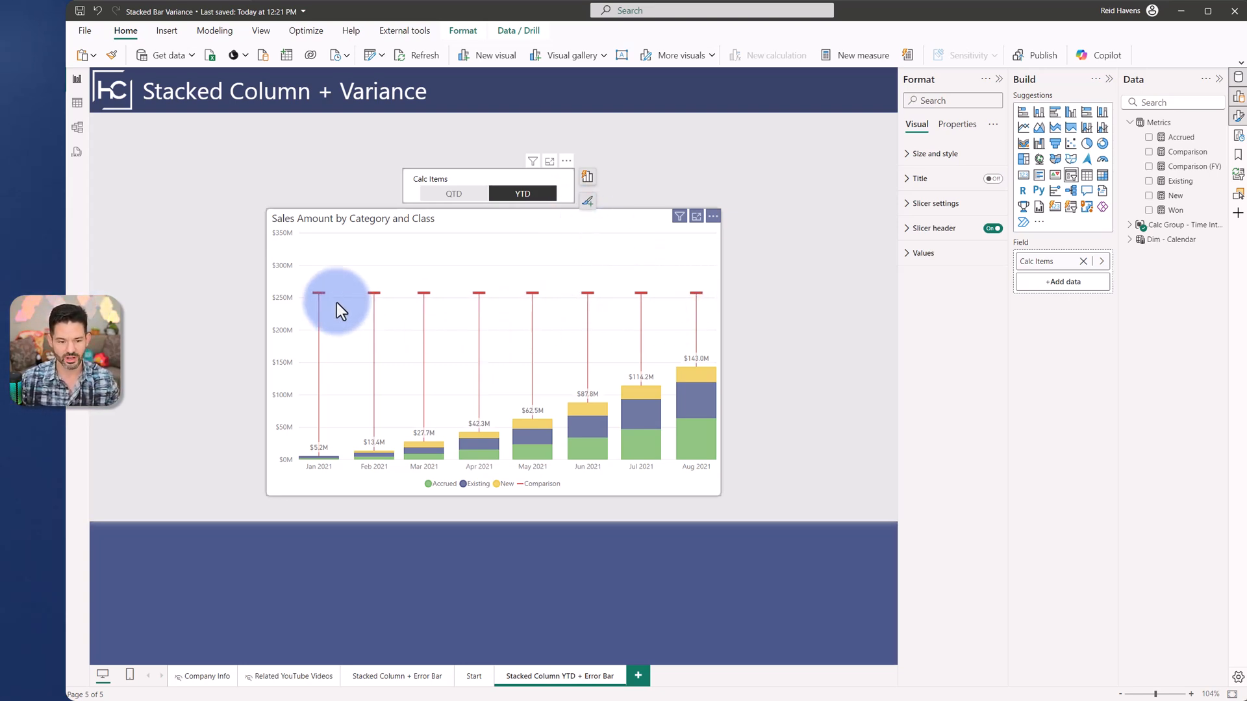
pyautogui.moveTo(686, 326)
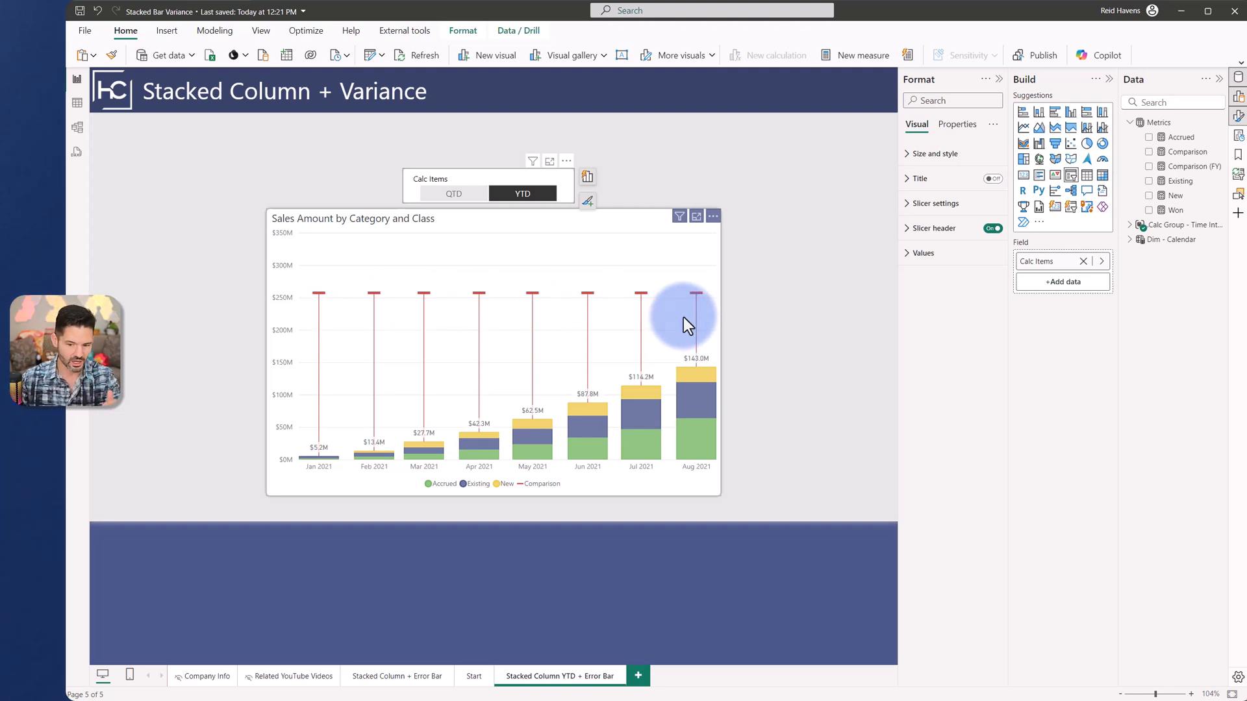
pyautogui.moveTo(699, 322)
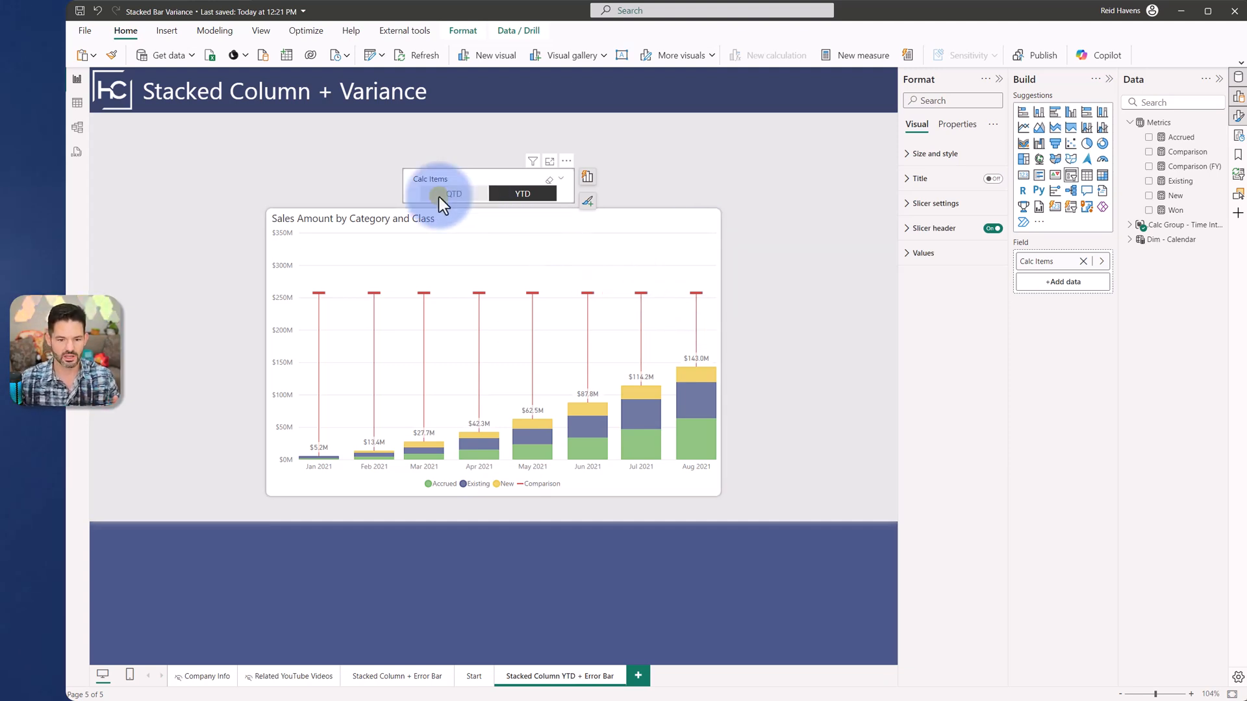
pyautogui.click(455, 194)
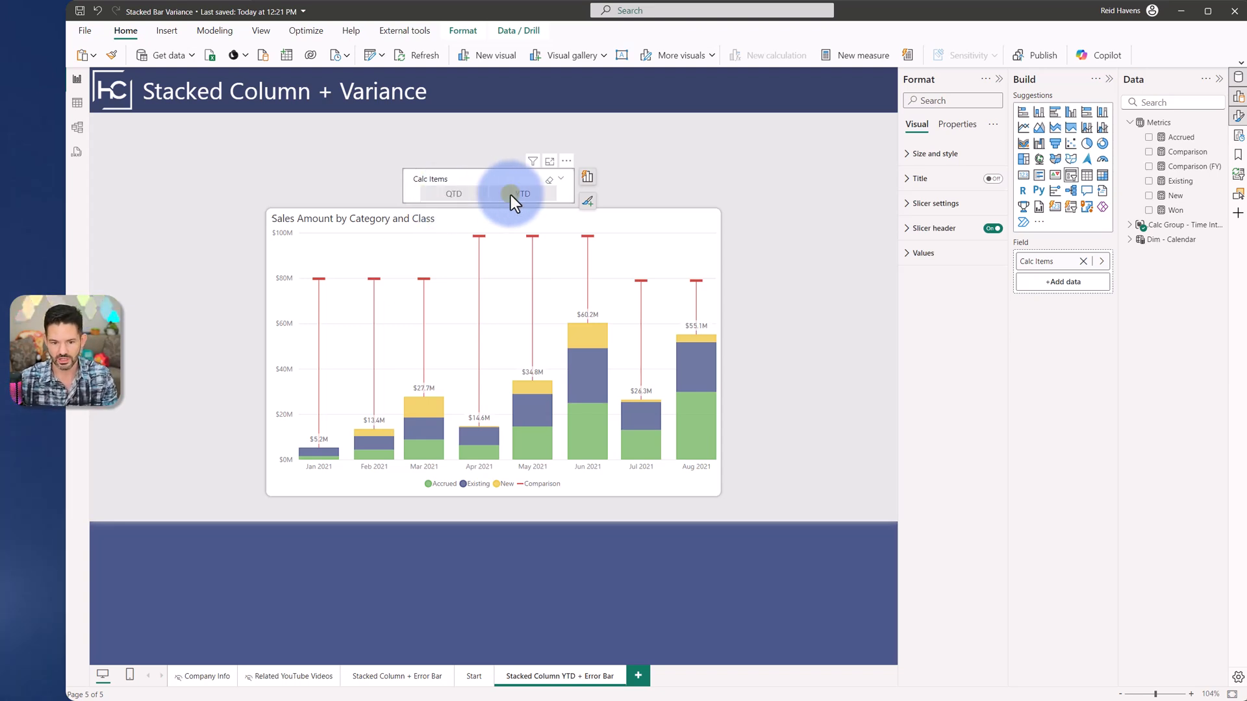
pyautogui.click(524, 194)
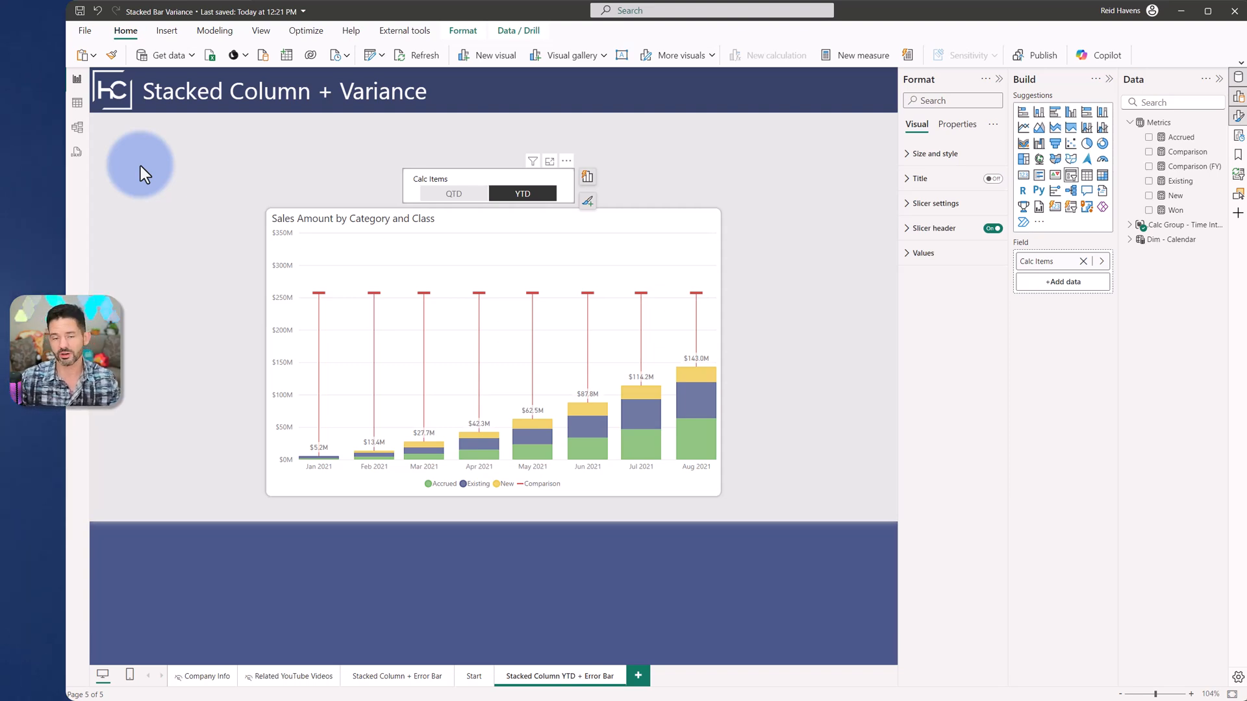
pyautogui.moveTo(78, 135)
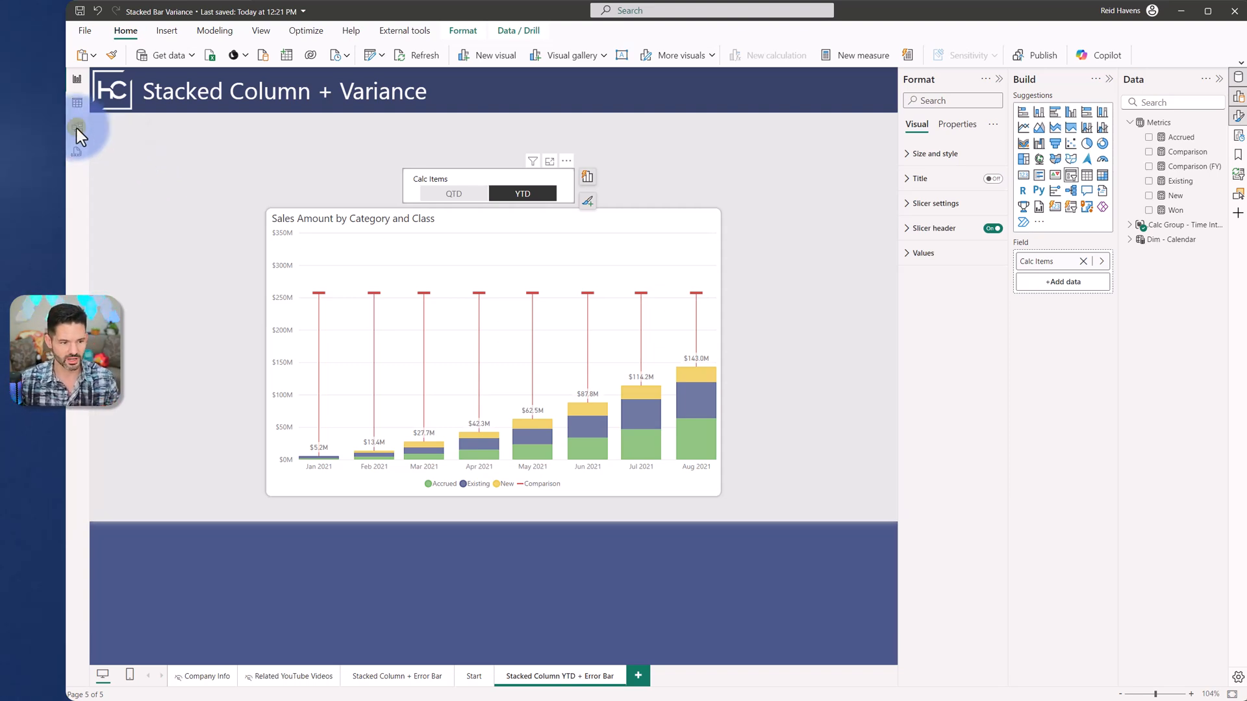
pyautogui.click(76, 129)
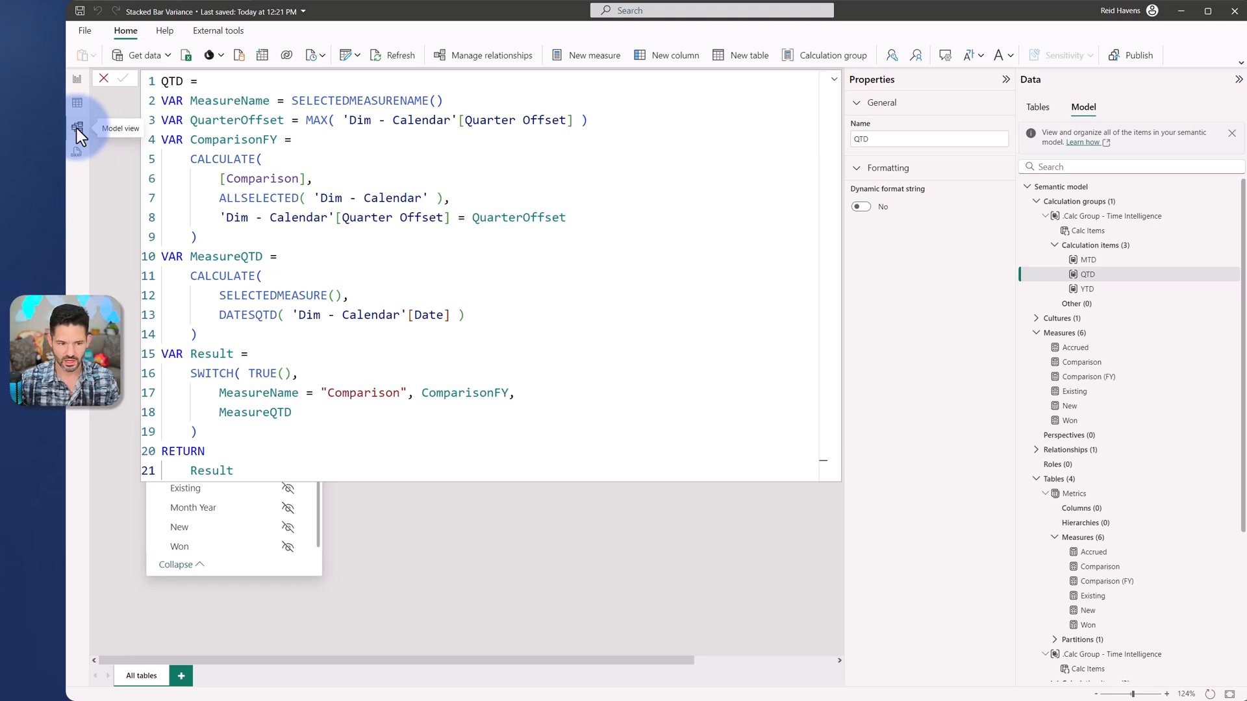
pyautogui.click(1088, 288)
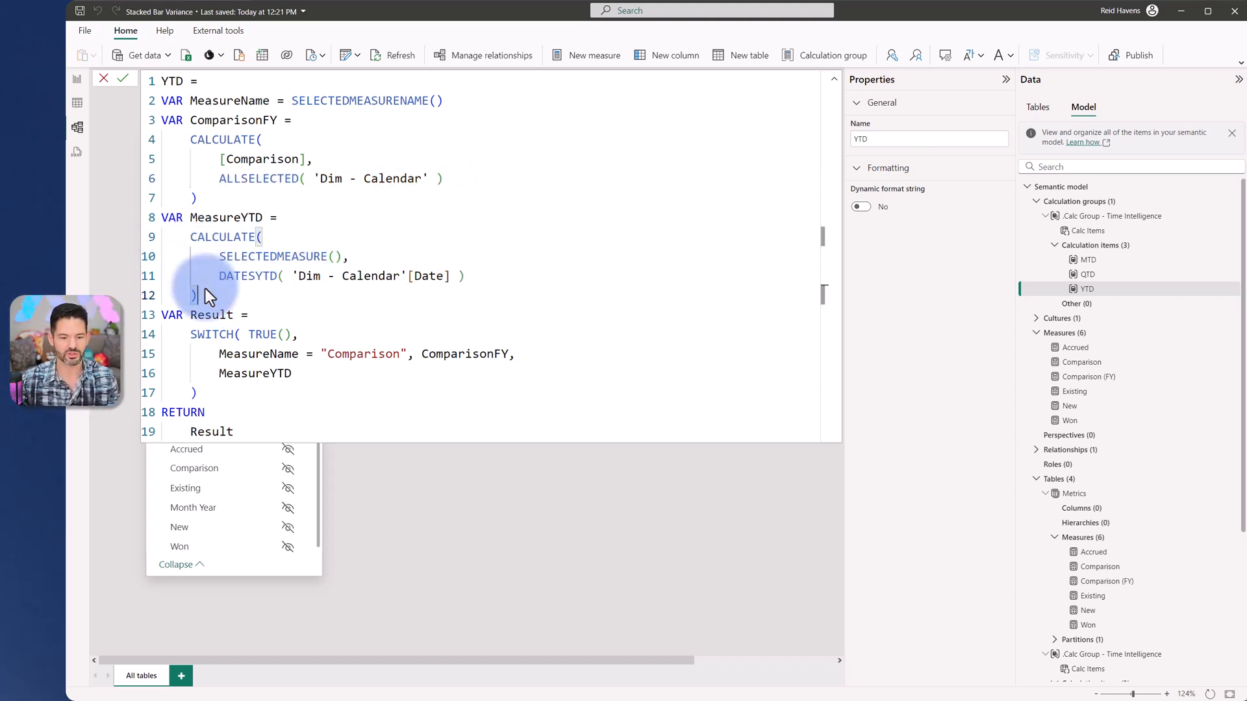
pyautogui.moveTo(461, 354)
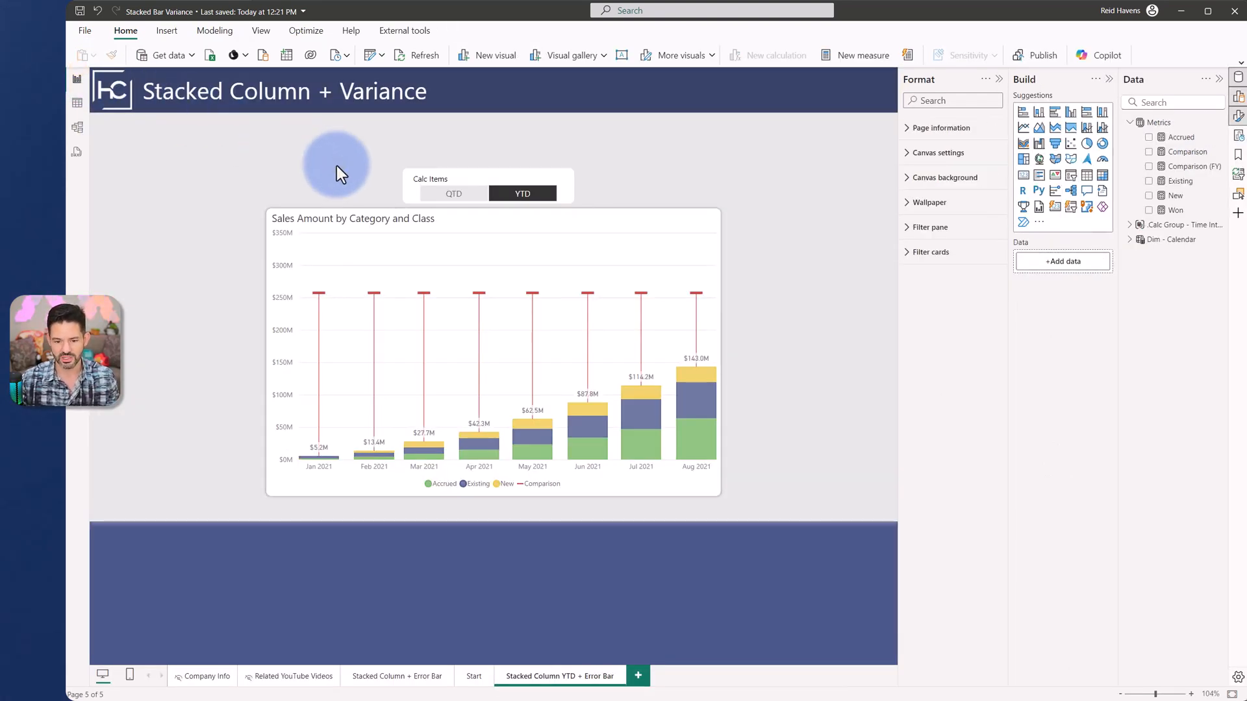
# Step: Clear the Calc Items slicer to monthly totals and switch on Comparison error labels
pyautogui.click(522, 194)
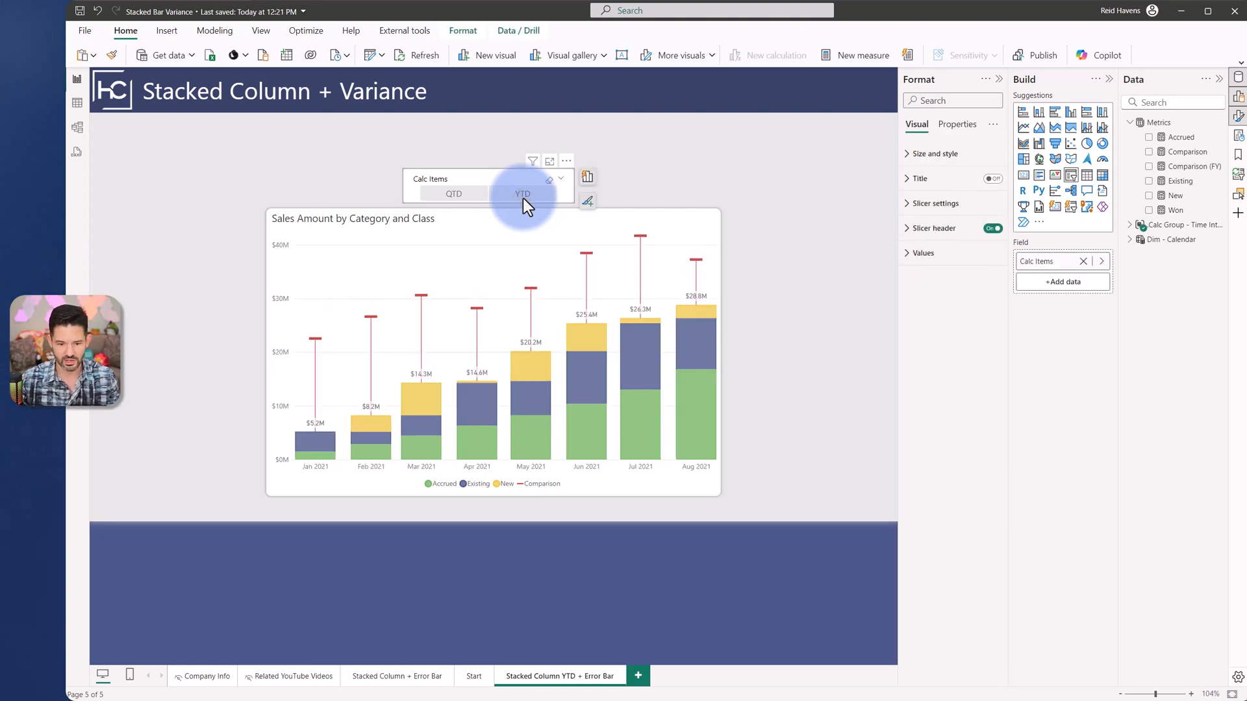
pyautogui.click(523, 193)
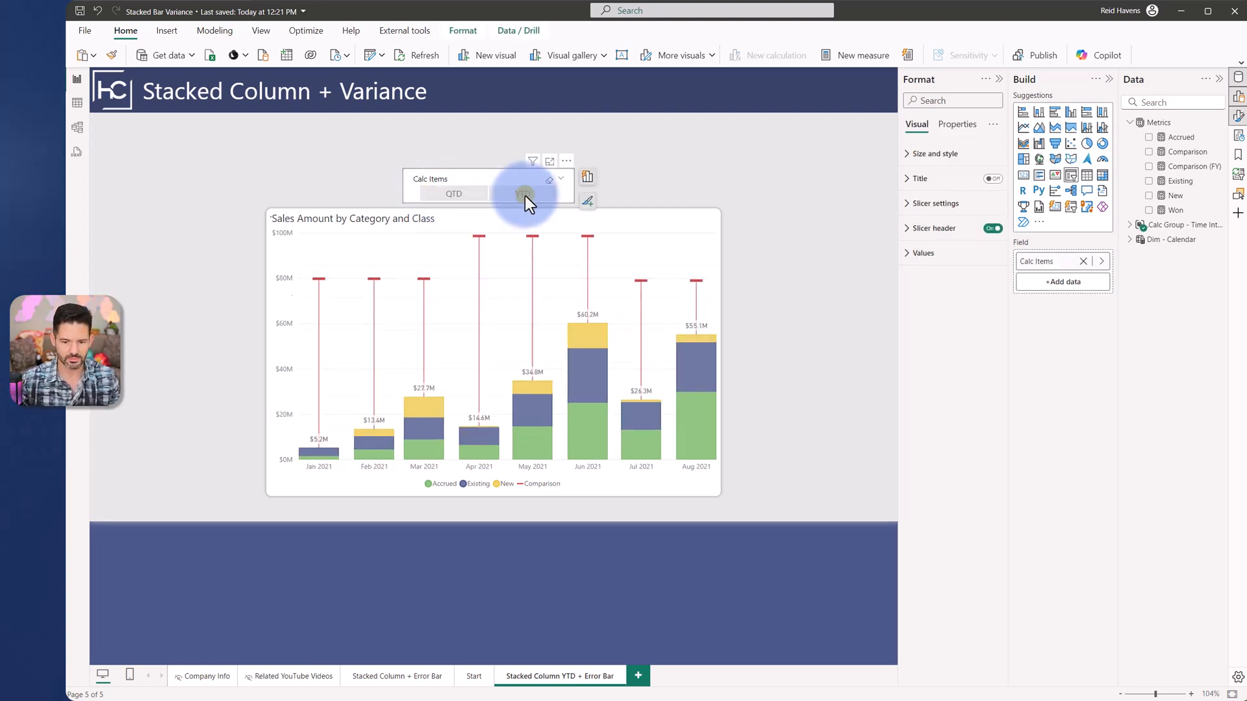
pyautogui.click(522, 194)
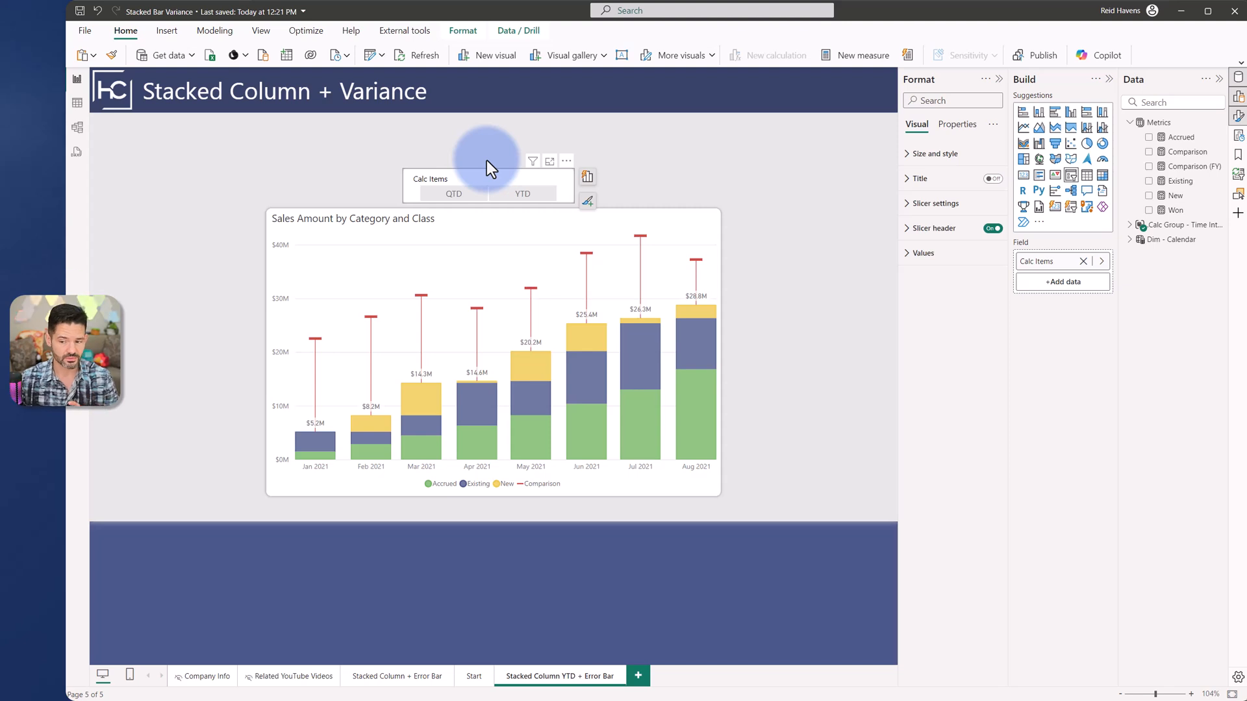
pyautogui.moveTo(548, 491)
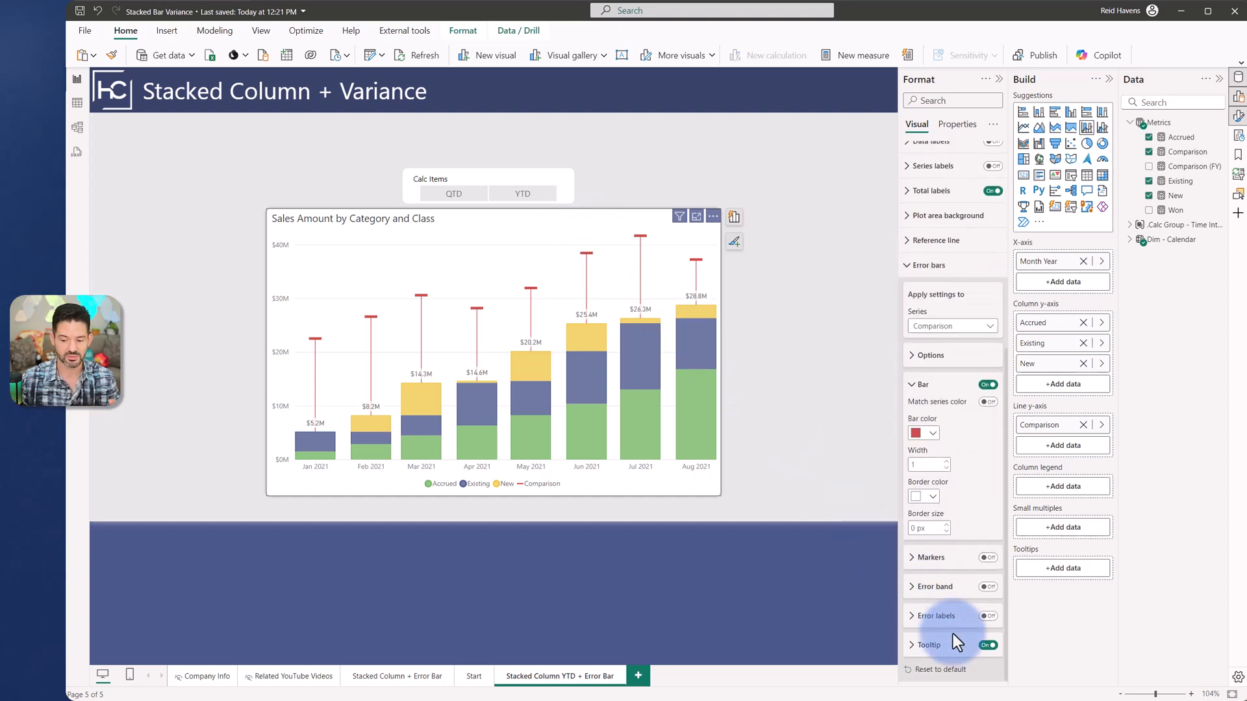
pyautogui.click(934, 615)
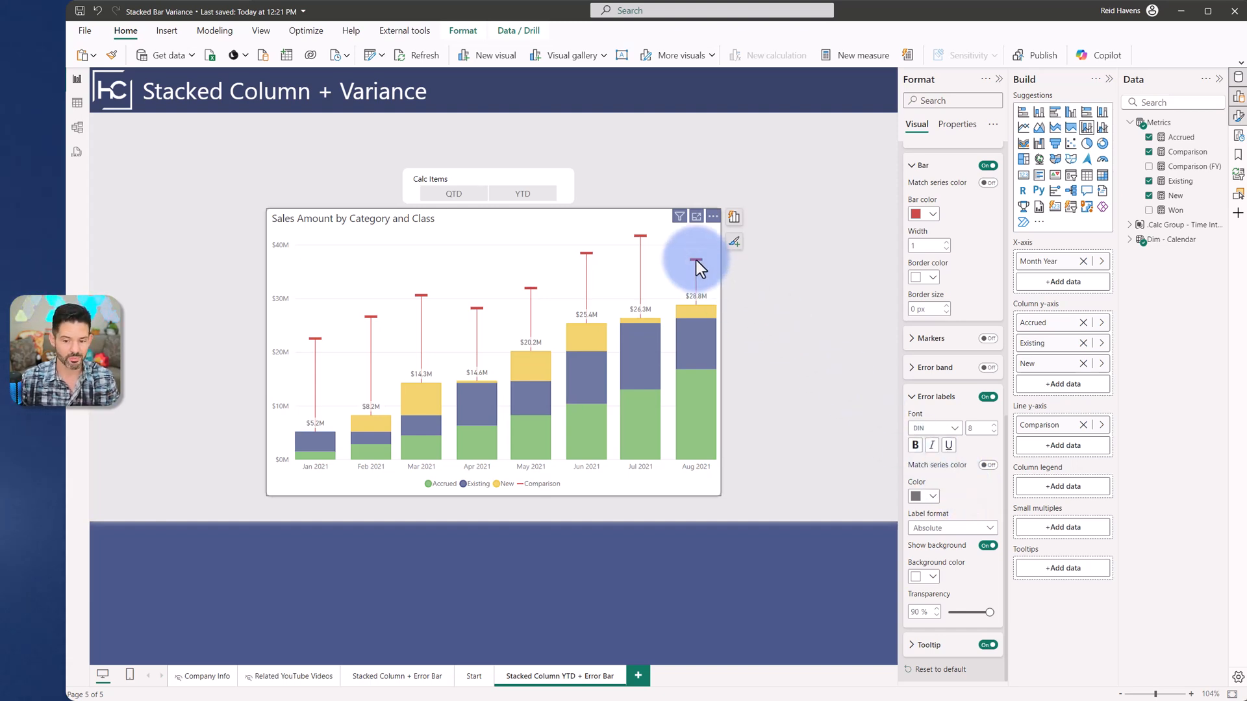
pyautogui.moveTo(699, 266)
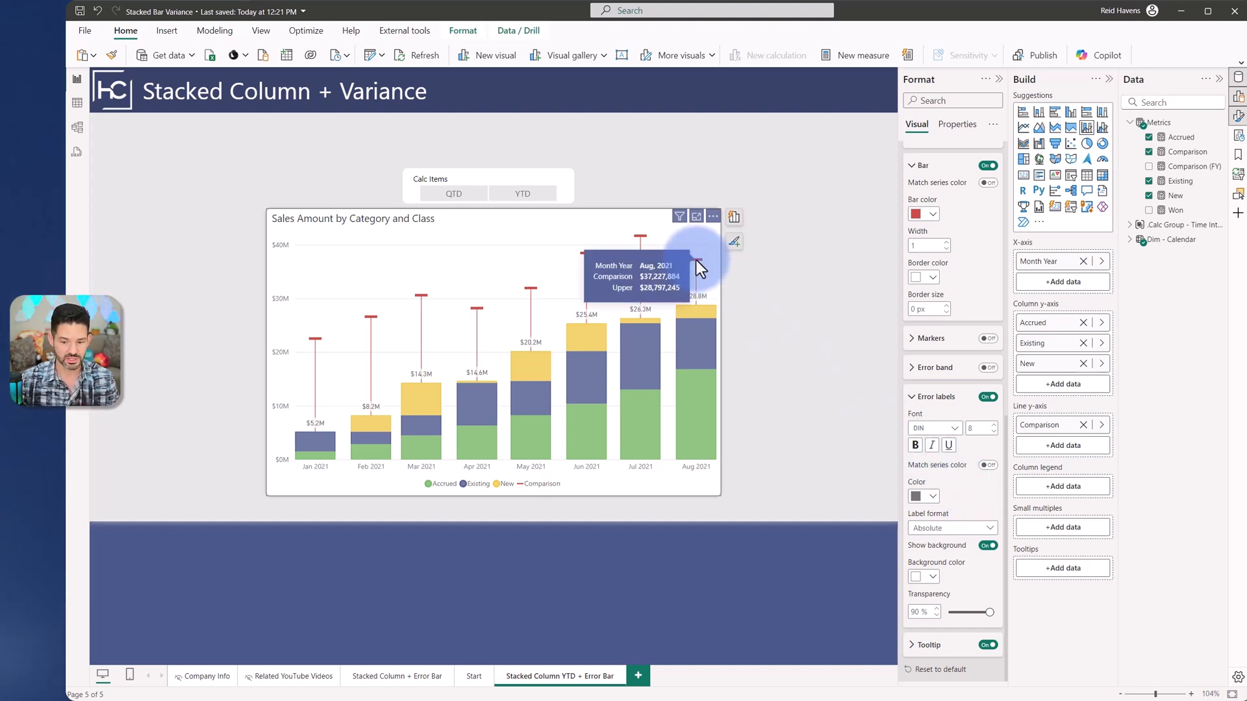